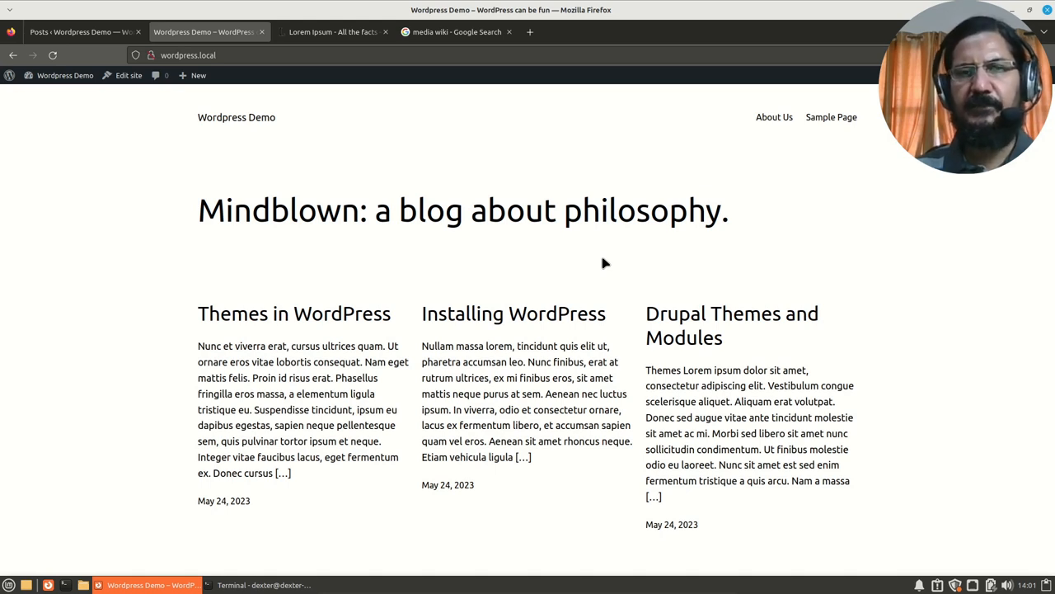
{"action": "mouse_move", "coordinate": [610, 267]}
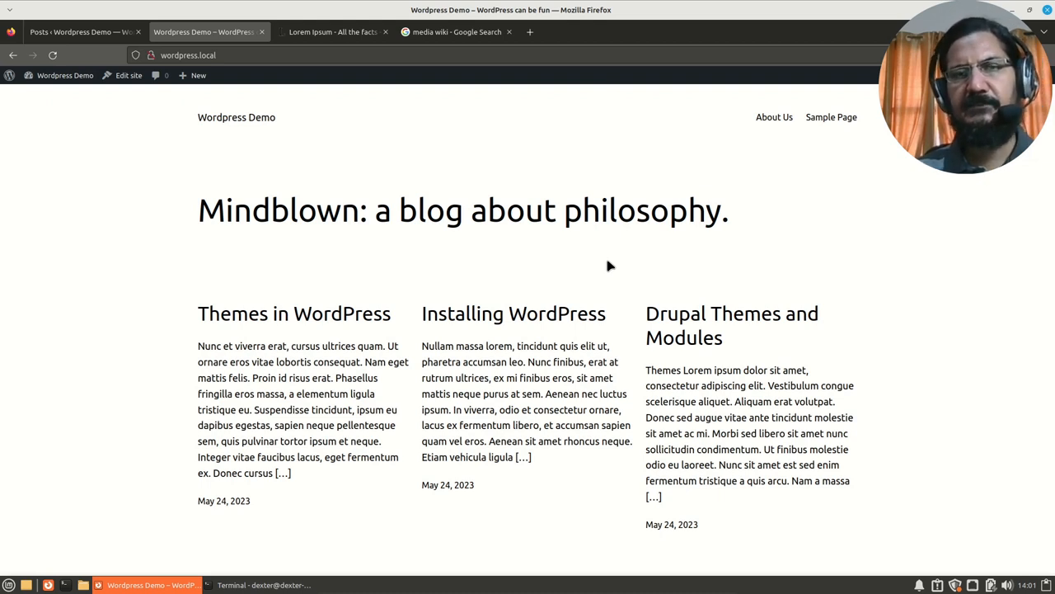
{"action": "mouse_move", "coordinate": [599, 248]}
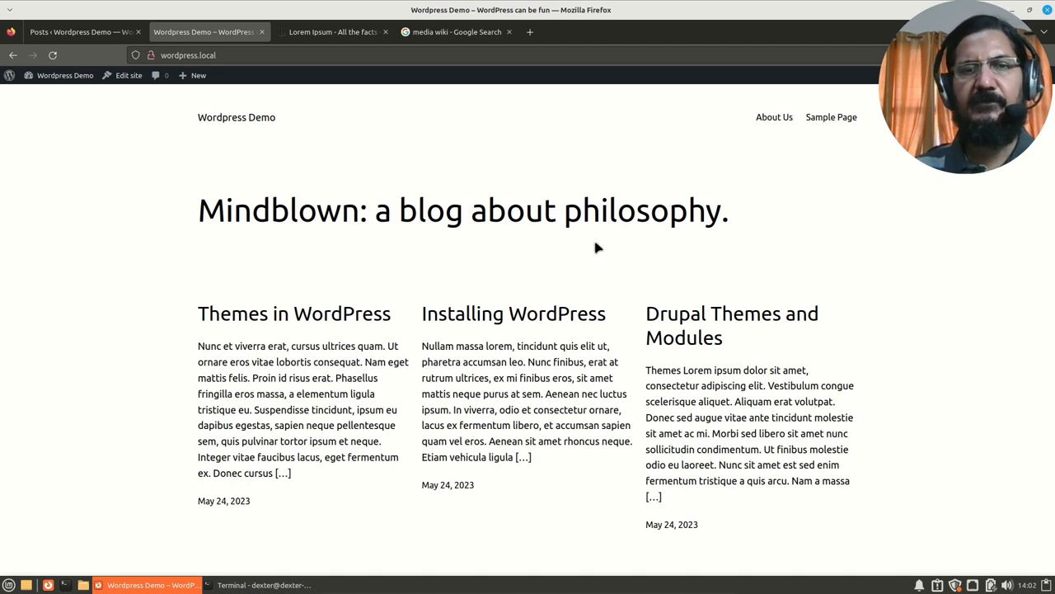
{"action": "mouse_move", "coordinate": [291, 254]}
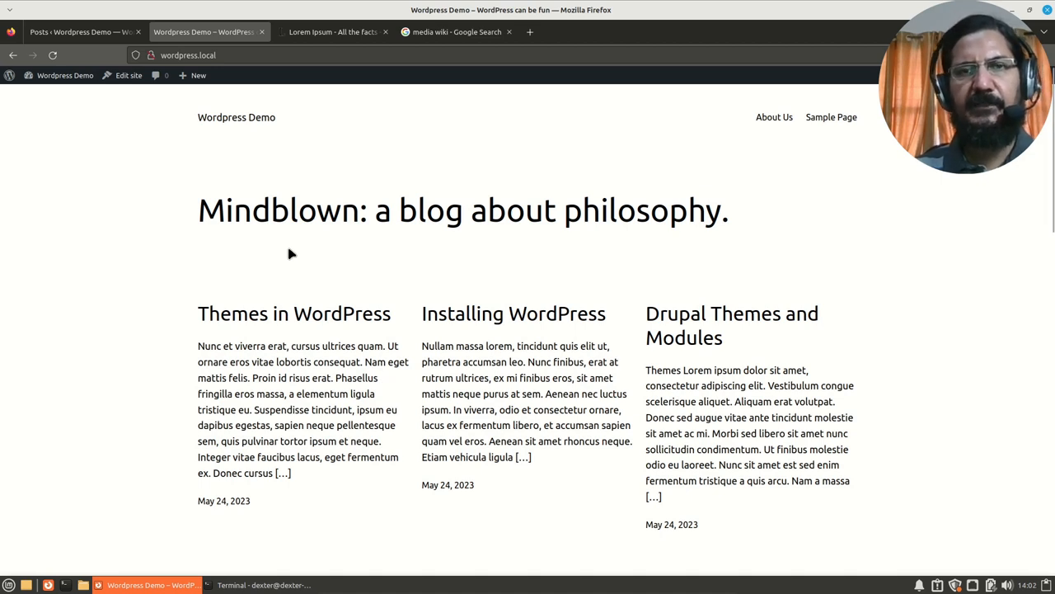
Go from the blog front page to the admin All Posts list.
{"action": "left_click", "coordinate": [79, 31]}
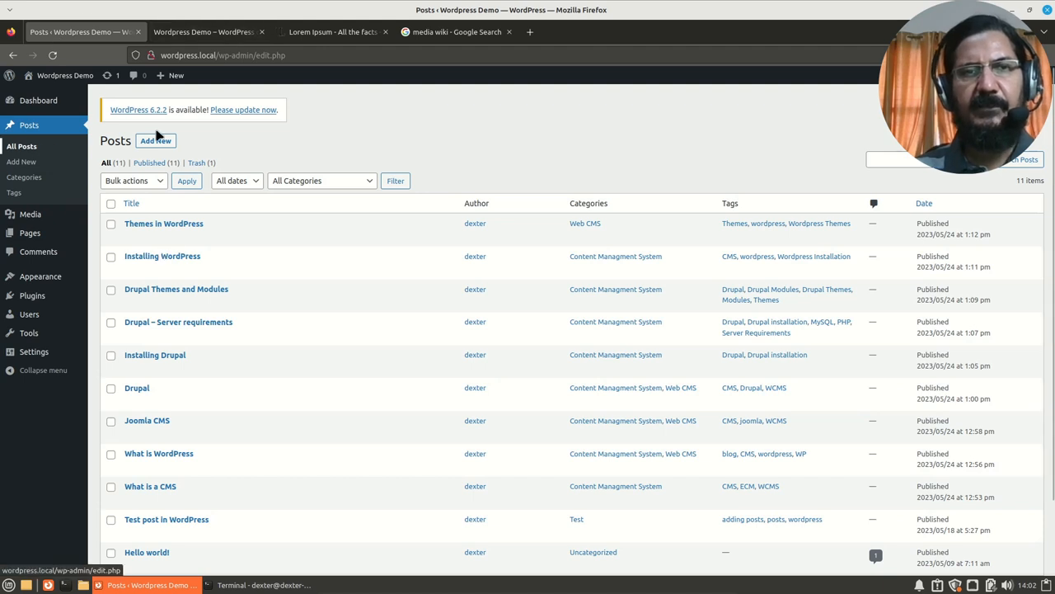
Start a new post and title it 'Media Wiki'.
{"action": "left_click", "coordinate": [155, 140]}
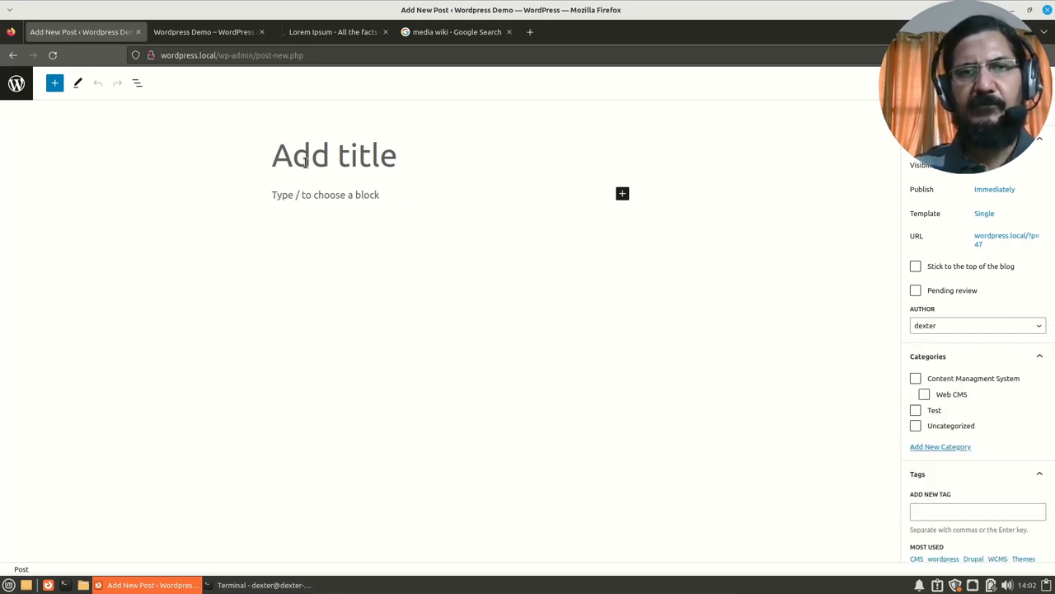
{"action": "left_click", "coordinate": [333, 155]}
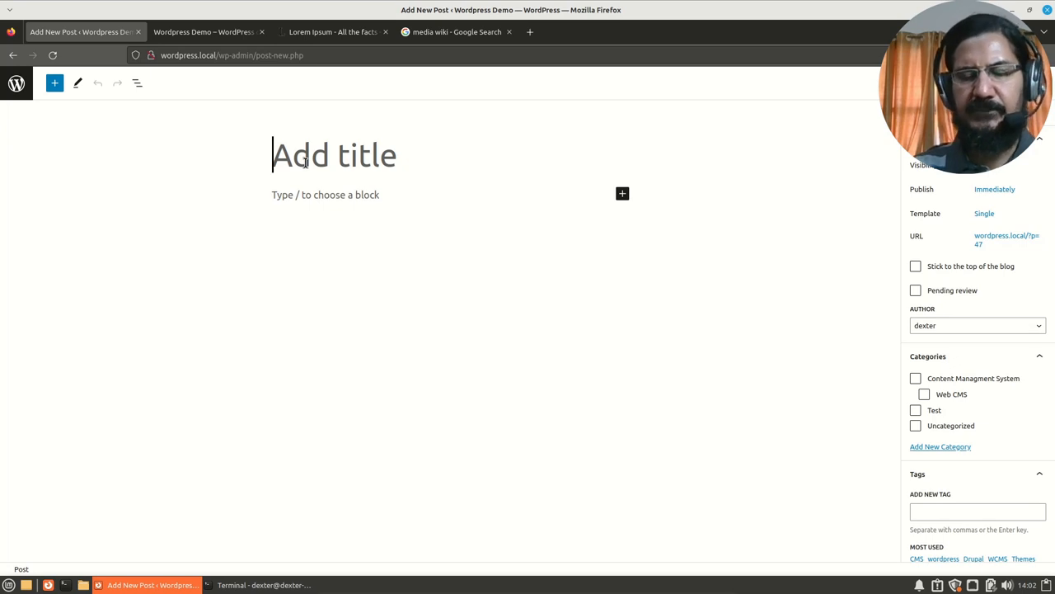
{"action": "type", "text": "Med"}
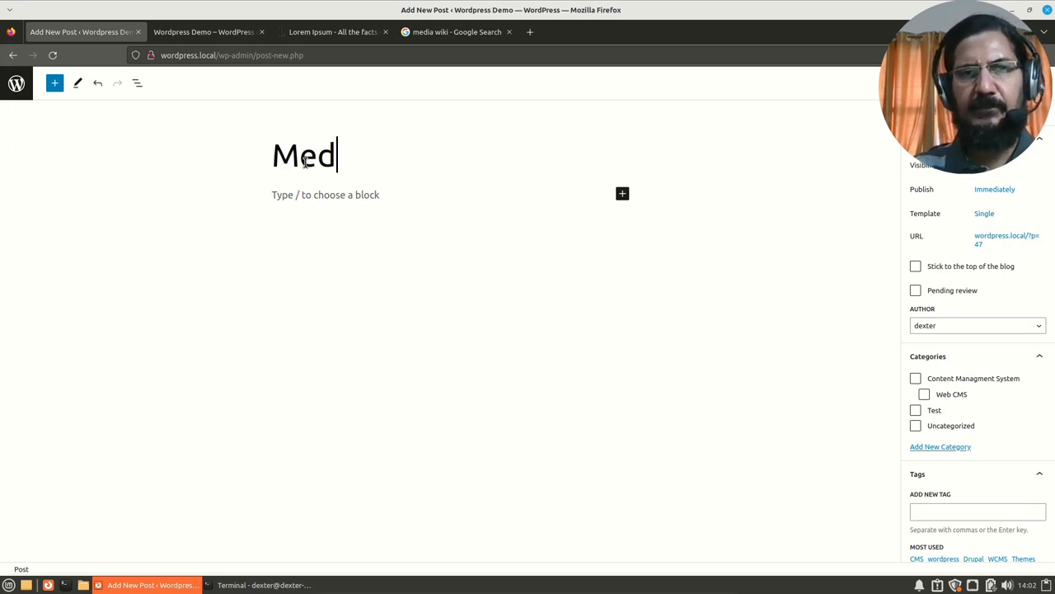
{"action": "type", "text": "ia Wiki"}
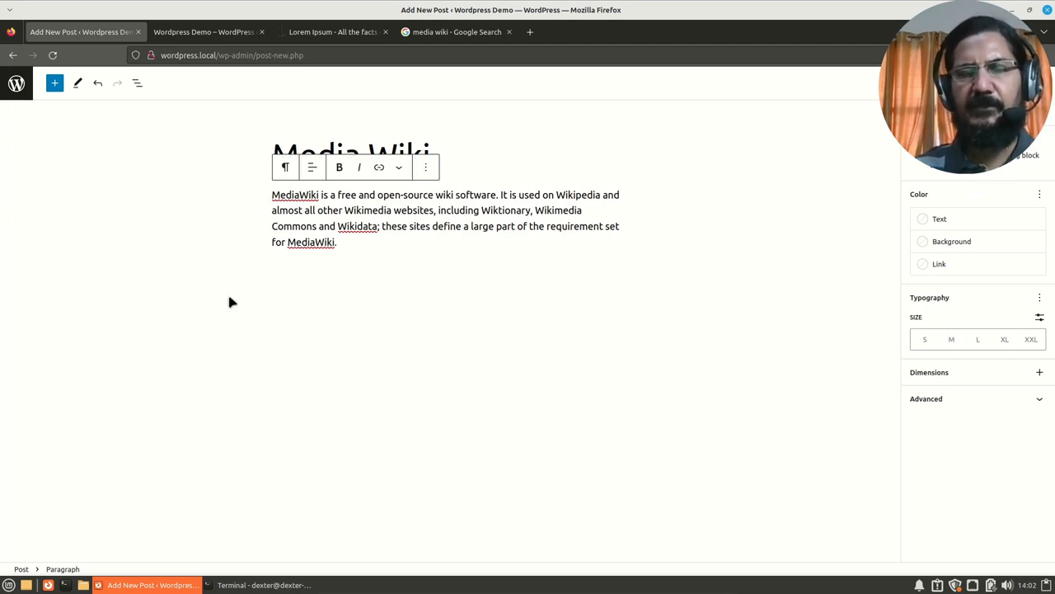
{"action": "mouse_move", "coordinate": [849, 381]}
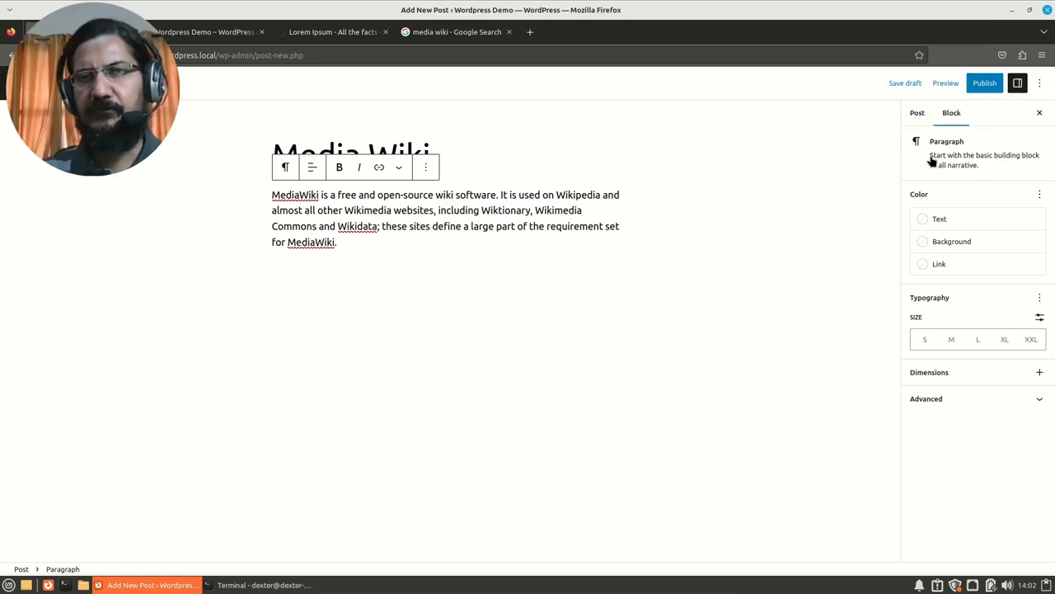
Assign the post to the Content Management System and Web CMS categories.
{"action": "left_click", "coordinate": [917, 112]}
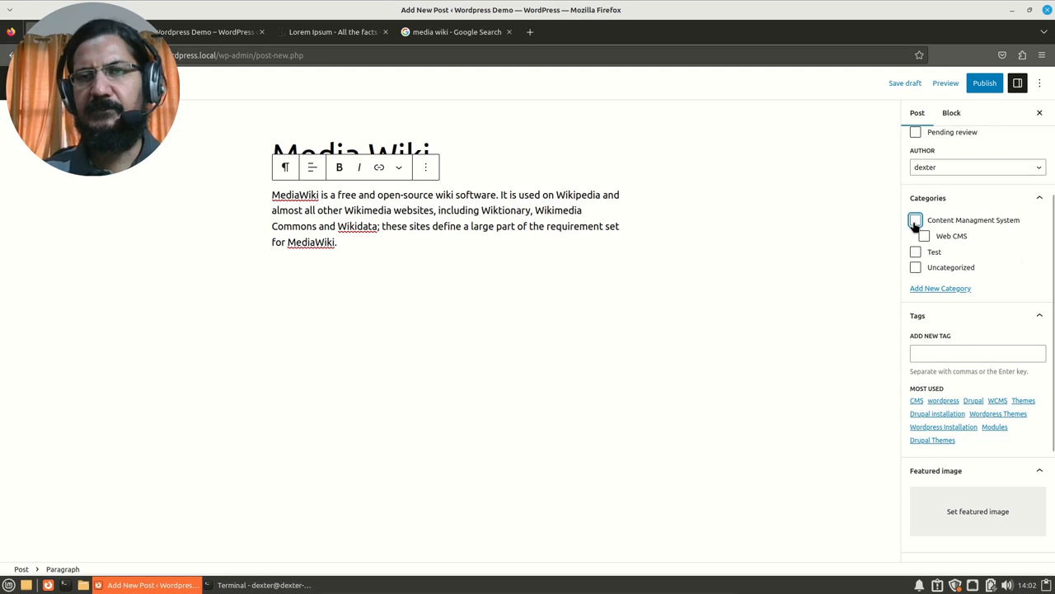
{"action": "left_click", "coordinate": [915, 221]}
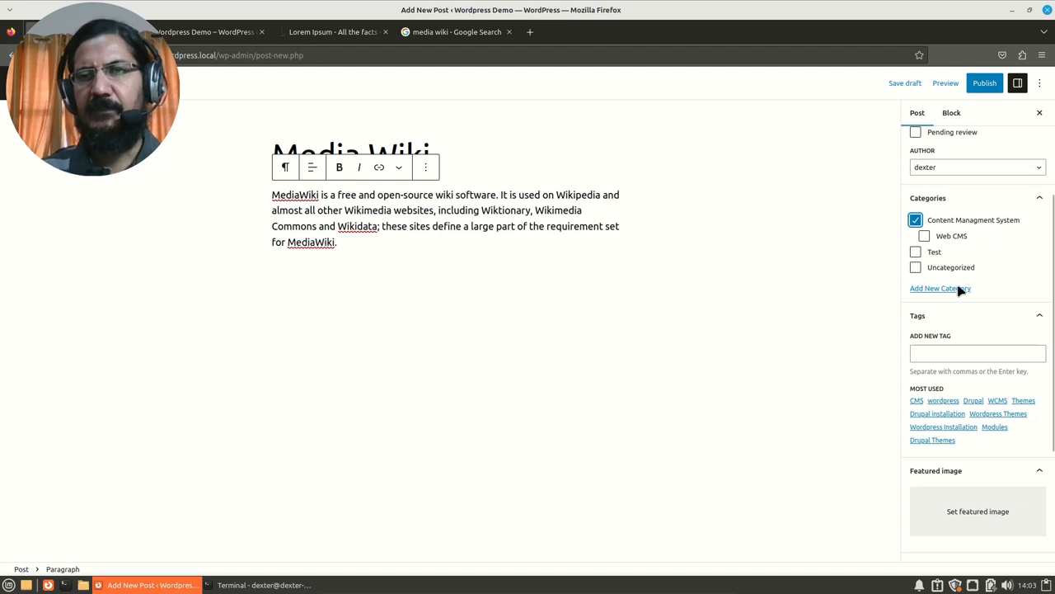
{"action": "mouse_move", "coordinate": [955, 244]}
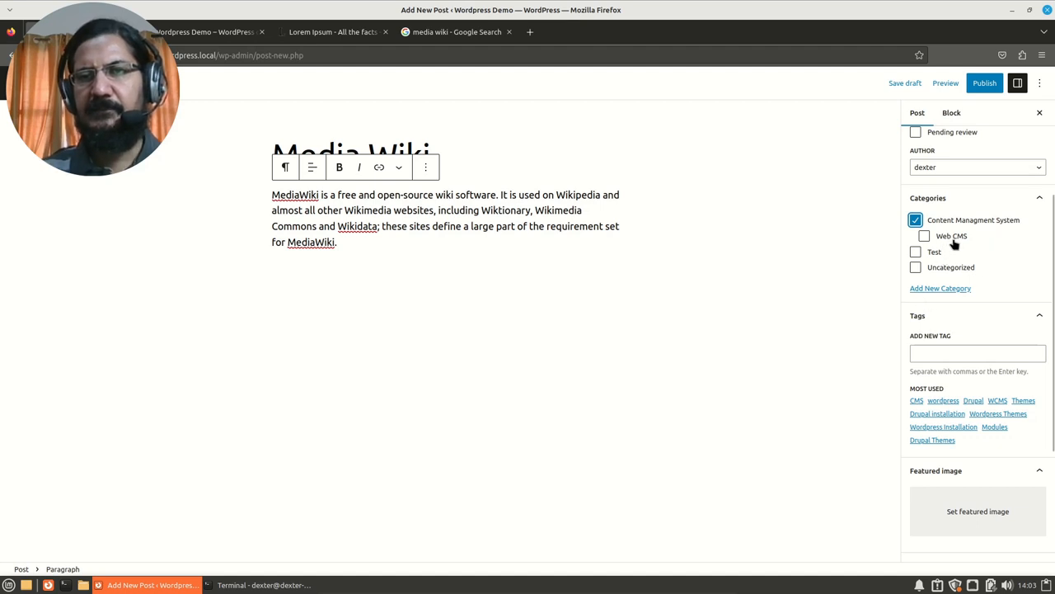
{"action": "mouse_move", "coordinate": [956, 241]}
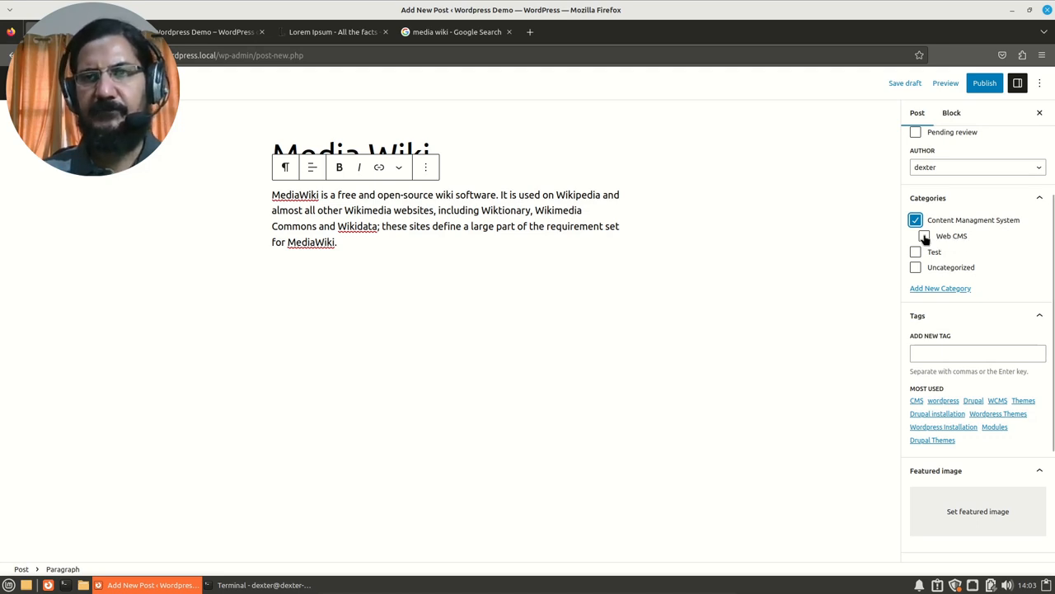
{"action": "left_click", "coordinate": [915, 236]}
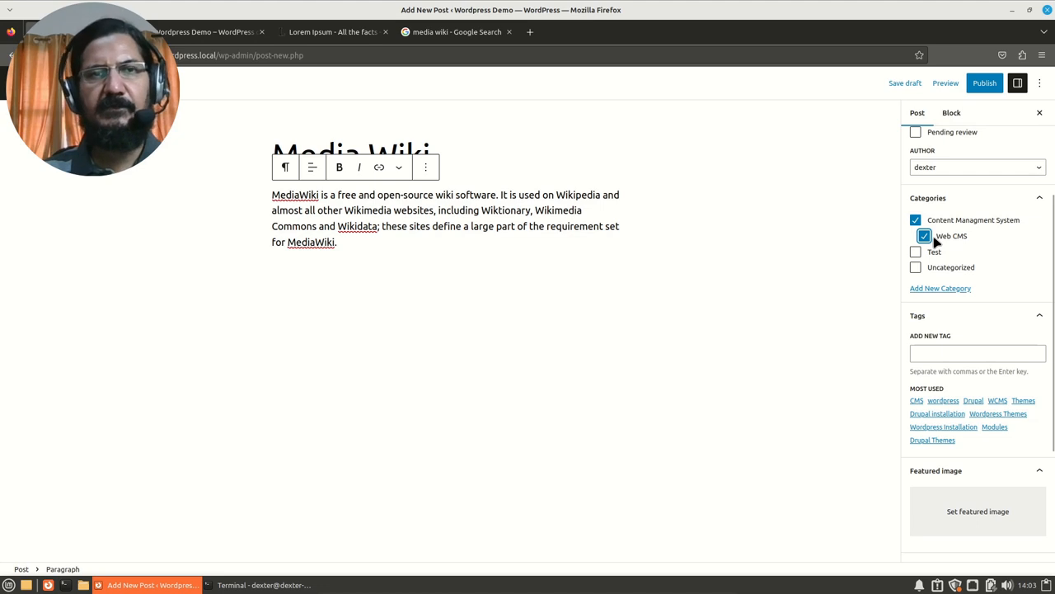
{"action": "mouse_move", "coordinate": [936, 244]}
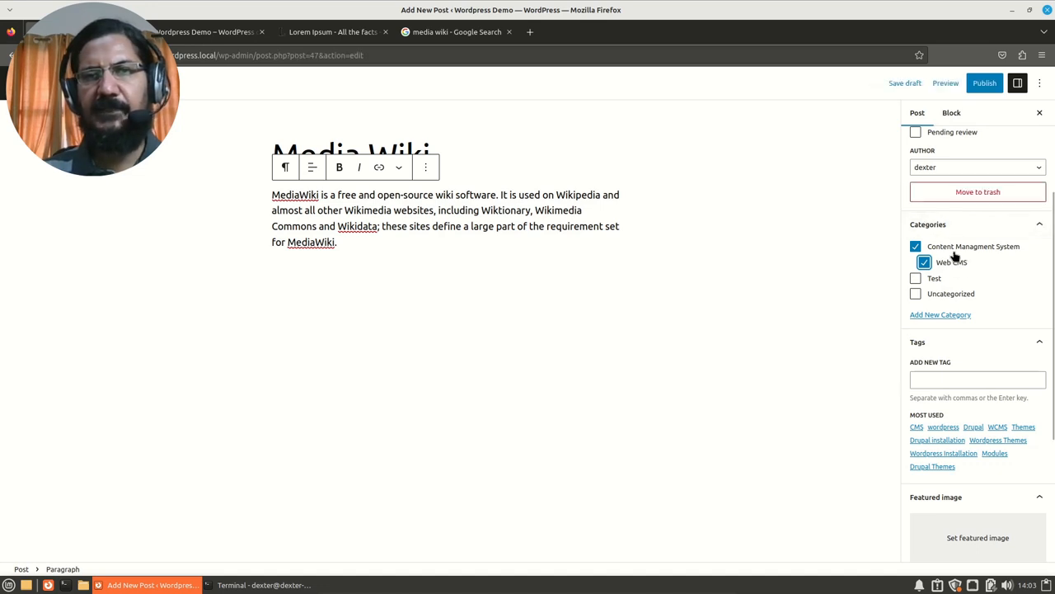
{"action": "mouse_move", "coordinate": [874, 208]}
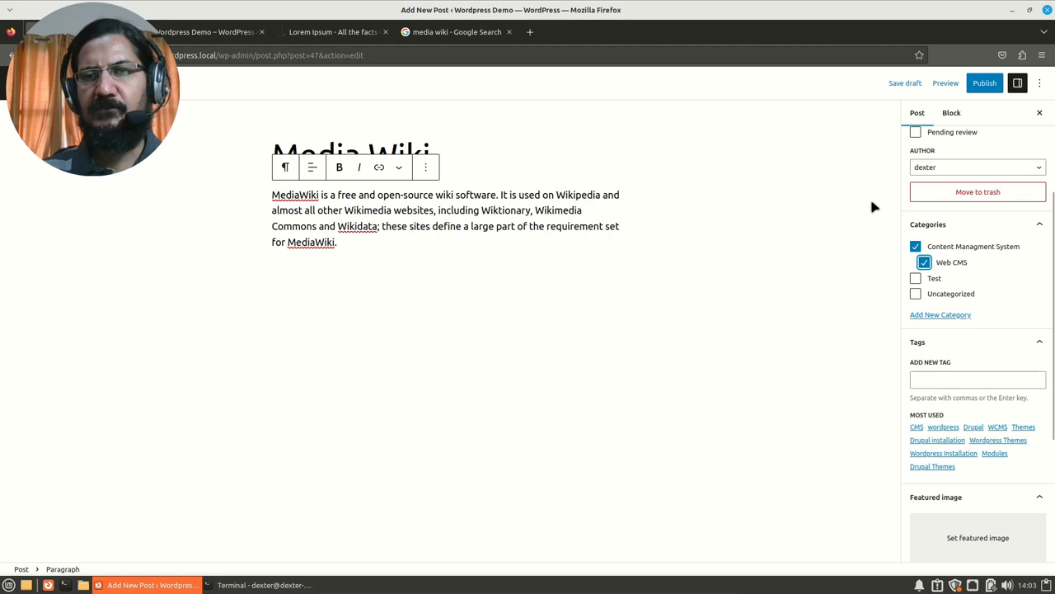
{"action": "mouse_move", "coordinate": [903, 343]}
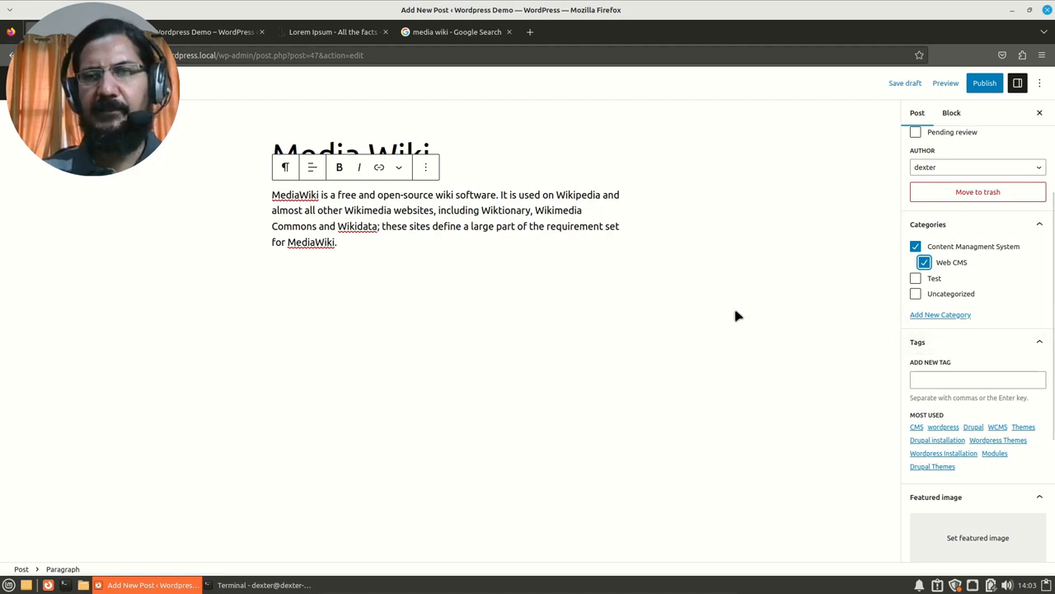
{"action": "mouse_move", "coordinate": [943, 320]}
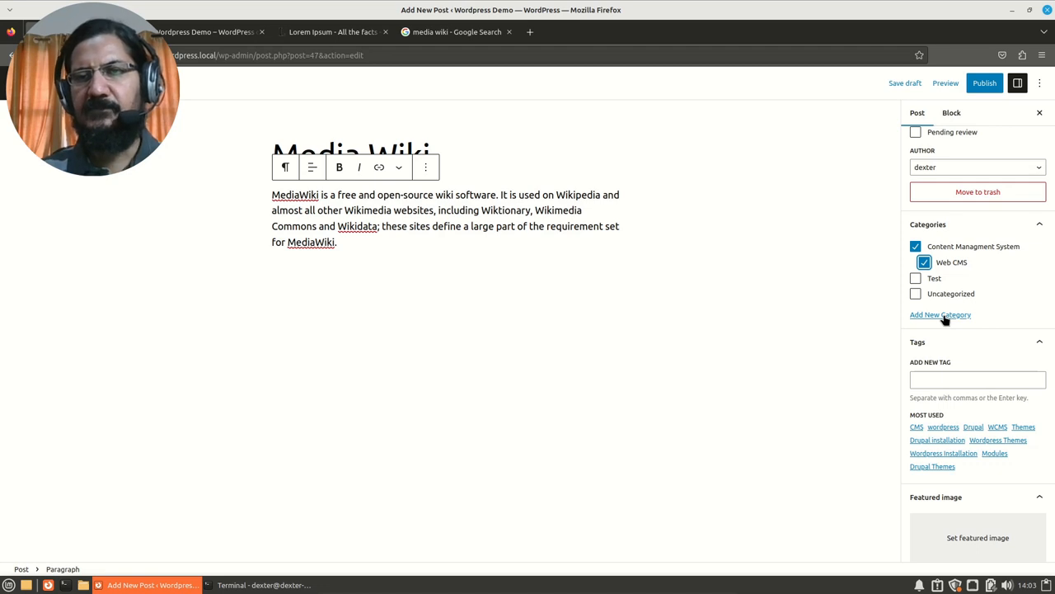
Add a new category named 'Media Wiki' and keep it checked for the post.
{"action": "left_click", "coordinate": [940, 314]}
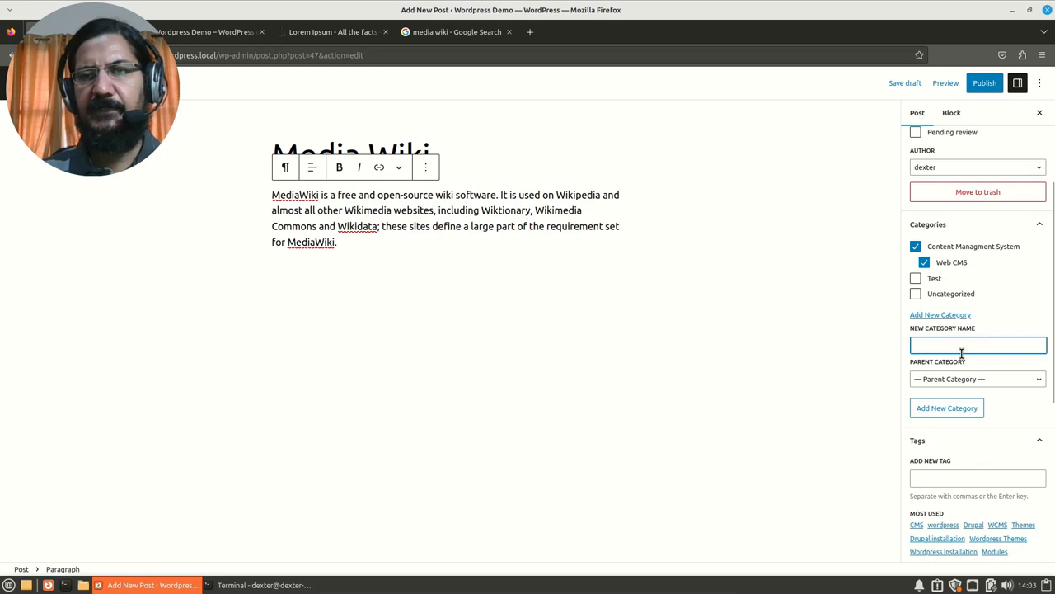
{"action": "left_click", "coordinate": [946, 407]}
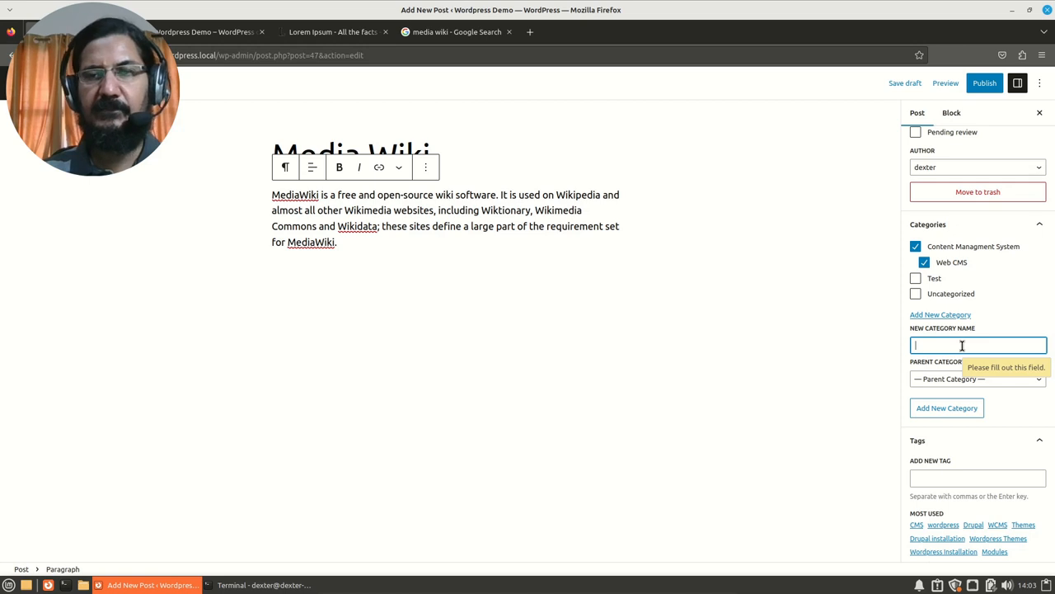
{"action": "mouse_move", "coordinate": [821, 358]}
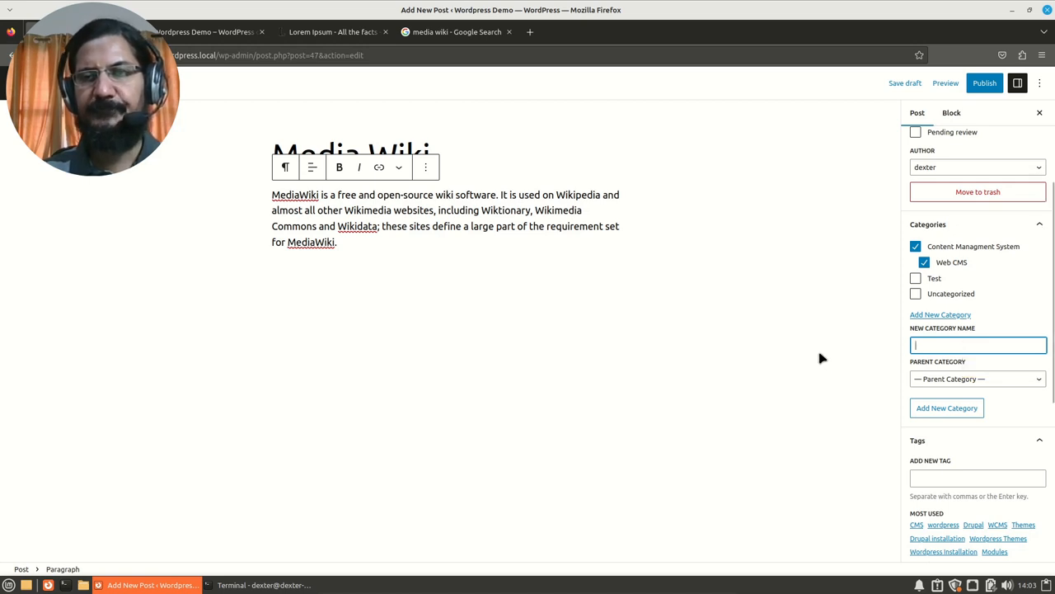
{"action": "mouse_move", "coordinate": [953, 345]}
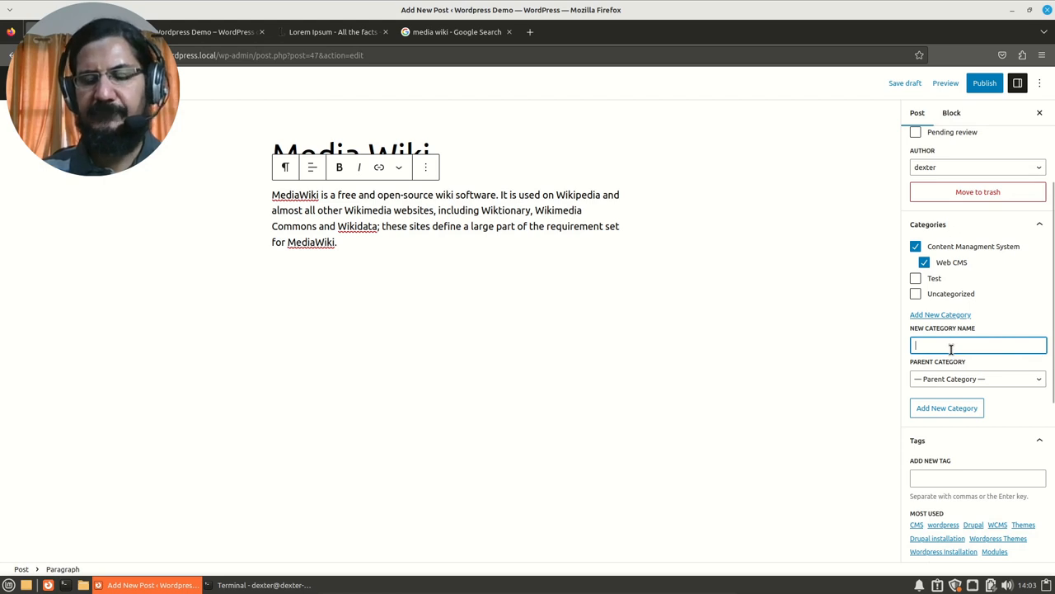
{"action": "type", "text": "MEdia"}
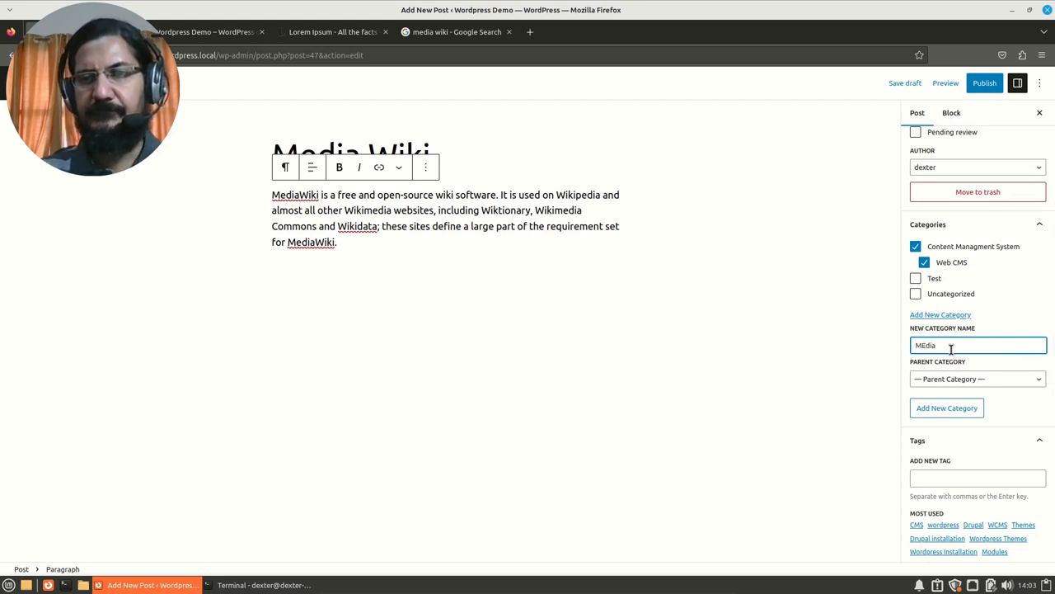
{"action": "key", "text": "BackSpace"}
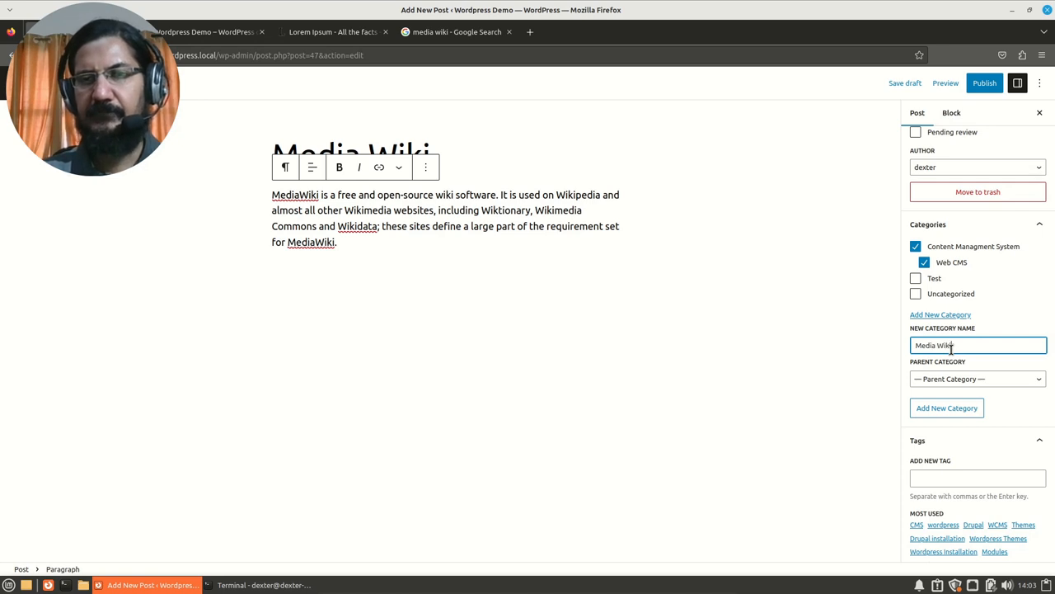
{"action": "mouse_move", "coordinate": [806, 382]}
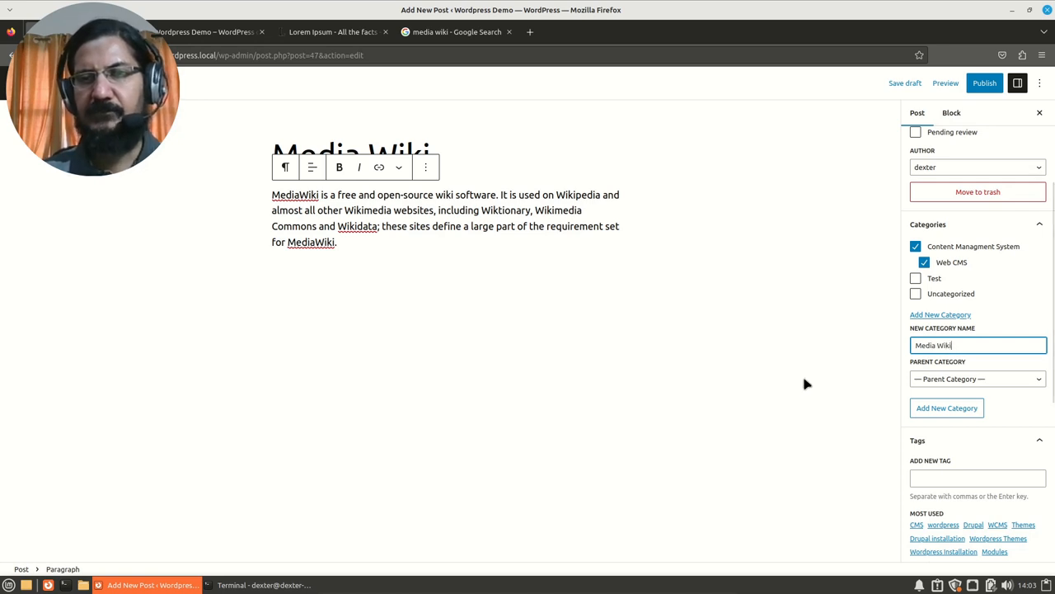
{"action": "left_click", "coordinate": [946, 408]}
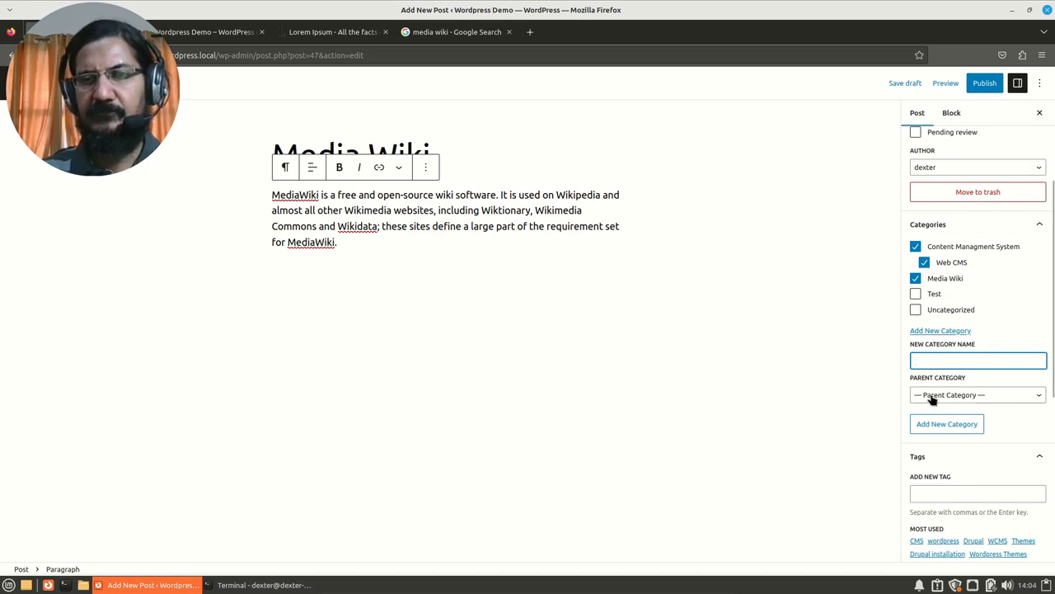
{"action": "left_click", "coordinate": [976, 394]}
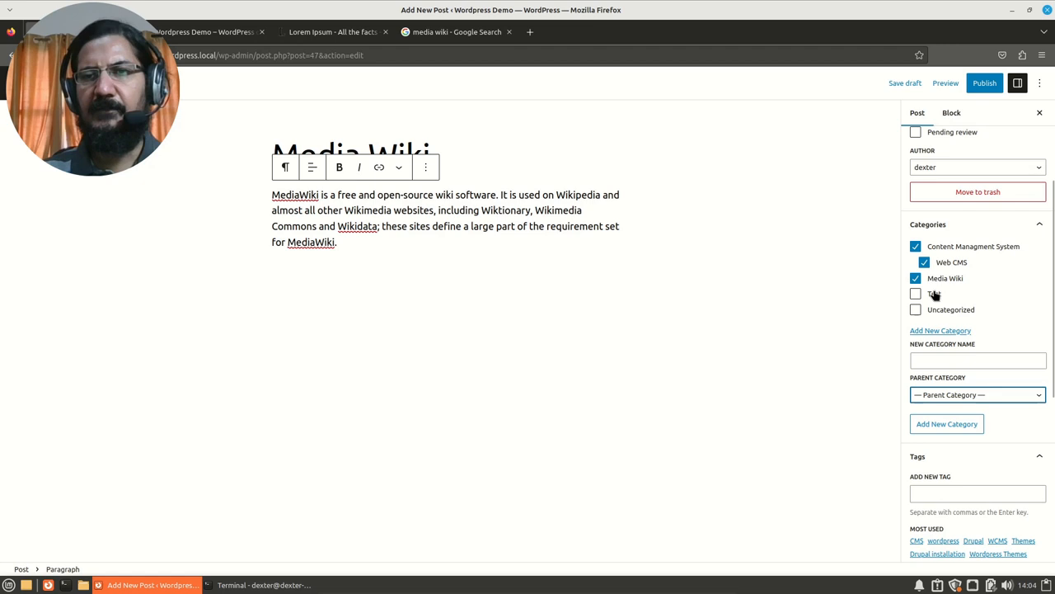
{"action": "mouse_move", "coordinate": [965, 297]}
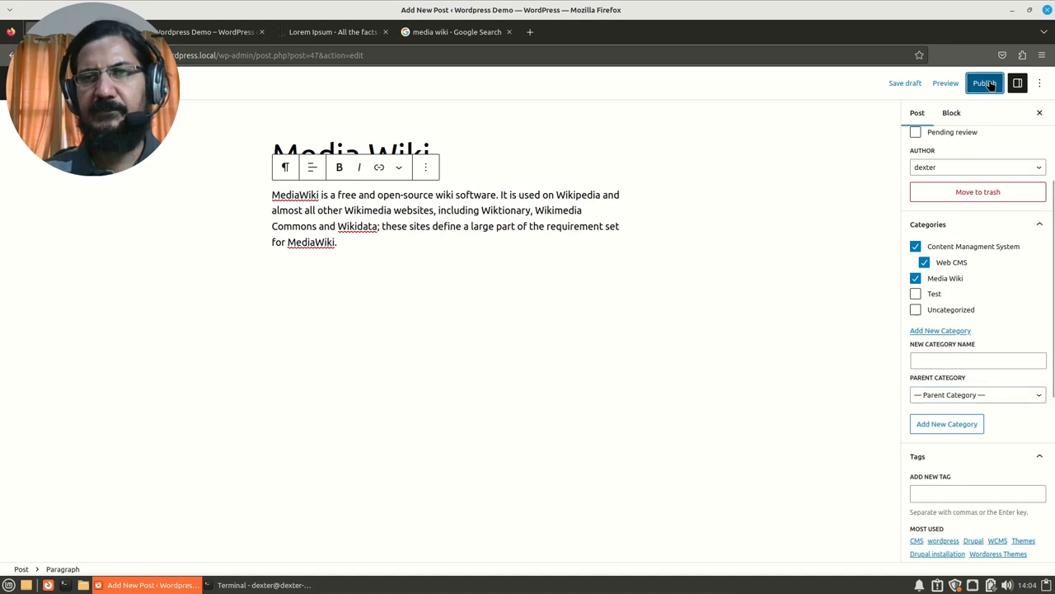
Publish the Media Wiki post so it goes live.
{"action": "left_click", "coordinate": [983, 82]}
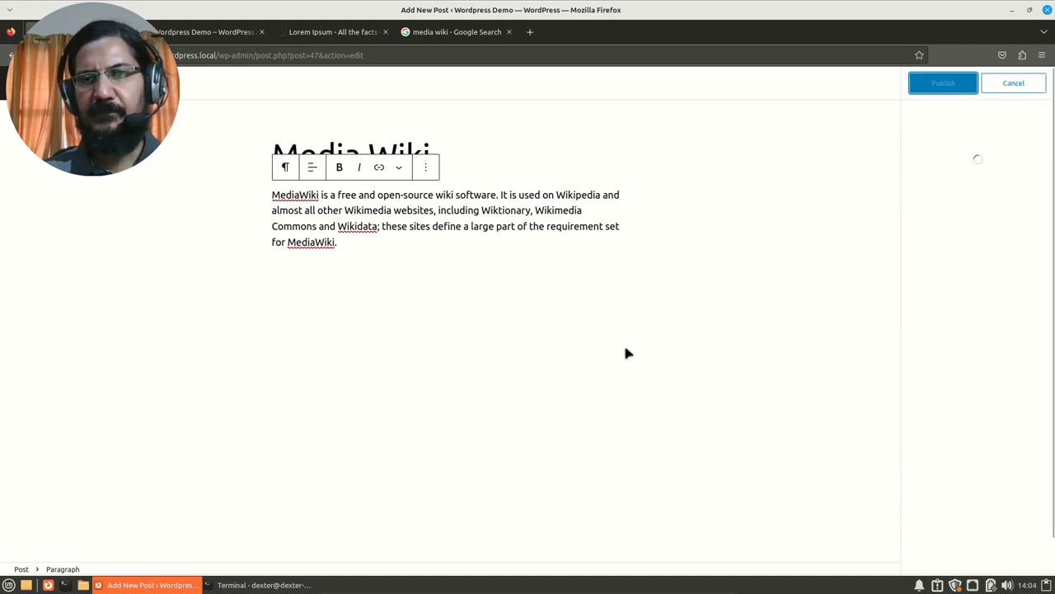
{"action": "left_click", "coordinate": [943, 83]}
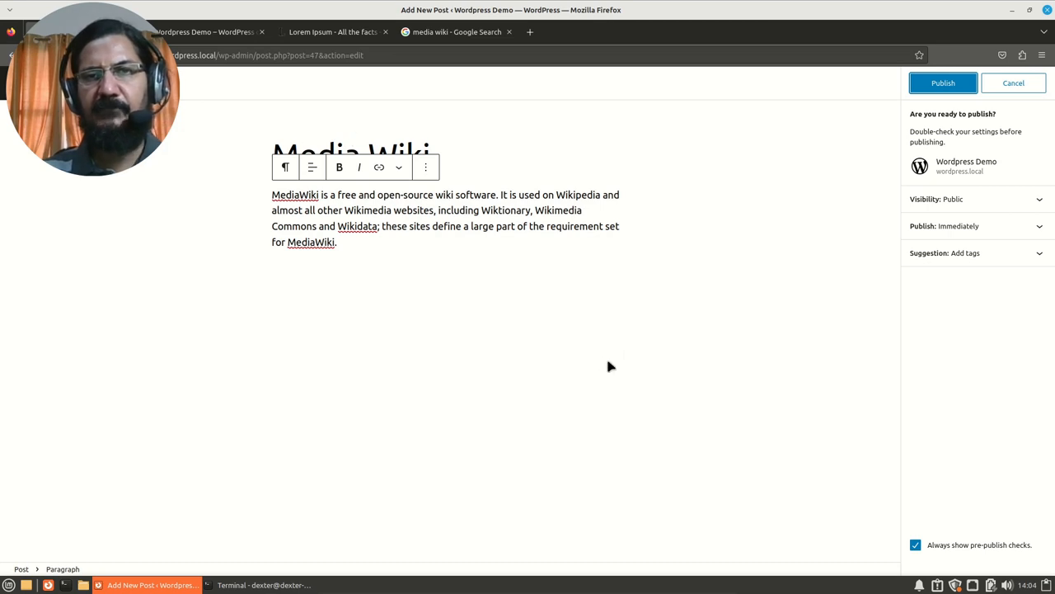
{"action": "mouse_move", "coordinate": [893, 145]}
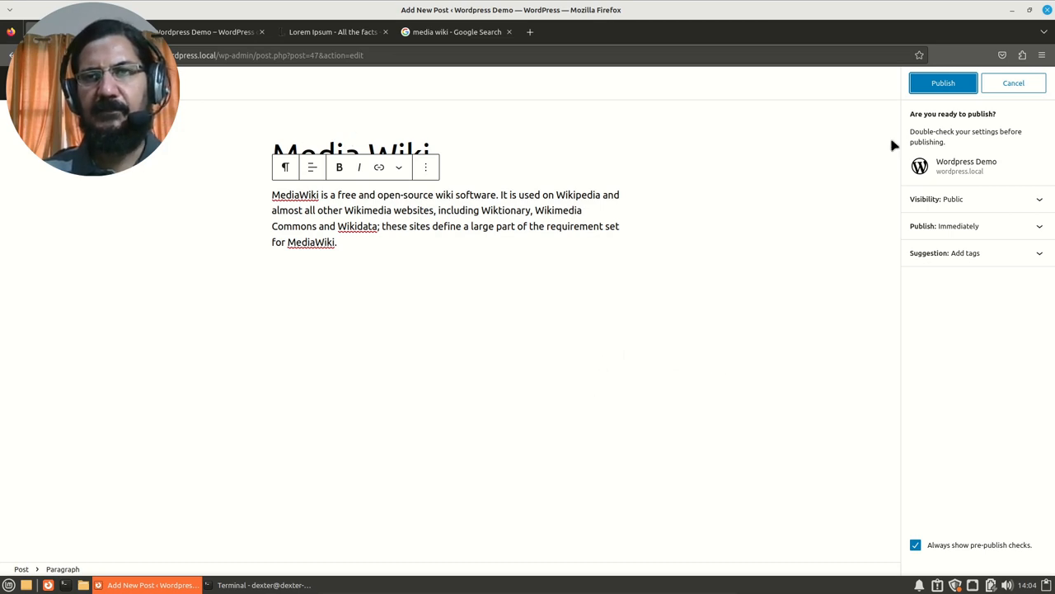
{"action": "left_click", "coordinate": [943, 82]}
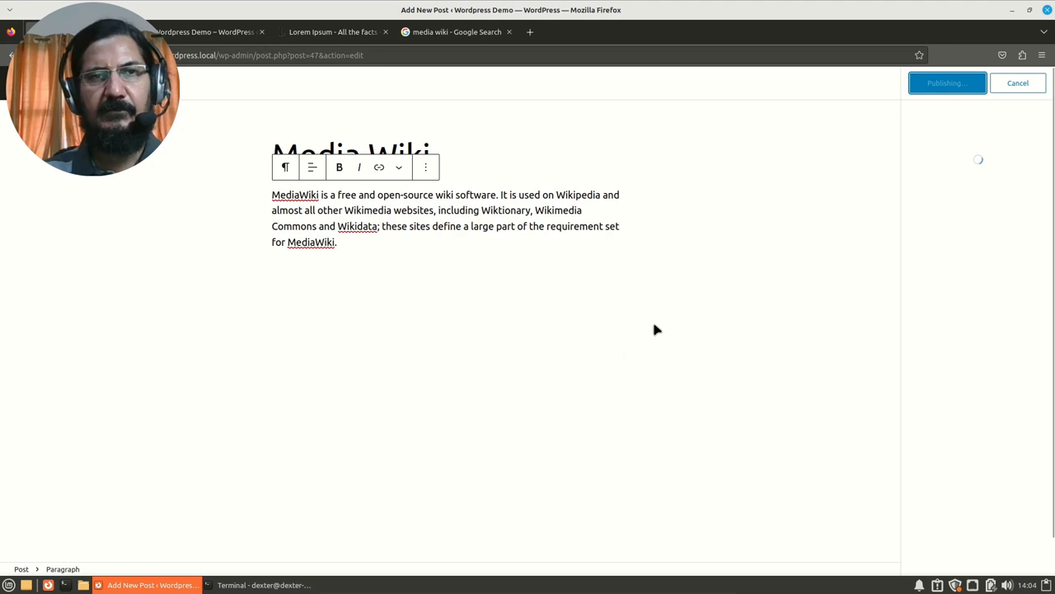
{"action": "left_click", "coordinate": [947, 82]}
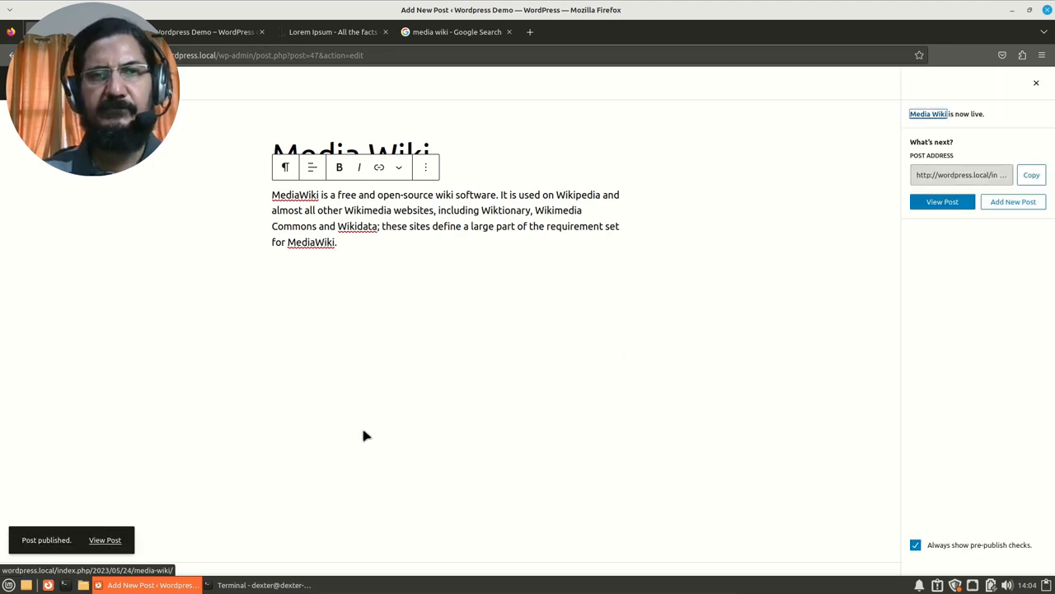
{"action": "mouse_move", "coordinate": [188, 300]}
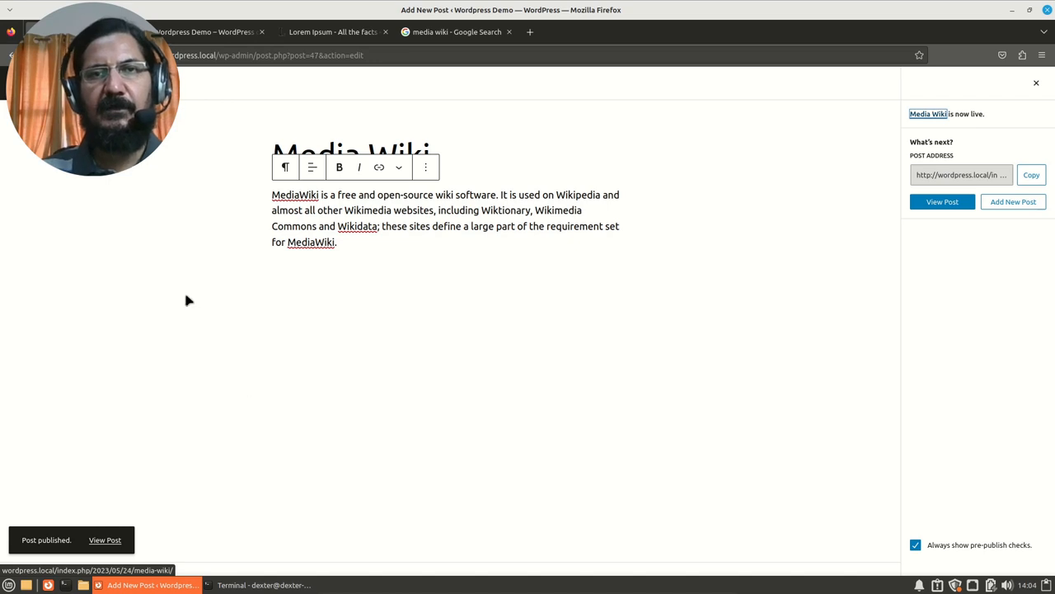
{"action": "mouse_move", "coordinate": [79, 227]}
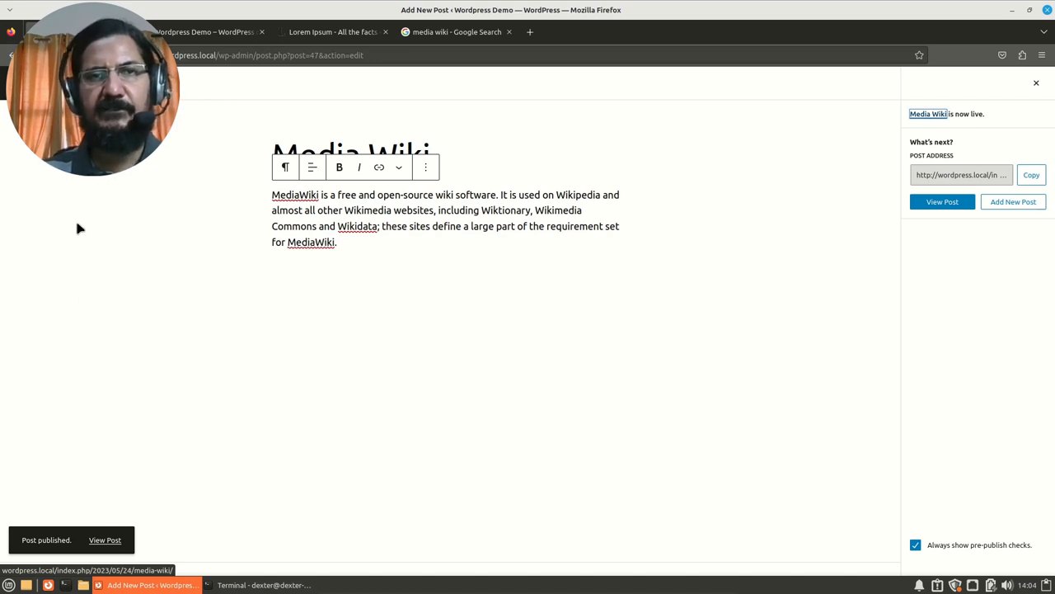
Reload the live site's front page and scroll the listing with Media Wiki on top.
{"action": "left_click", "coordinate": [206, 32]}
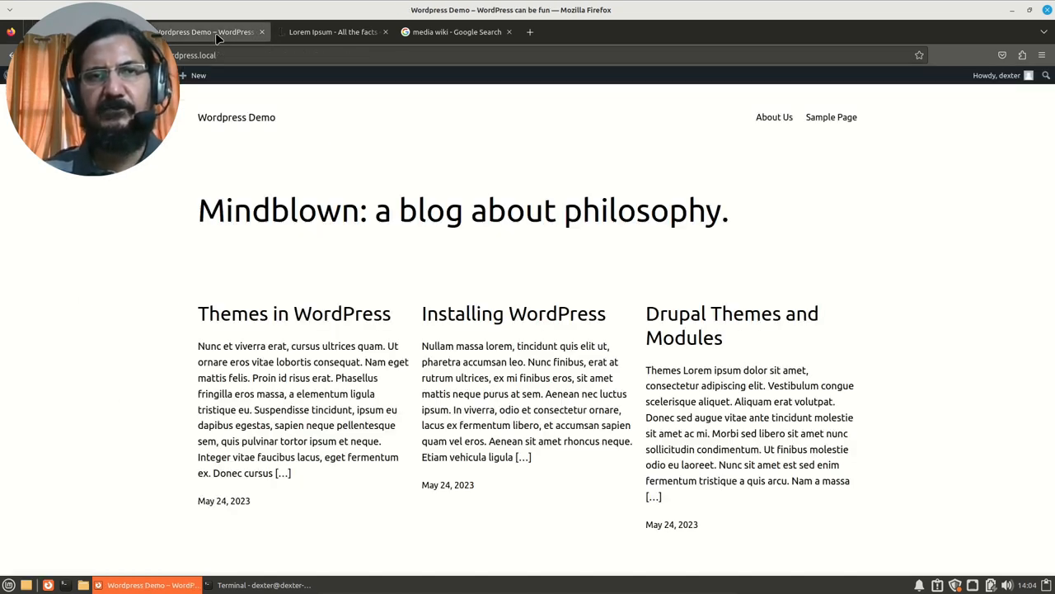
{"action": "left_click", "coordinate": [195, 56]}
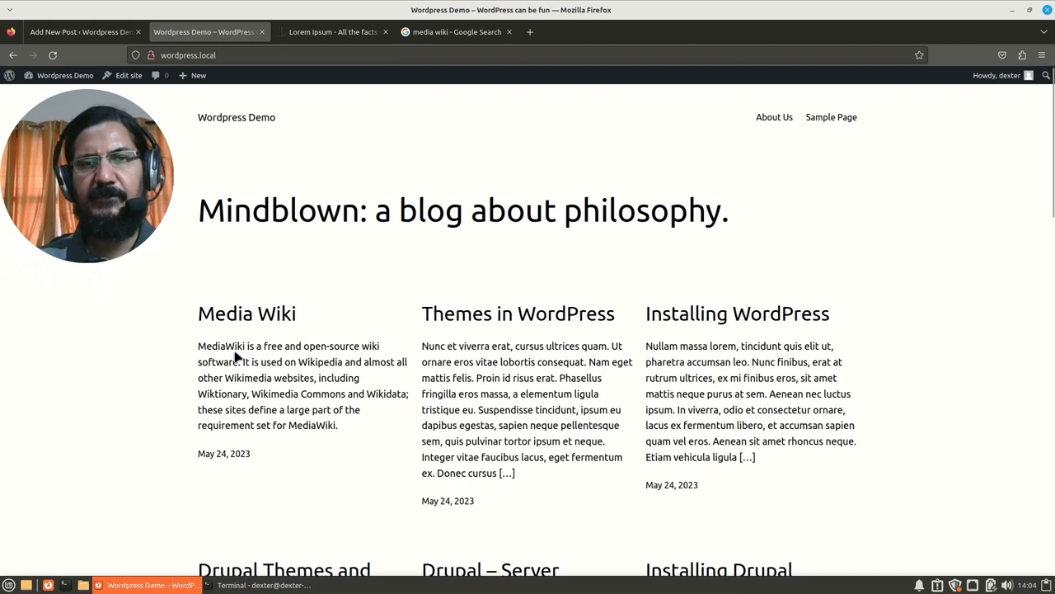
{"action": "scroll", "scroll_direction": "down", "scroll_amount": 3}
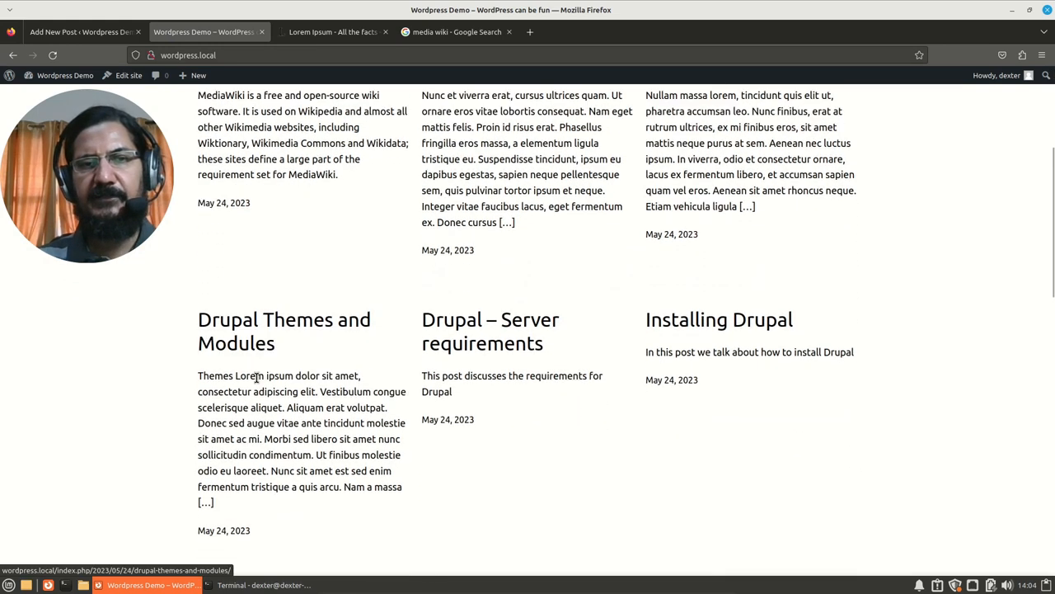
{"action": "scroll", "scroll_direction": "down", "scroll_amount": 3}
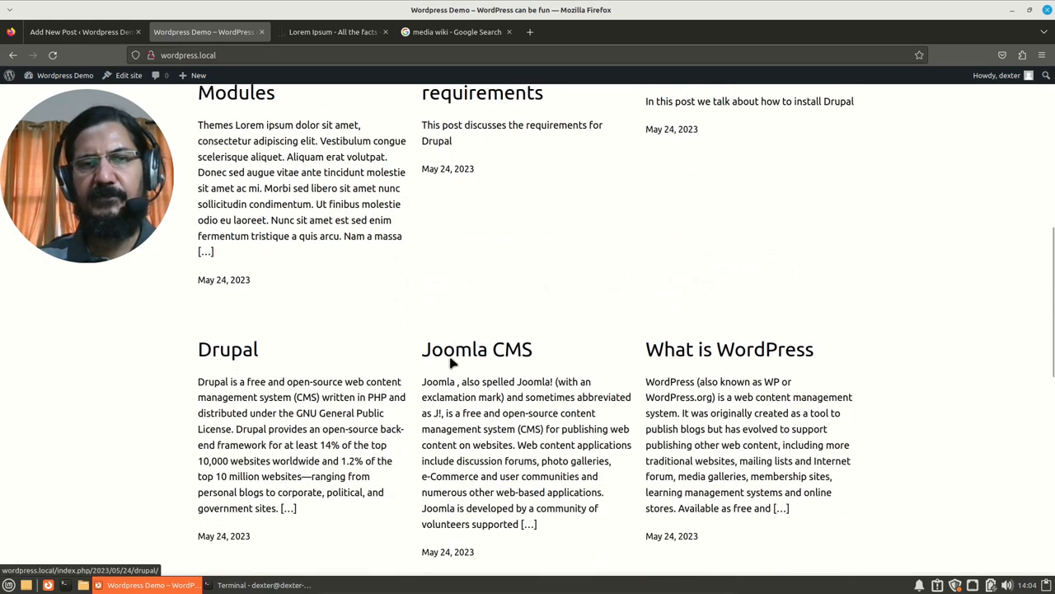
{"action": "scroll", "scroll_direction": "up", "scroll_amount": 3}
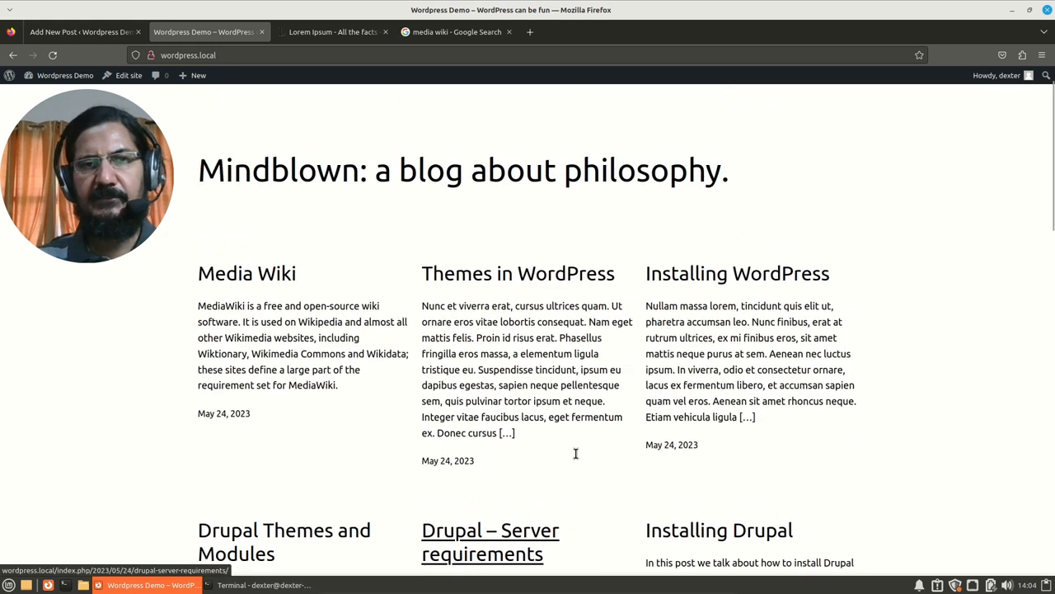
{"action": "scroll", "scroll_direction": "down", "scroll_amount": 3}
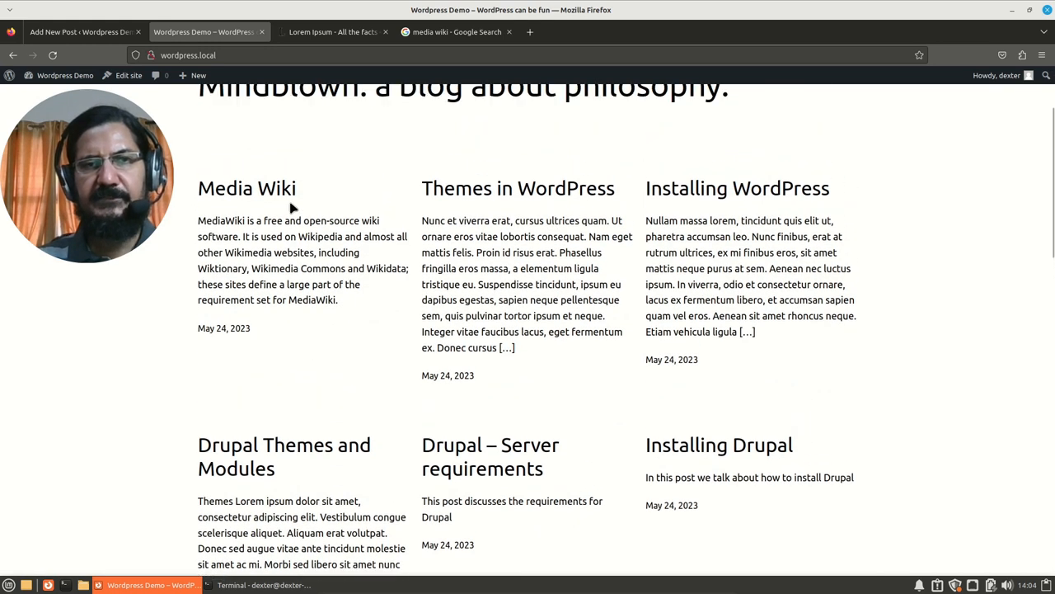
Open the Media Wiki single post page from the front page.
{"action": "left_click", "coordinate": [247, 188]}
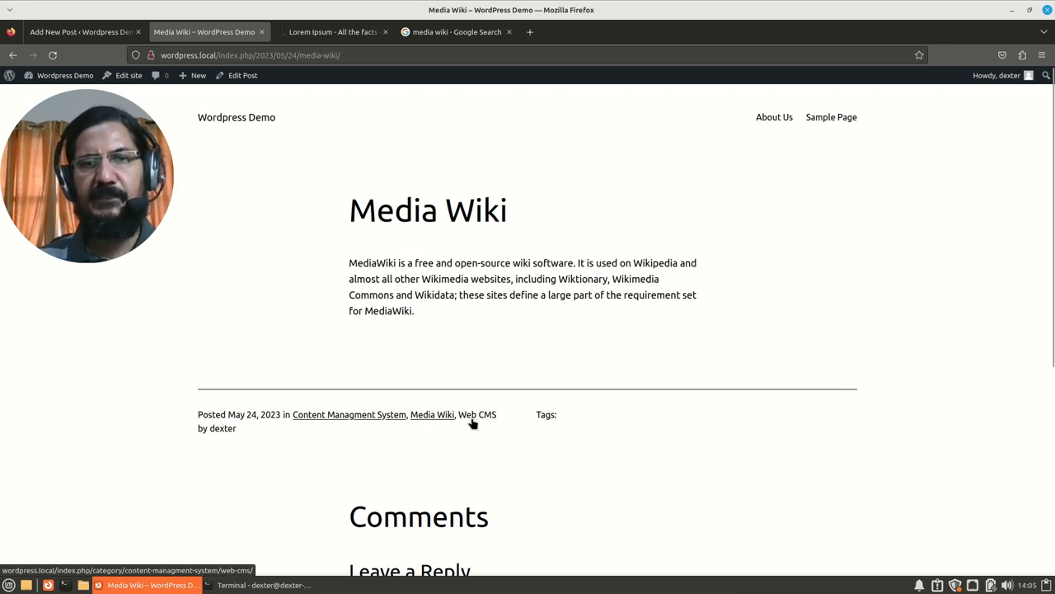
{"action": "mouse_move", "coordinate": [591, 413]}
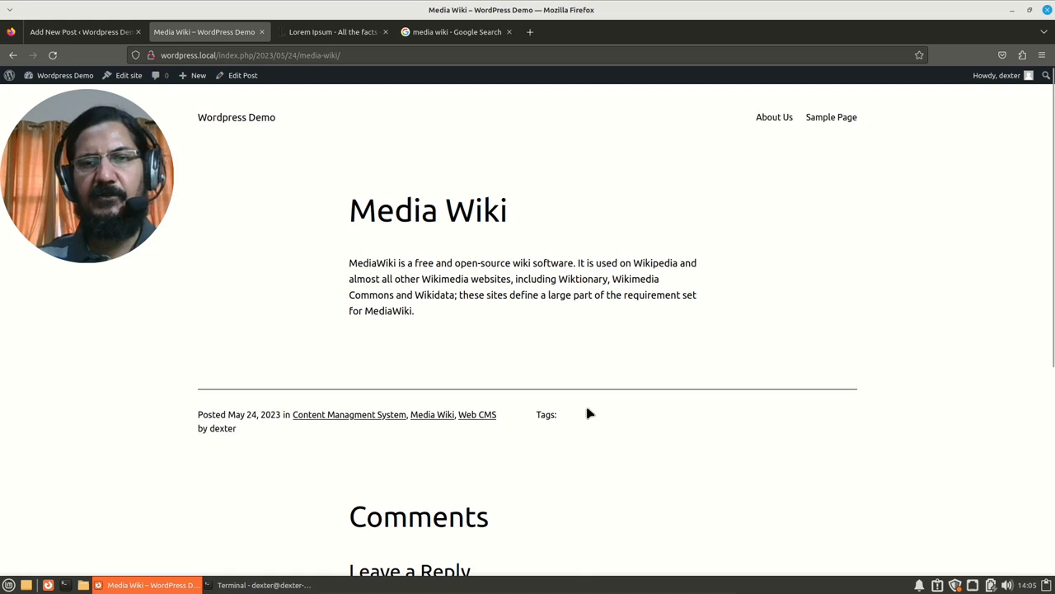
{"action": "mouse_move", "coordinate": [583, 422]}
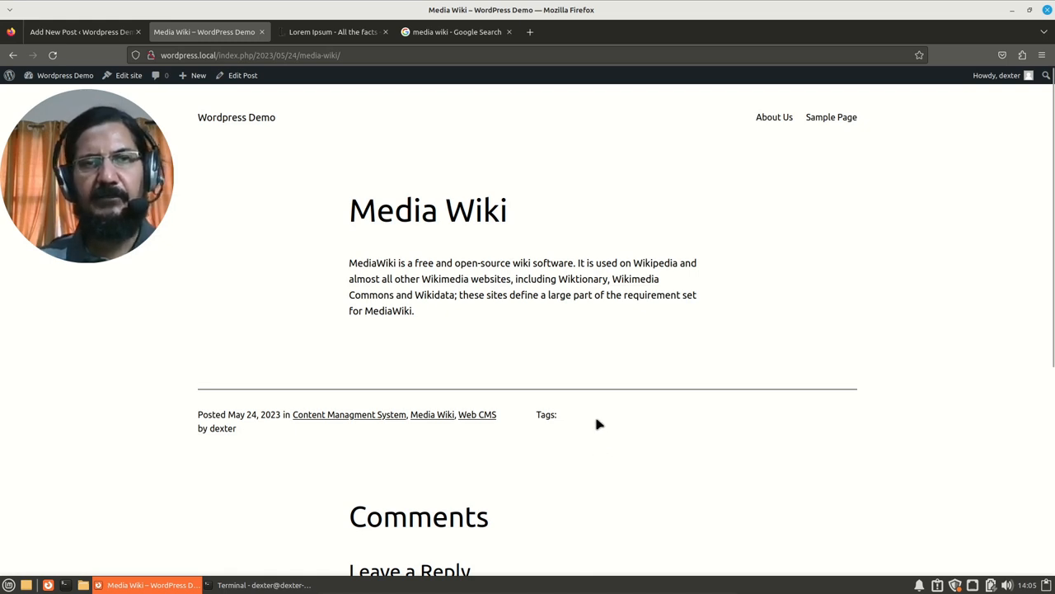
{"action": "mouse_move", "coordinate": [284, 471]}
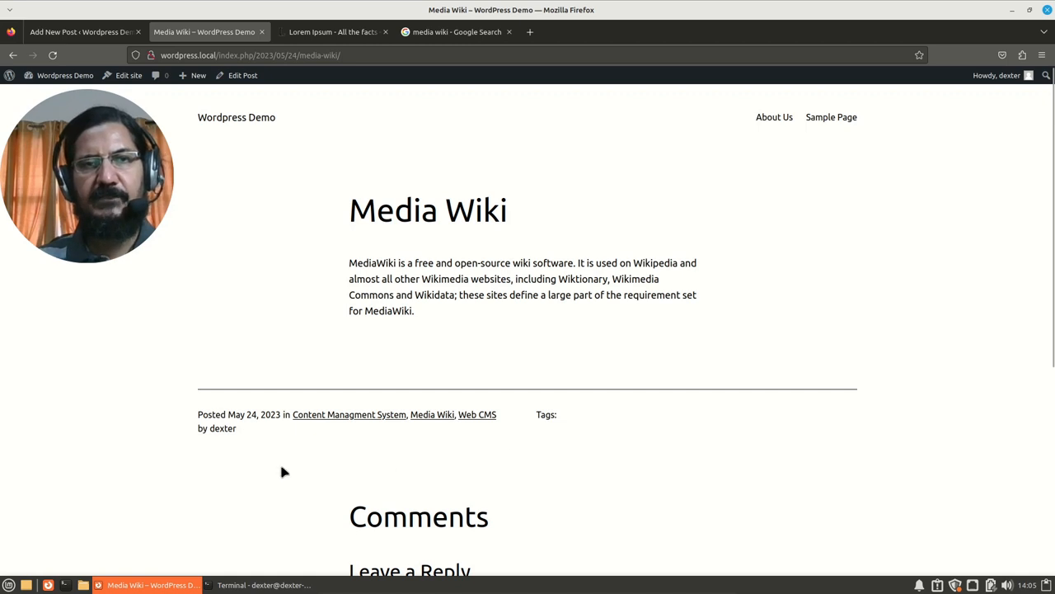
{"action": "mouse_move", "coordinate": [333, 465]}
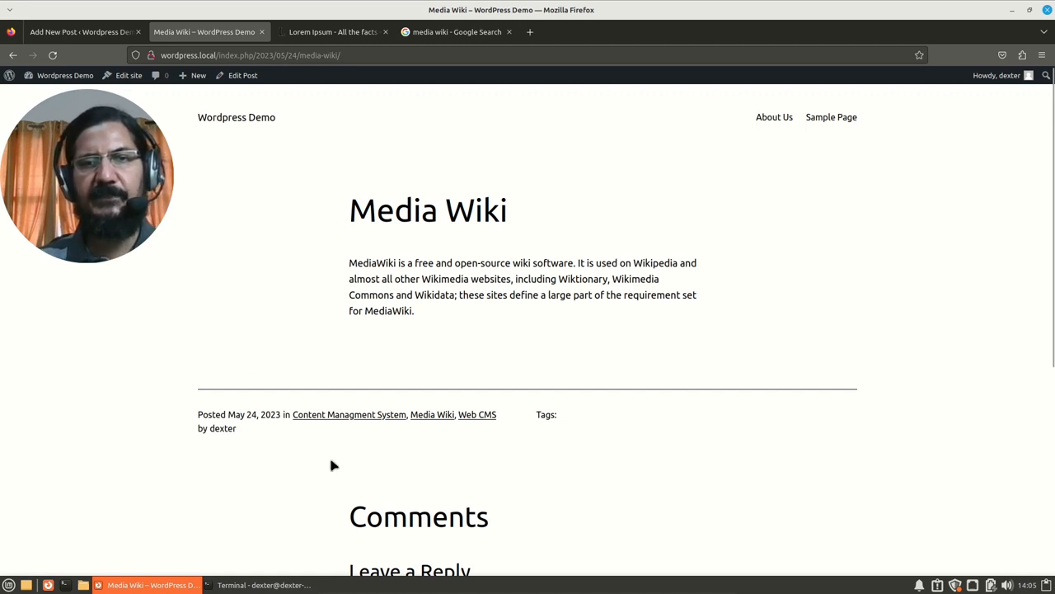
{"action": "mouse_move", "coordinate": [350, 414]}
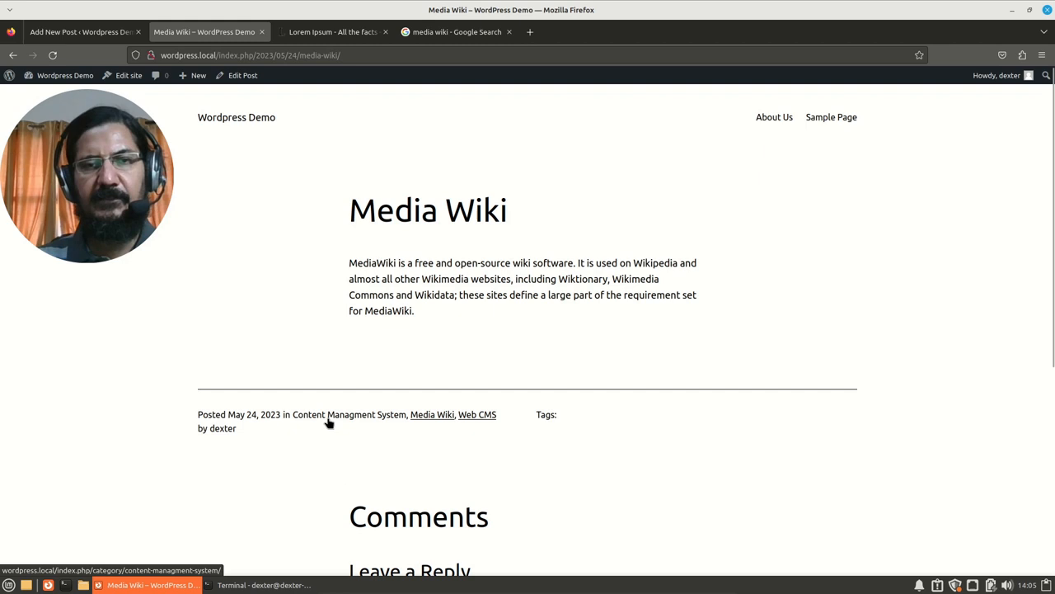
View the Content Managment System category archive and scroll its posts.
{"action": "left_click", "coordinate": [350, 414]}
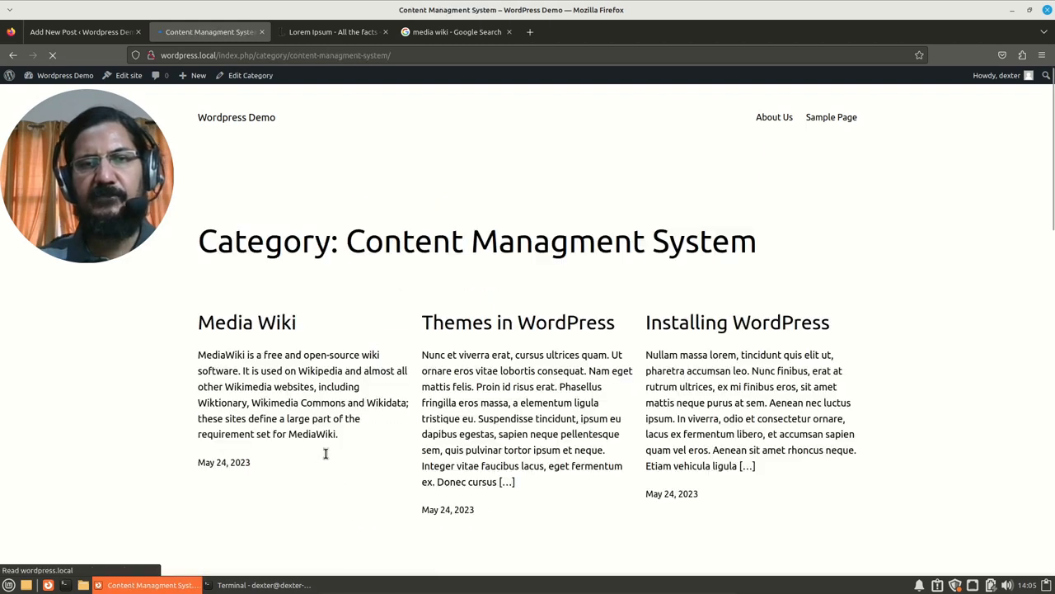
{"action": "scroll", "scroll_direction": "down", "scroll_amount": 3}
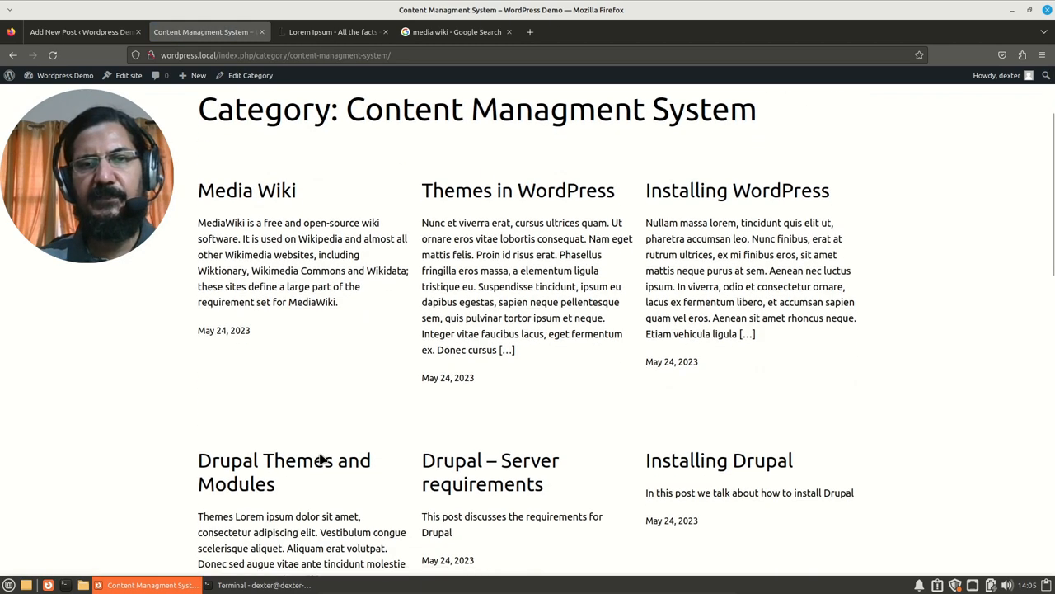
{"action": "scroll", "scroll_direction": "down", "scroll_amount": 3}
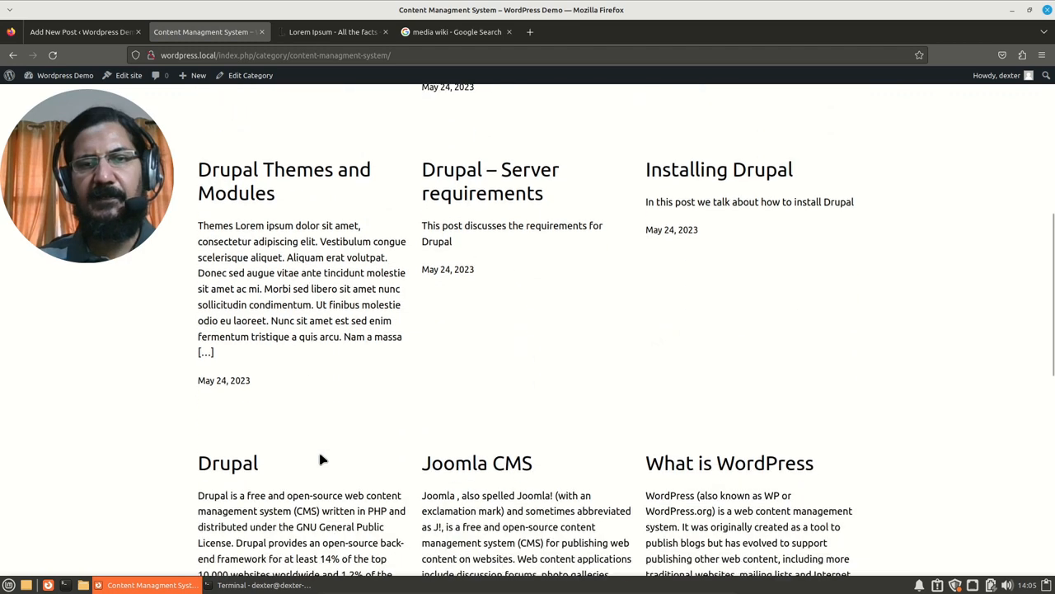
{"action": "scroll", "scroll_direction": "down", "scroll_amount": 3}
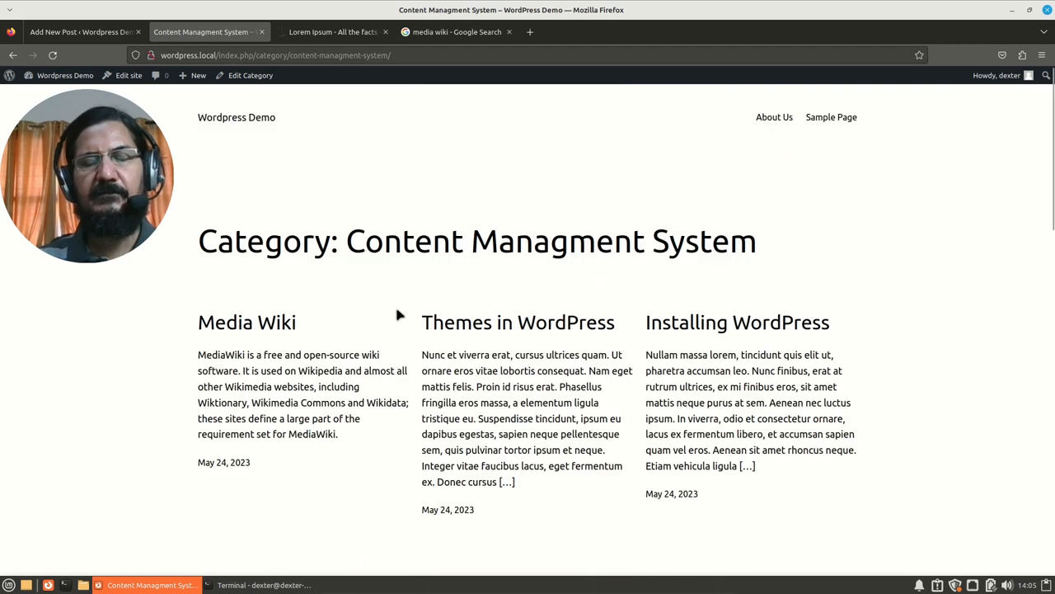
{"action": "mouse_move", "coordinate": [625, 277]}
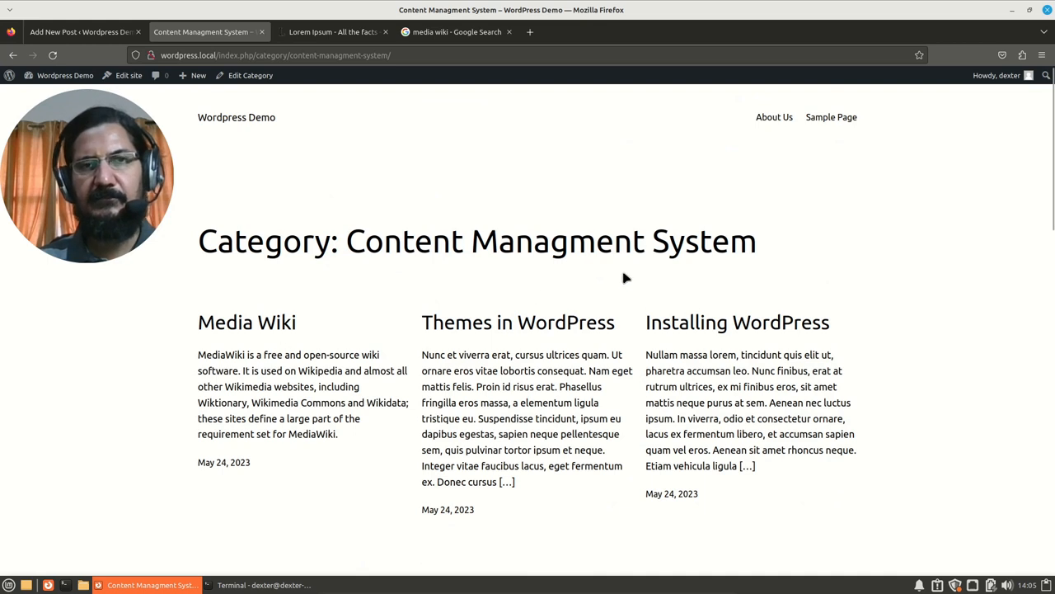
{"action": "scroll", "scroll_direction": "down", "scroll_amount": 3}
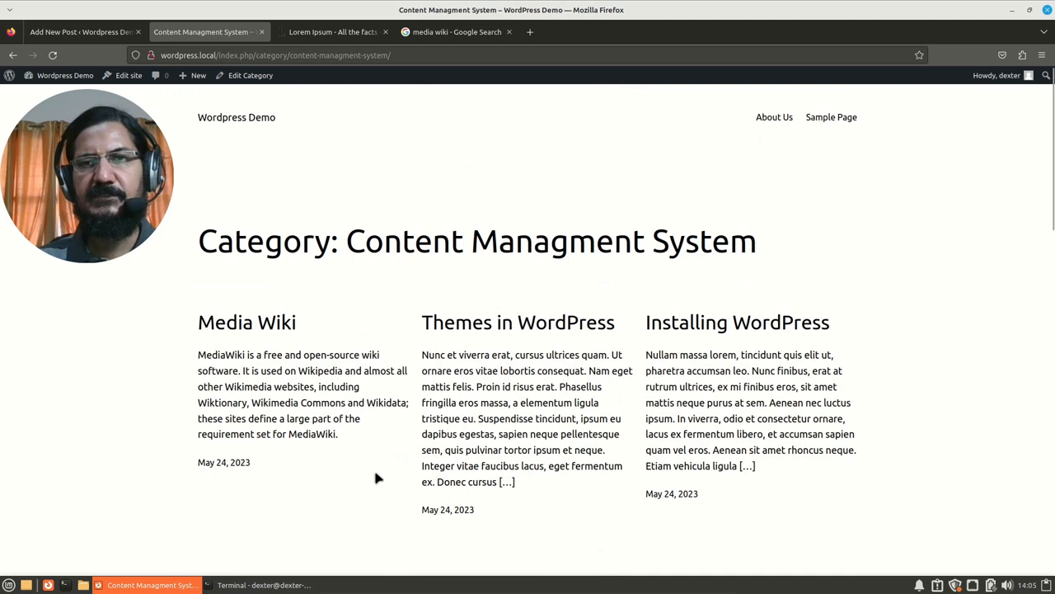
{"action": "mouse_move", "coordinate": [435, 432]}
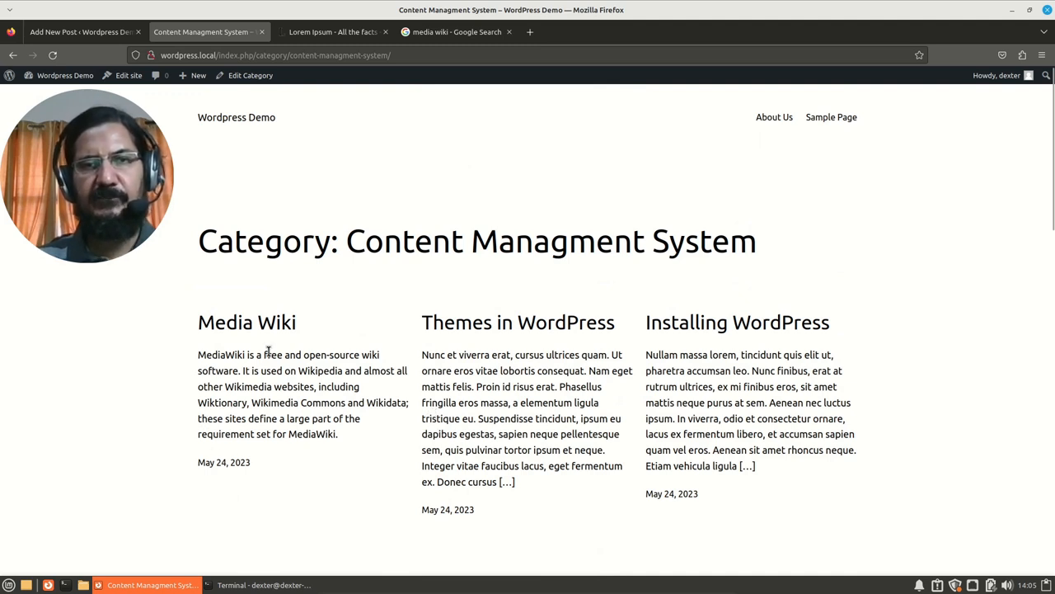
{"action": "mouse_move", "coordinate": [247, 321]}
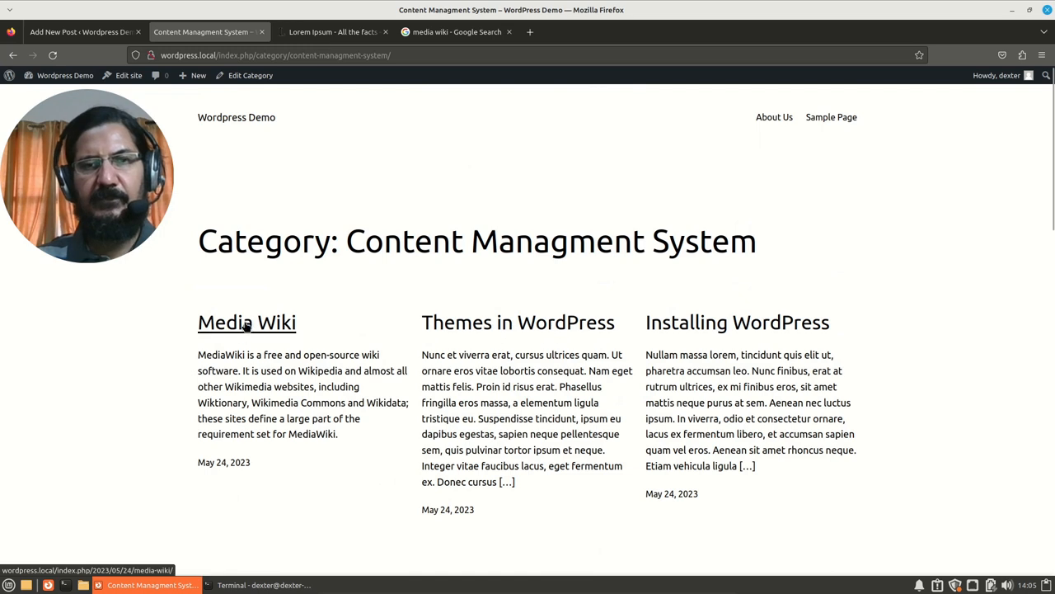
Return to the Media Wiki post and view the Media Wiki category archive.
{"action": "left_click", "coordinate": [247, 322]}
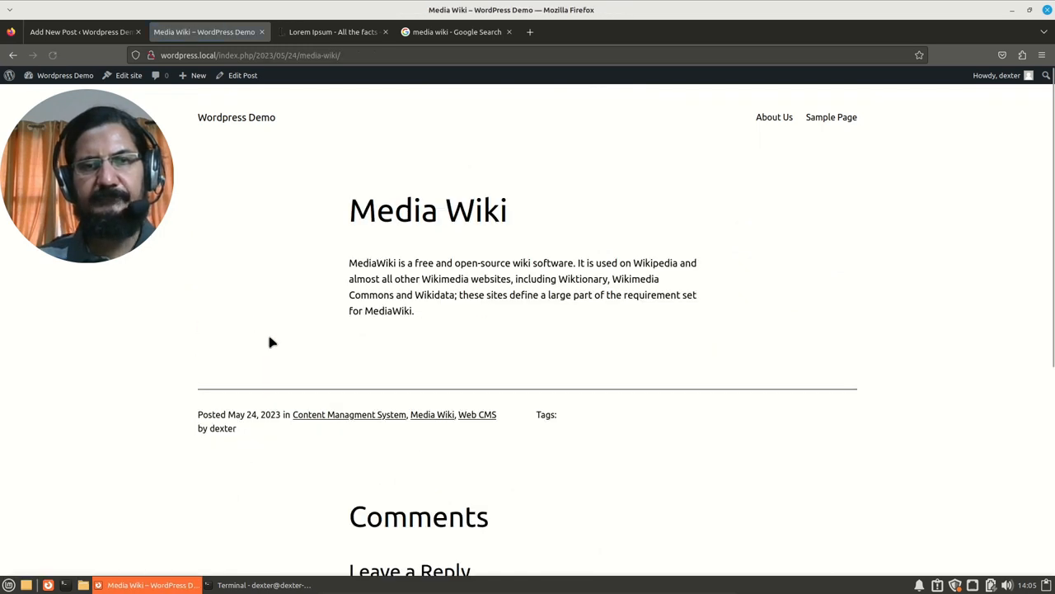
{"action": "scroll", "scroll_direction": "down", "scroll_amount": 3}
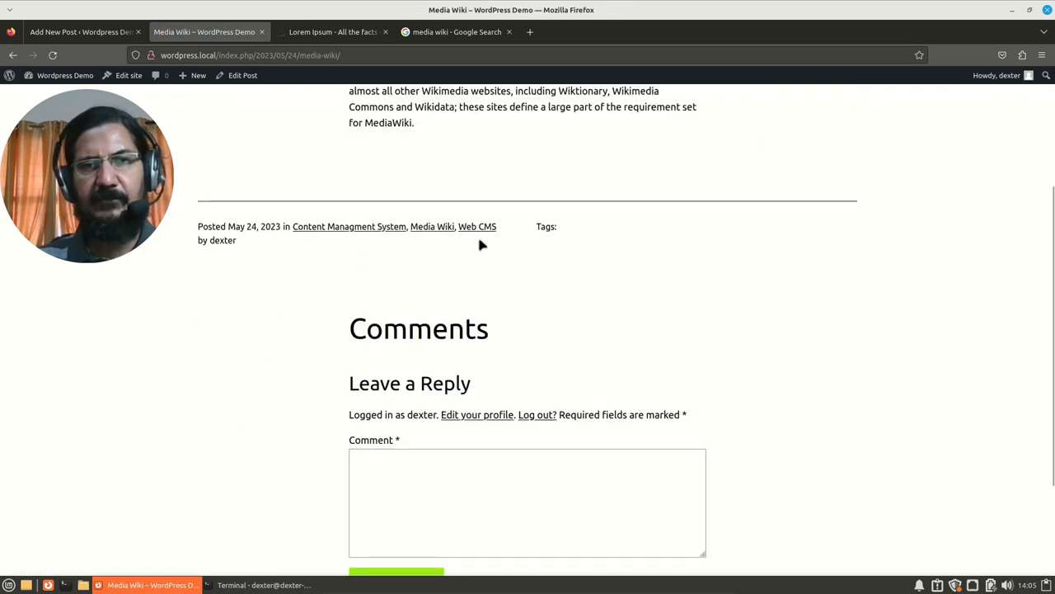
{"action": "left_click", "coordinate": [432, 226]}
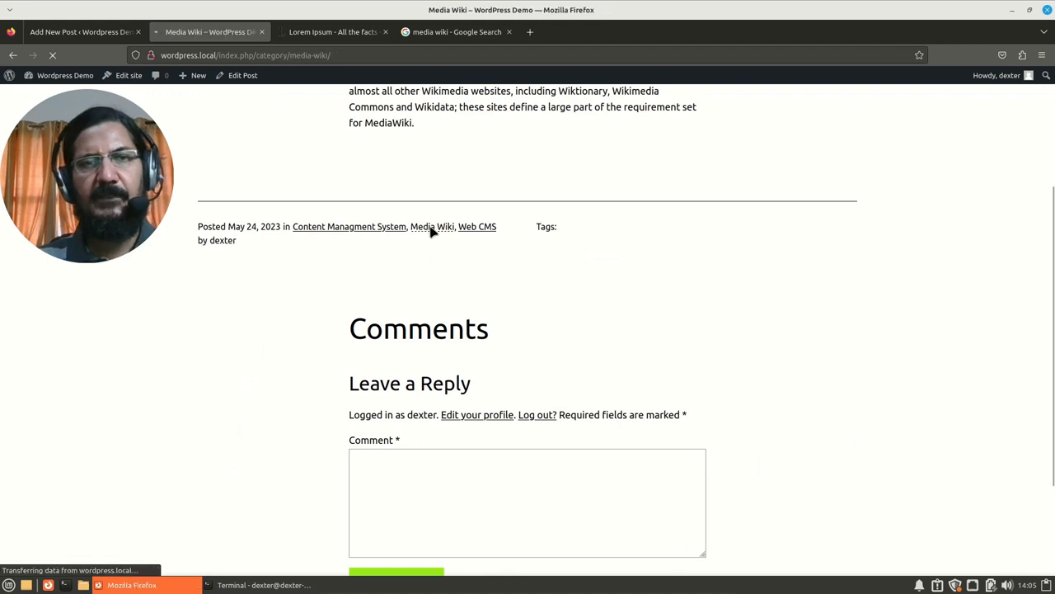
{"action": "left_click", "coordinate": [432, 226]}
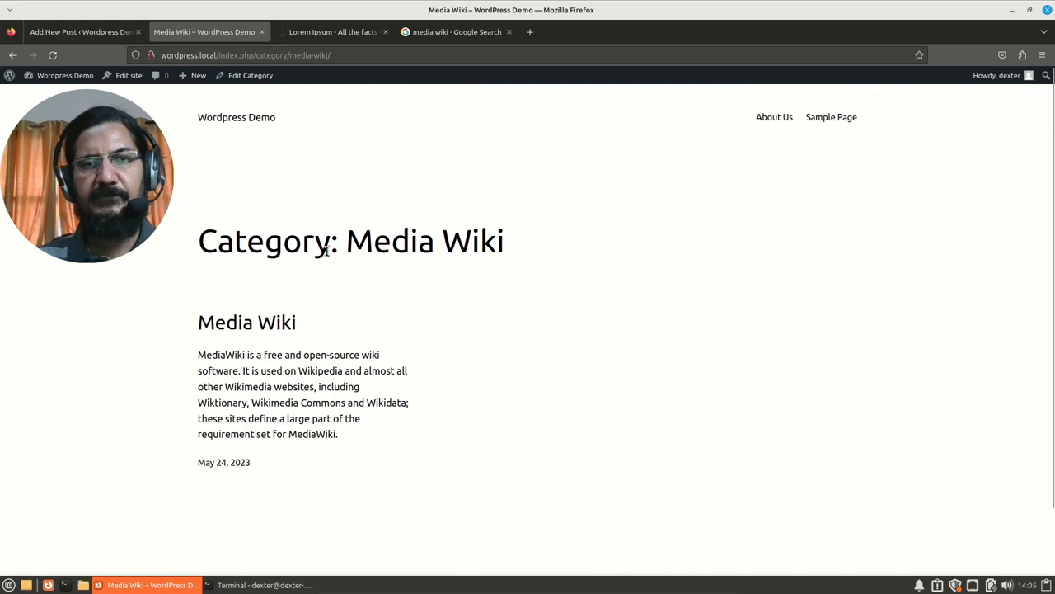
Reopen the post and go to the Web CMS category archive.
{"action": "left_click", "coordinate": [248, 321]}
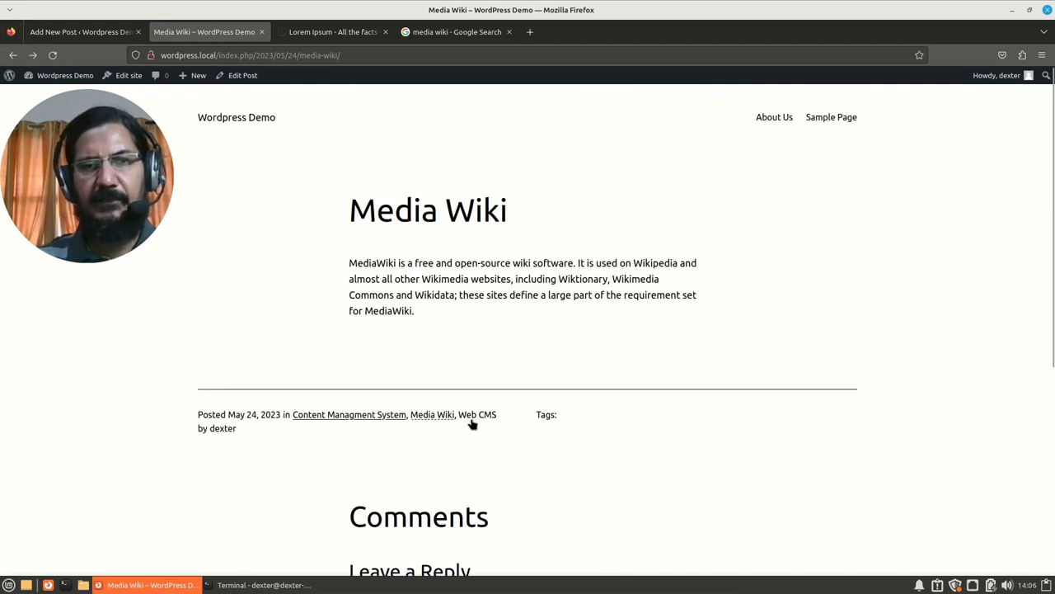
{"action": "left_click", "coordinate": [478, 414]}
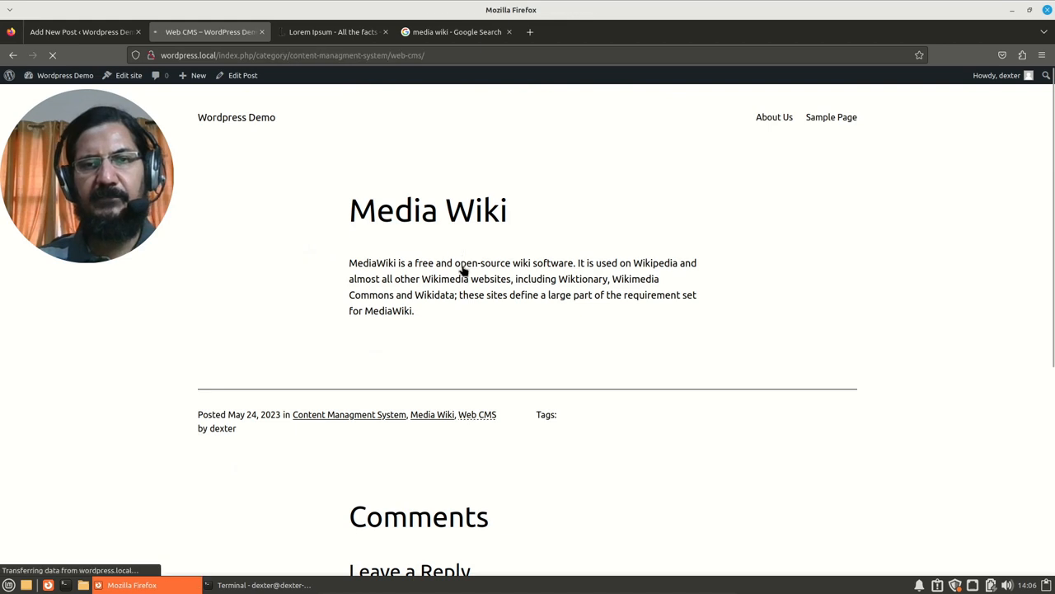
{"action": "left_click", "coordinate": [476, 414]}
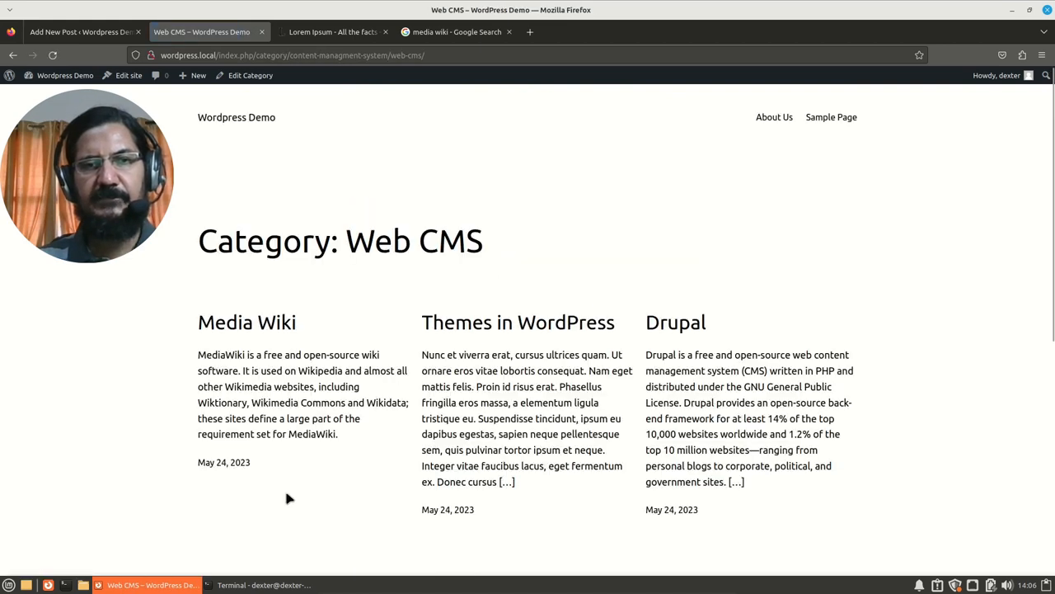
{"action": "mouse_move", "coordinate": [323, 329]}
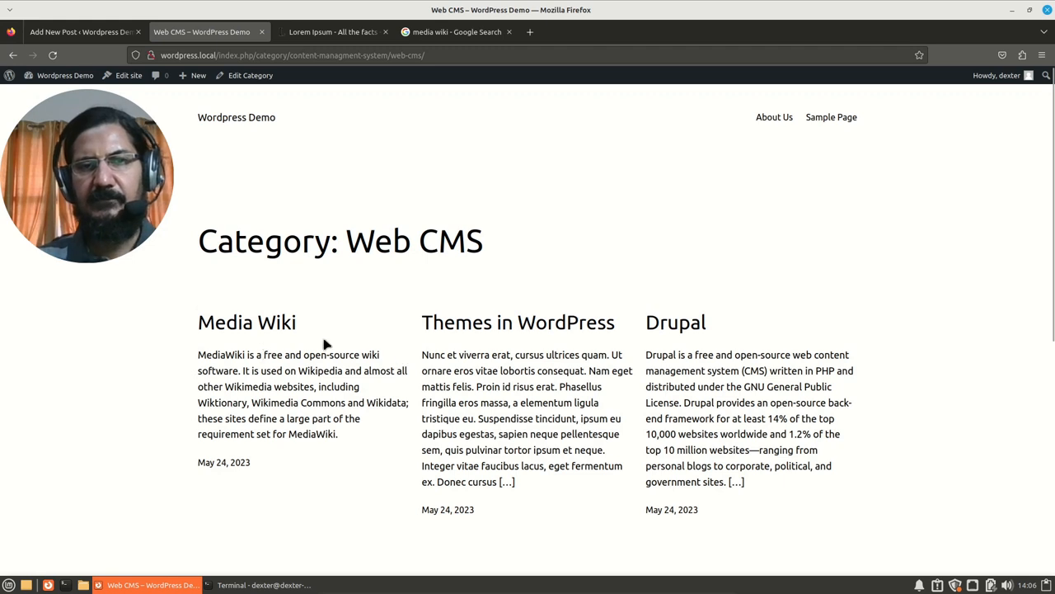
{"action": "scroll", "scroll_direction": "down", "scroll_amount": 3}
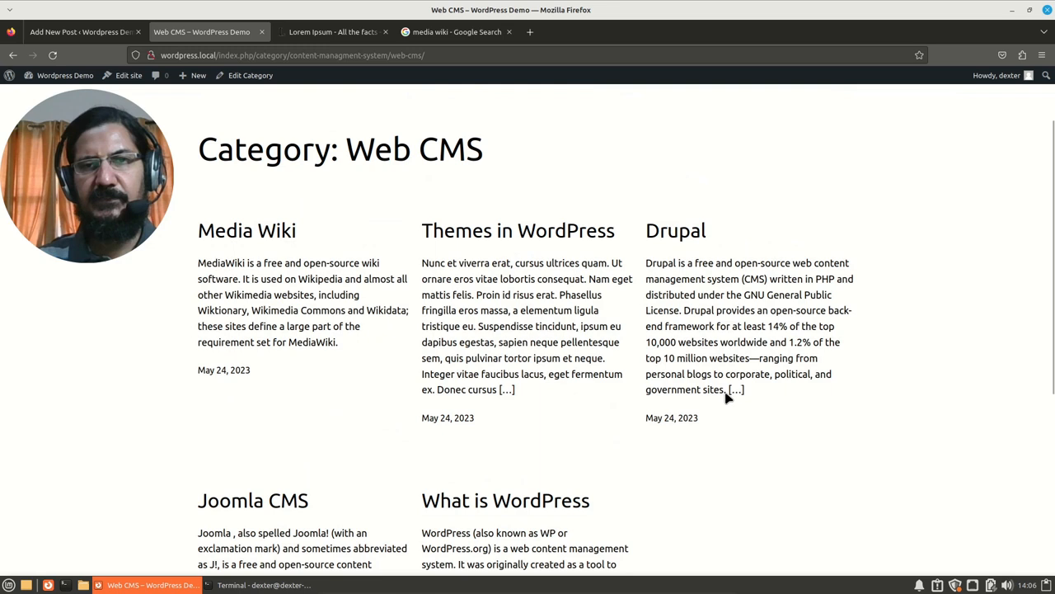
{"action": "scroll", "scroll_direction": "down", "scroll_amount": 3}
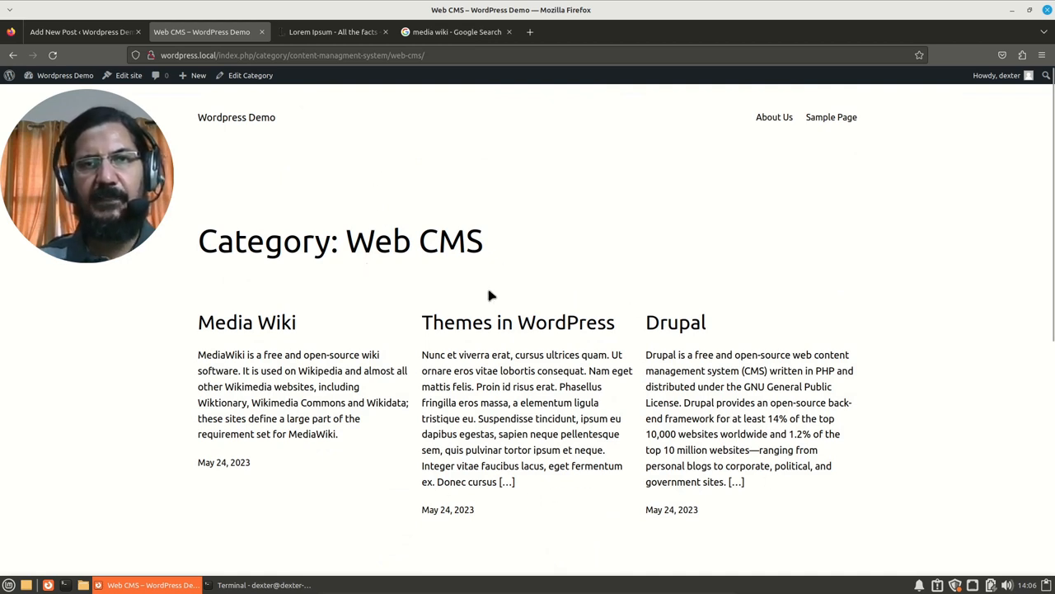
{"action": "mouse_move", "coordinate": [247, 322]}
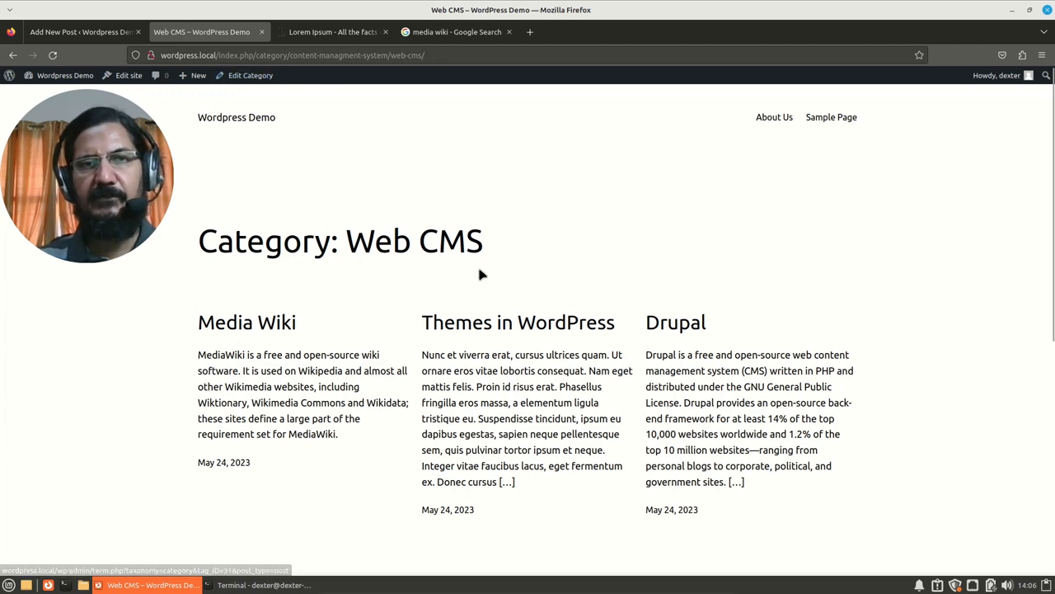
{"action": "mouse_move", "coordinate": [239, 344]}
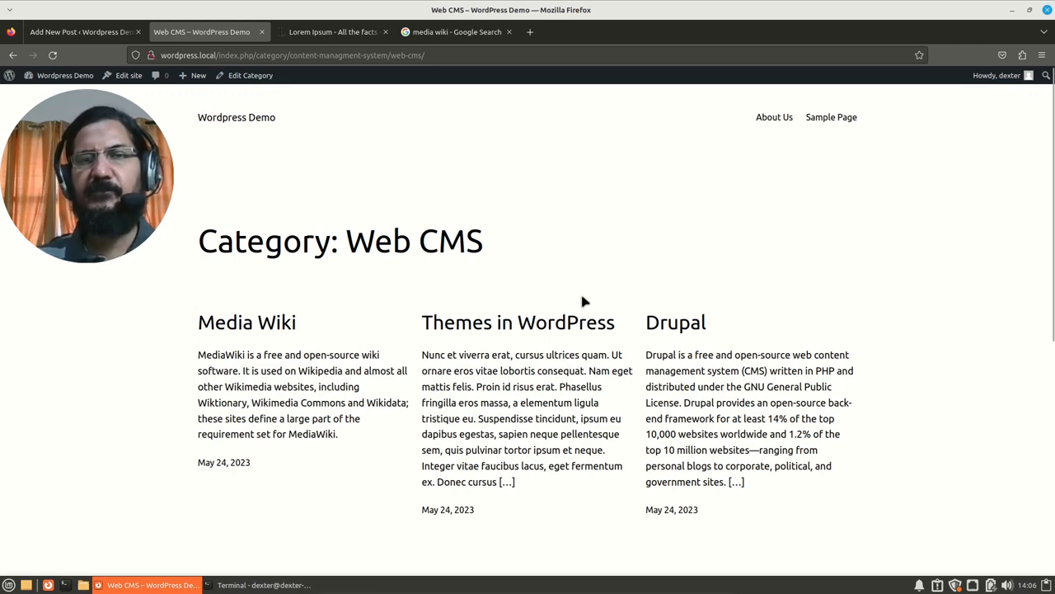
{"action": "mouse_move", "coordinate": [577, 312]}
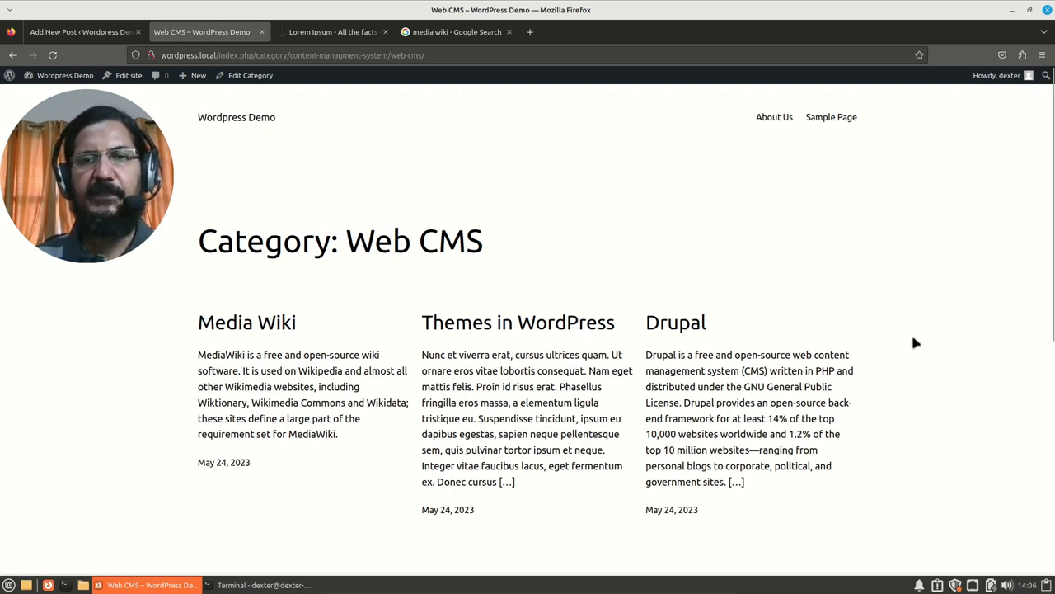
{"action": "mouse_move", "coordinate": [916, 408]}
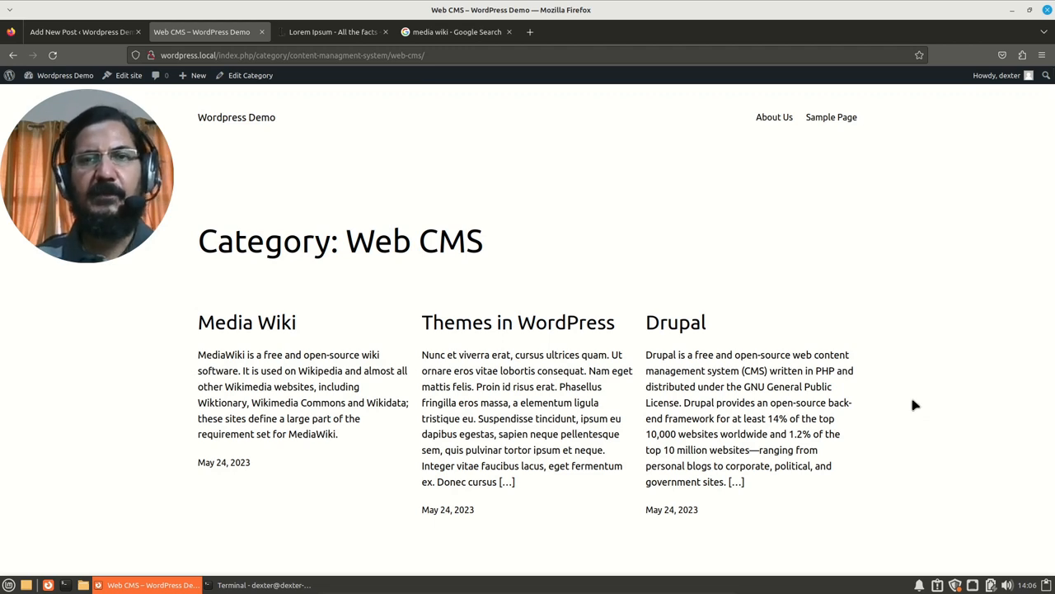
{"action": "mouse_move", "coordinate": [877, 290]}
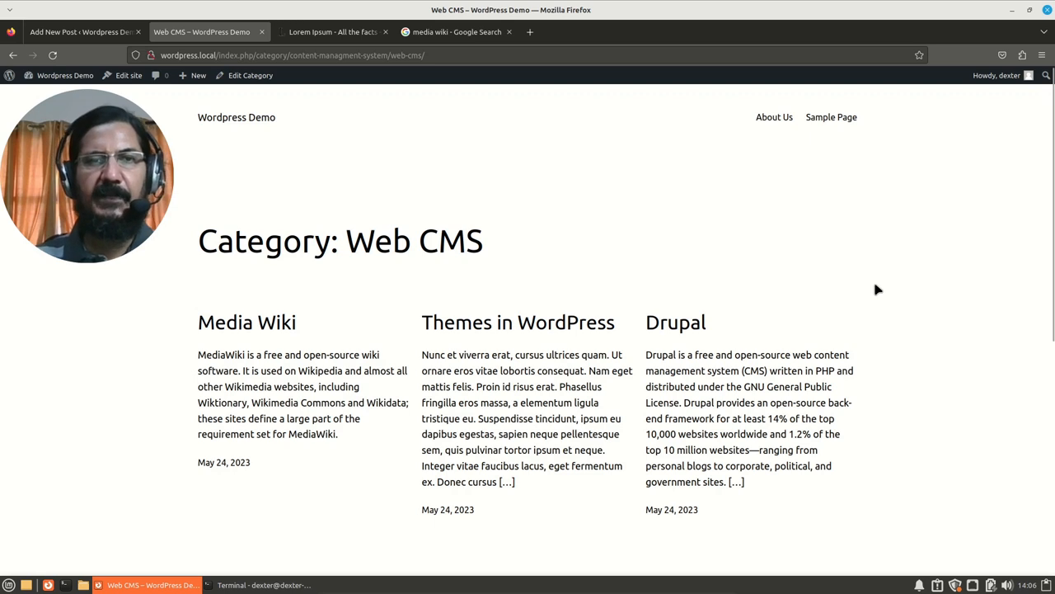
{"action": "mouse_move", "coordinate": [890, 326]}
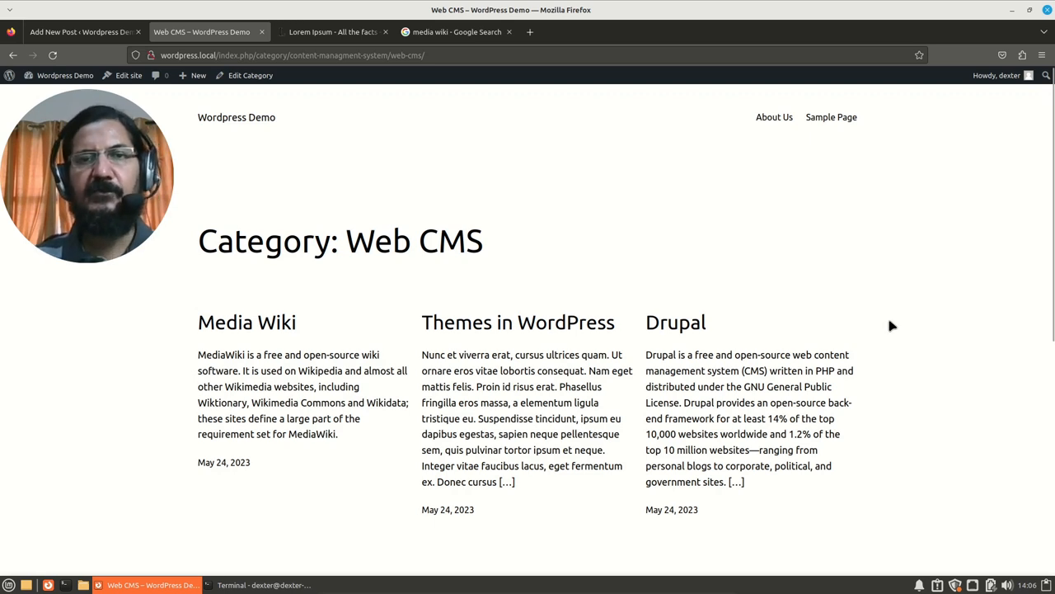
{"action": "mouse_move", "coordinate": [880, 347]}
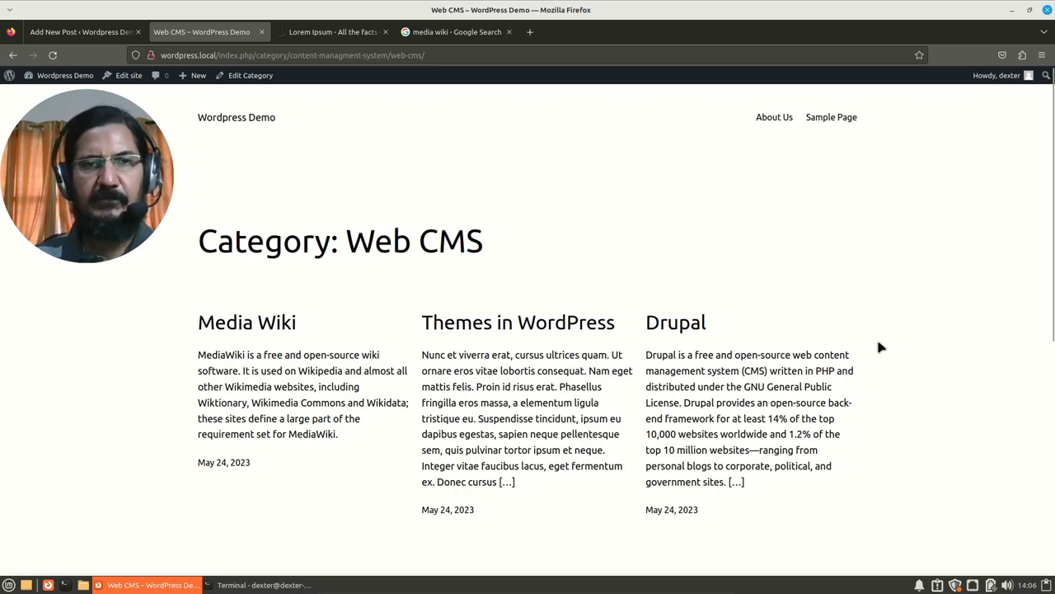
{"action": "mouse_move", "coordinate": [901, 337]}
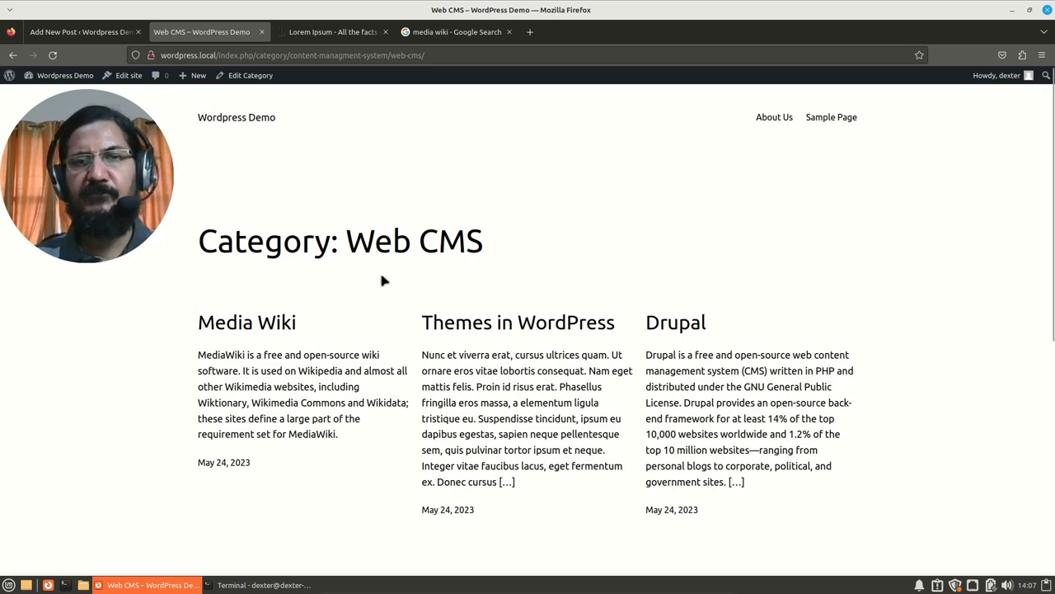
{"action": "mouse_move", "coordinate": [567, 381]}
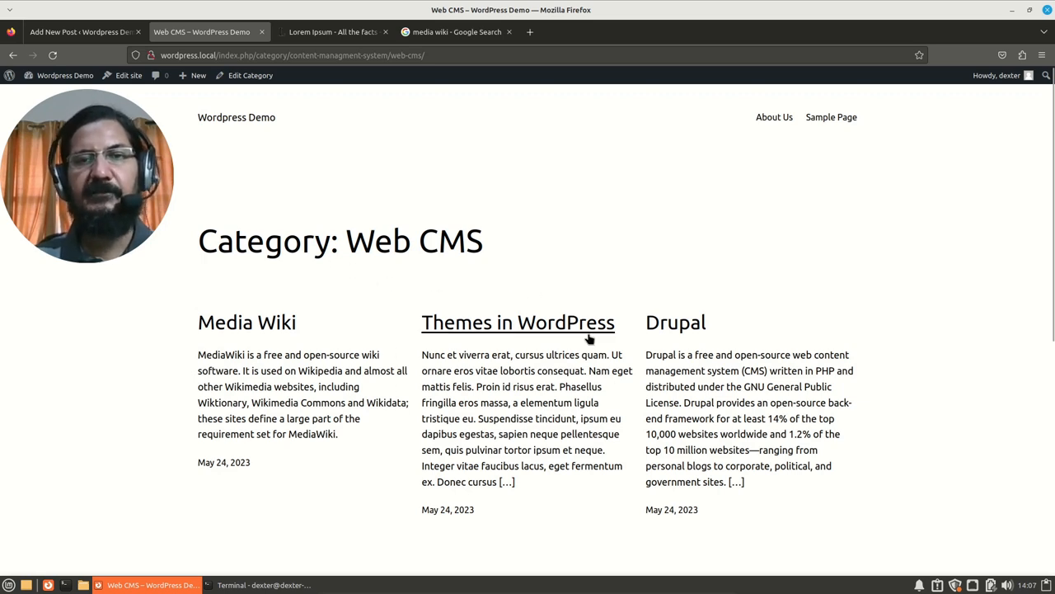
{"action": "mouse_move", "coordinate": [495, 186]}
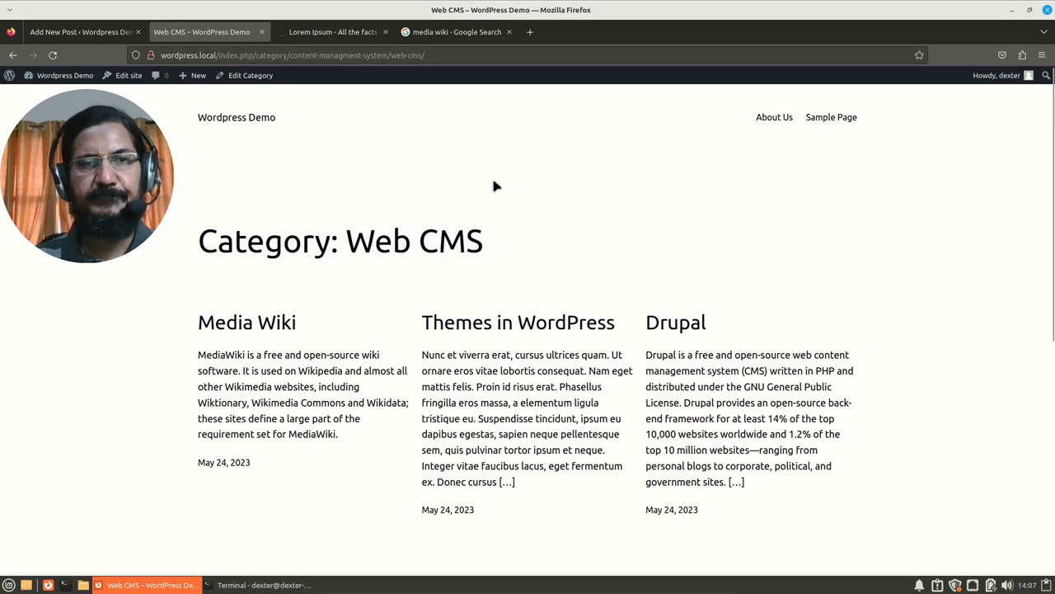
{"action": "mouse_move", "coordinate": [336, 330]}
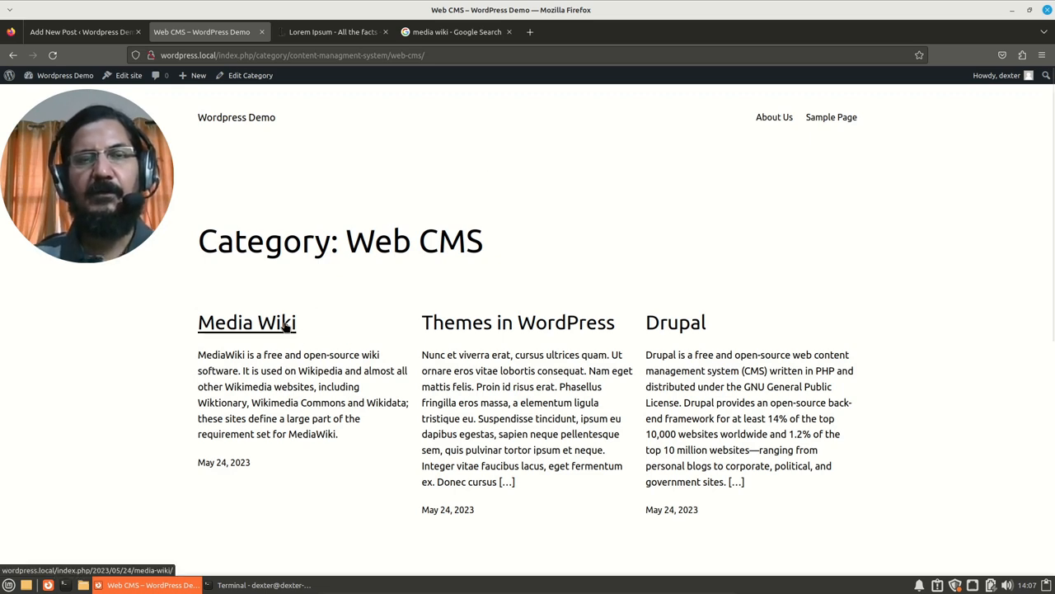
Open the Media Wiki post and check its Tags line shows no tags.
{"action": "left_click", "coordinate": [247, 322]}
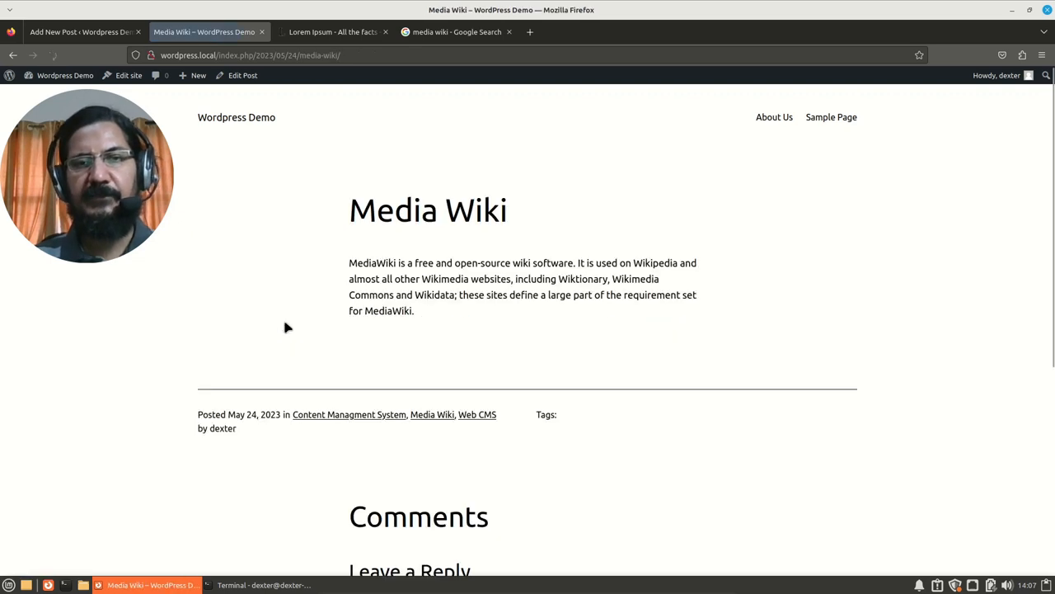
{"action": "scroll", "scroll_direction": "down", "scroll_amount": 3}
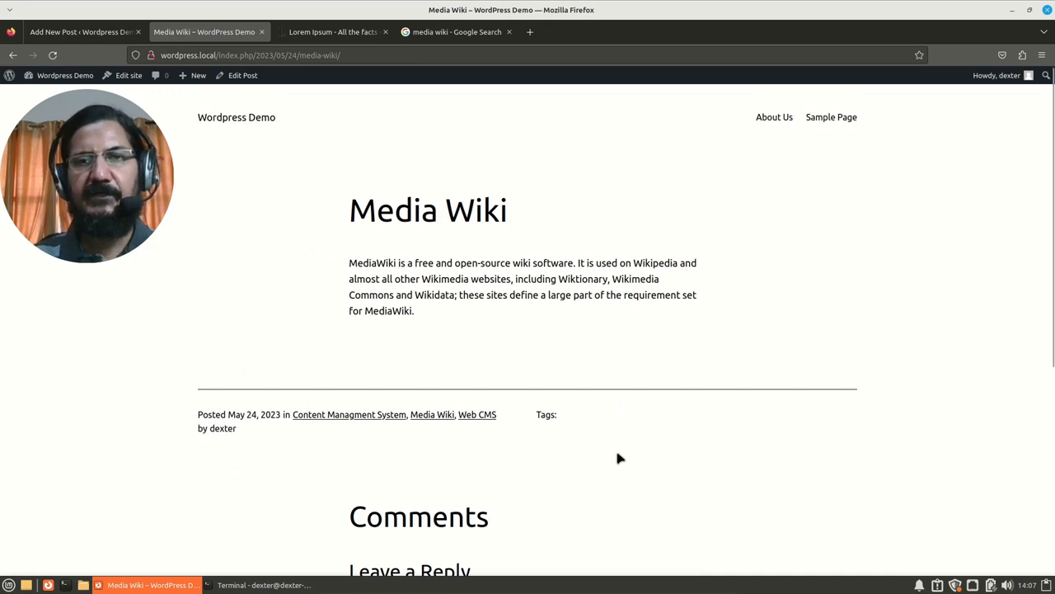
{"action": "mouse_move", "coordinate": [483, 310]}
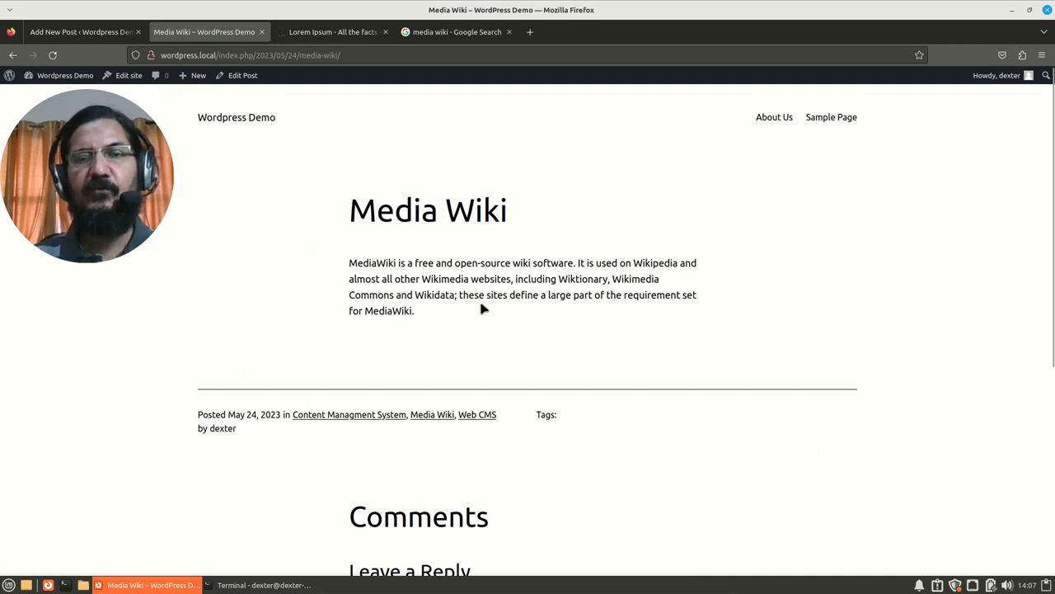
{"action": "mouse_move", "coordinate": [574, 303]}
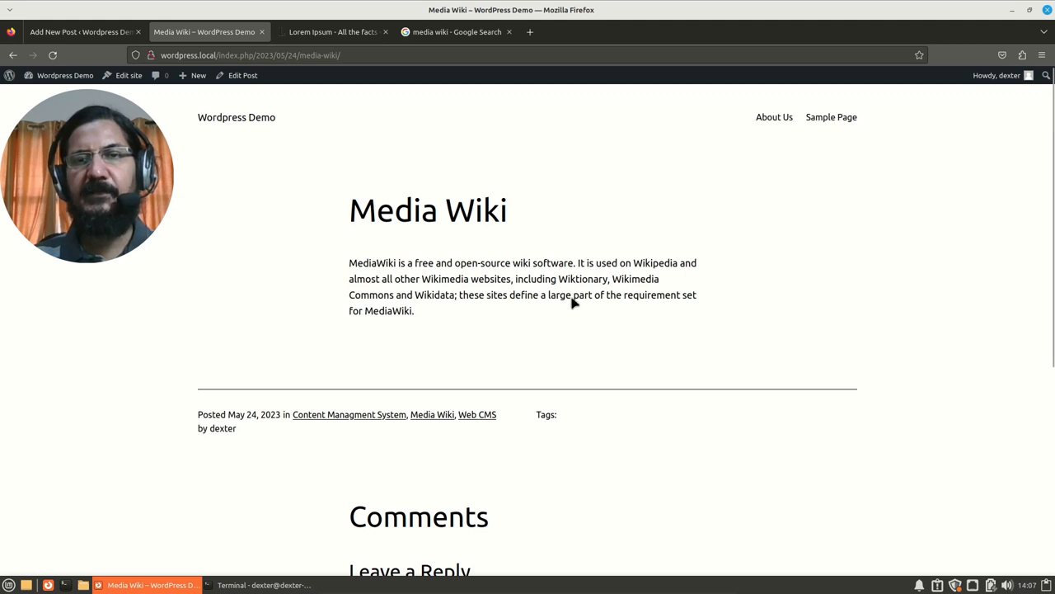
{"action": "mouse_move", "coordinate": [613, 284]}
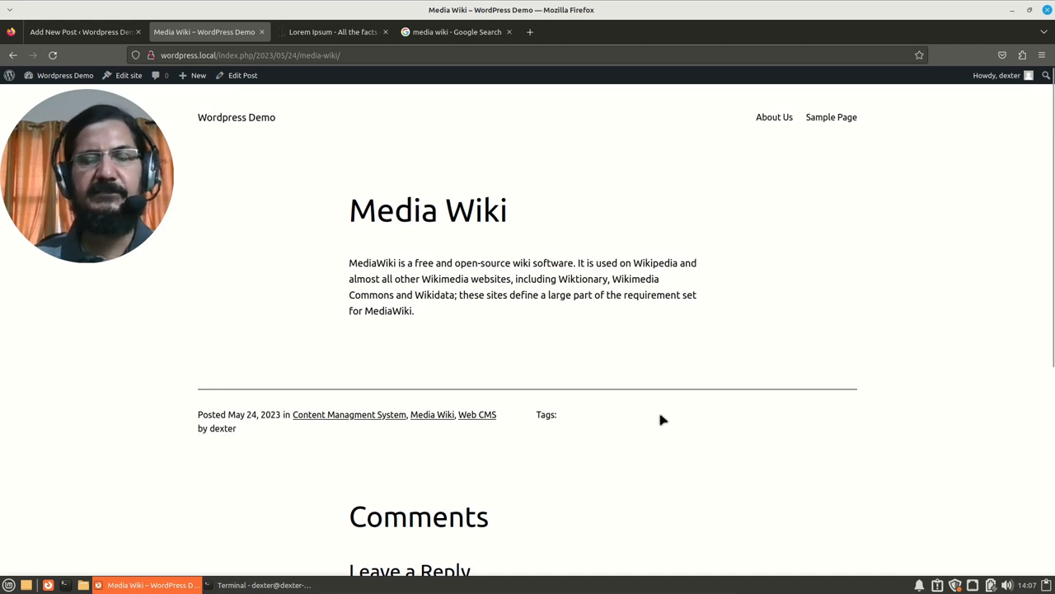
{"action": "mouse_move", "coordinate": [601, 428]}
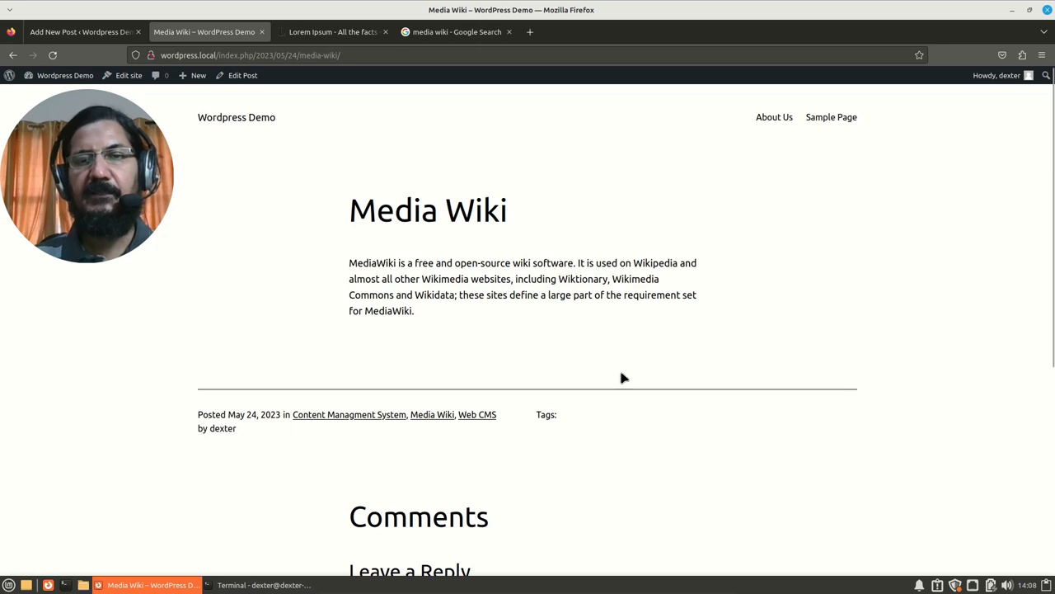
{"action": "mouse_move", "coordinate": [683, 461]}
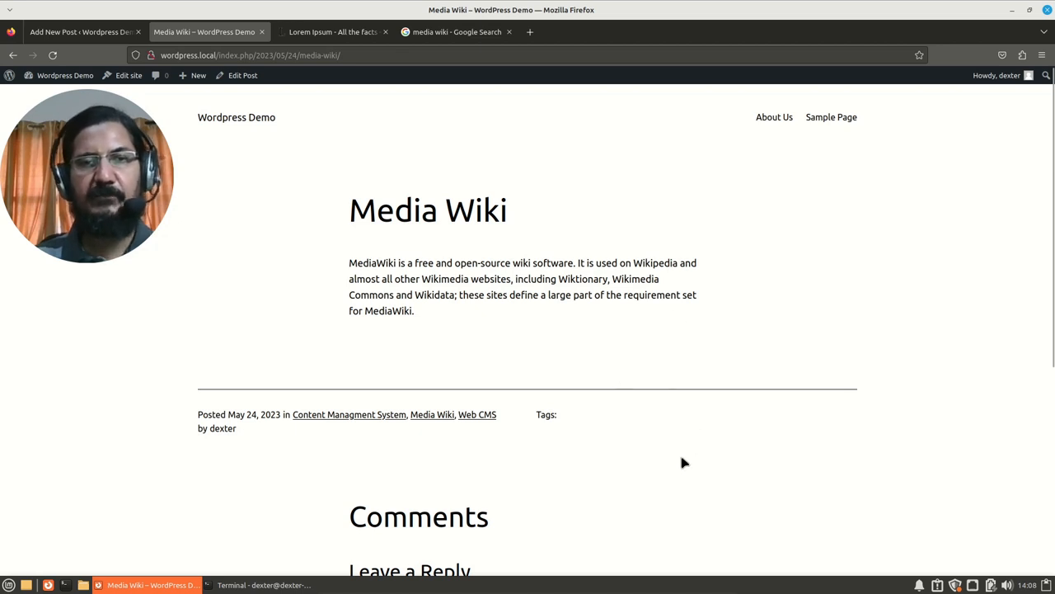
{"action": "mouse_move", "coordinate": [536, 300]}
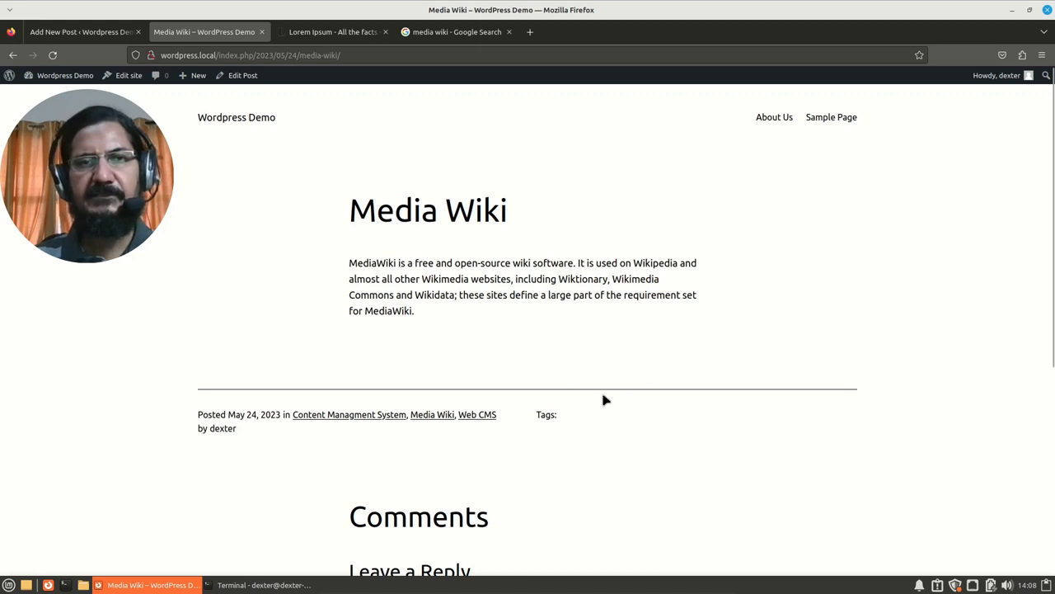
{"action": "mouse_move", "coordinate": [403, 358]}
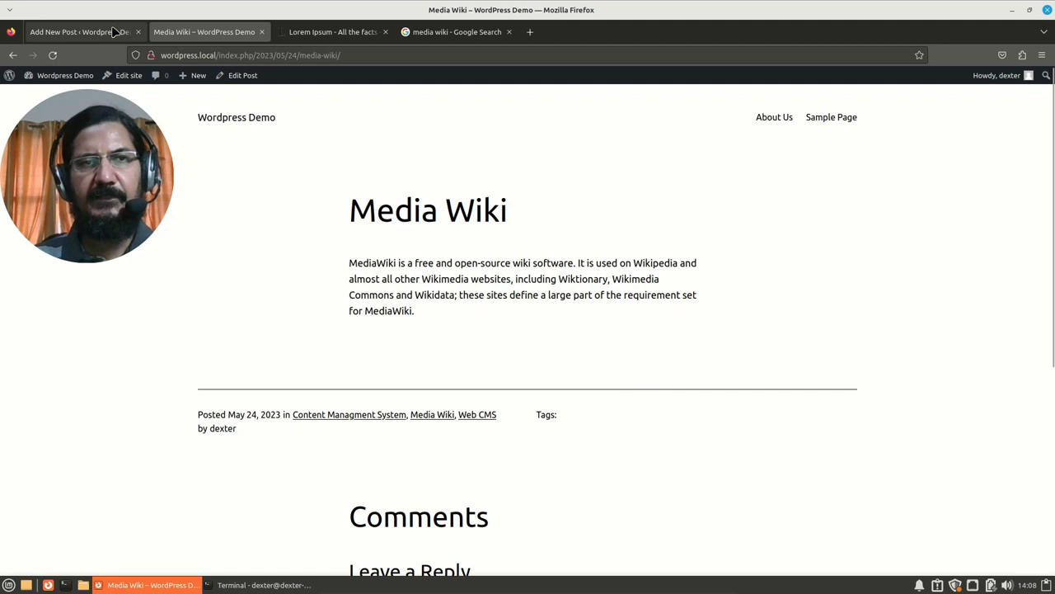
Return to the admin All Posts list from the public post page.
{"action": "left_click", "coordinate": [79, 31]}
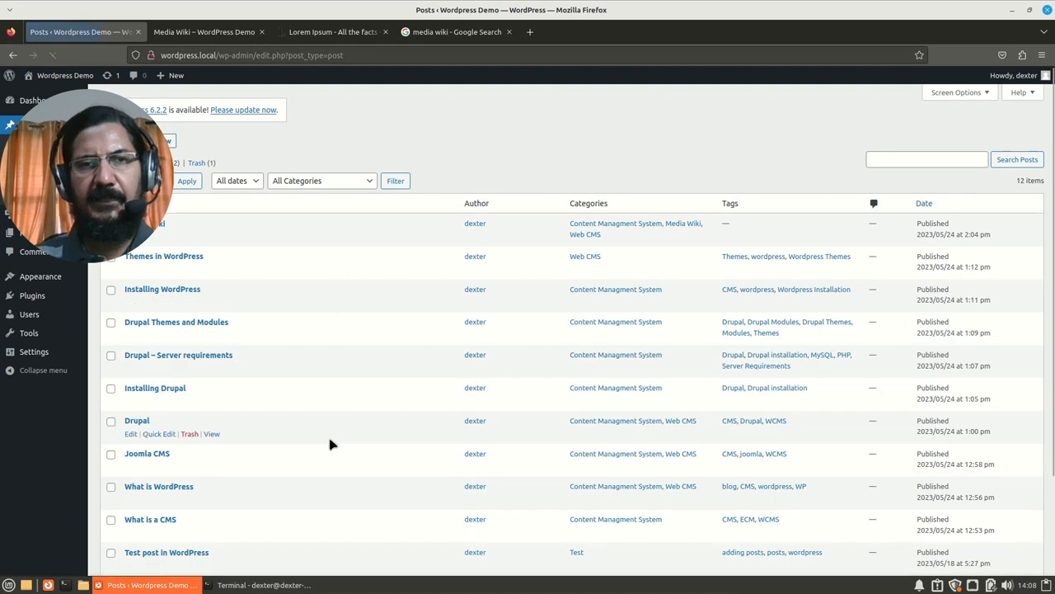
{"action": "mouse_move", "coordinate": [234, 262]}
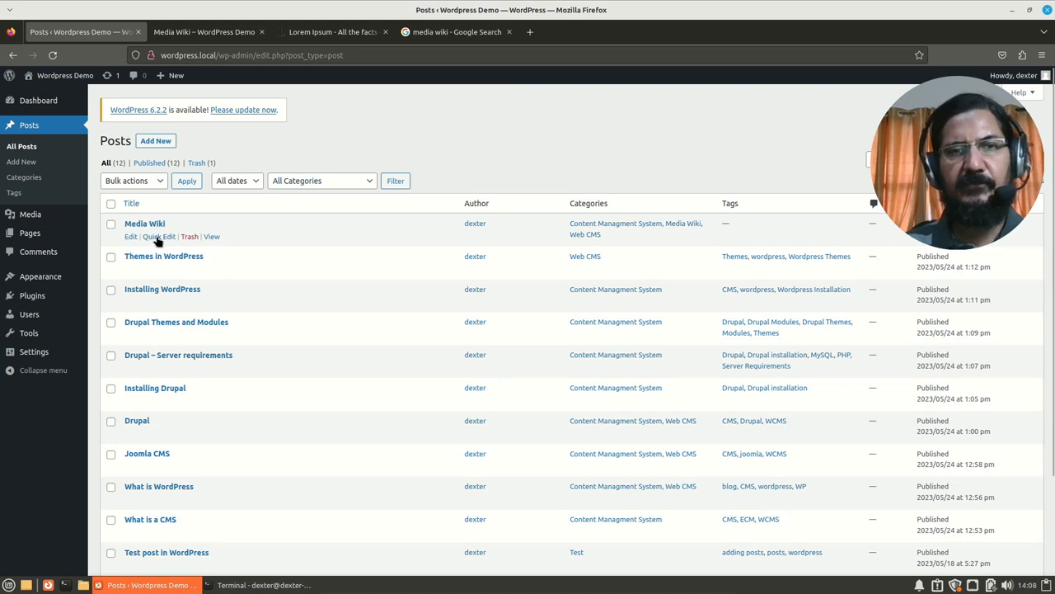
Quick-edit the Media Wiki post and add the suggested CMS tag.
{"action": "left_click", "coordinate": [158, 237]}
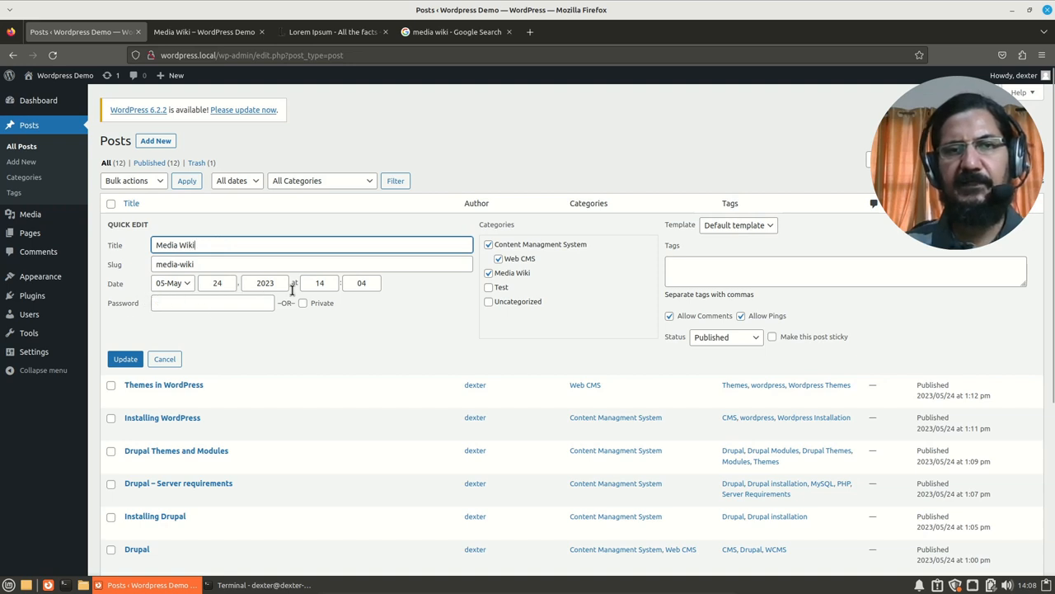
{"action": "mouse_move", "coordinate": [666, 280]}
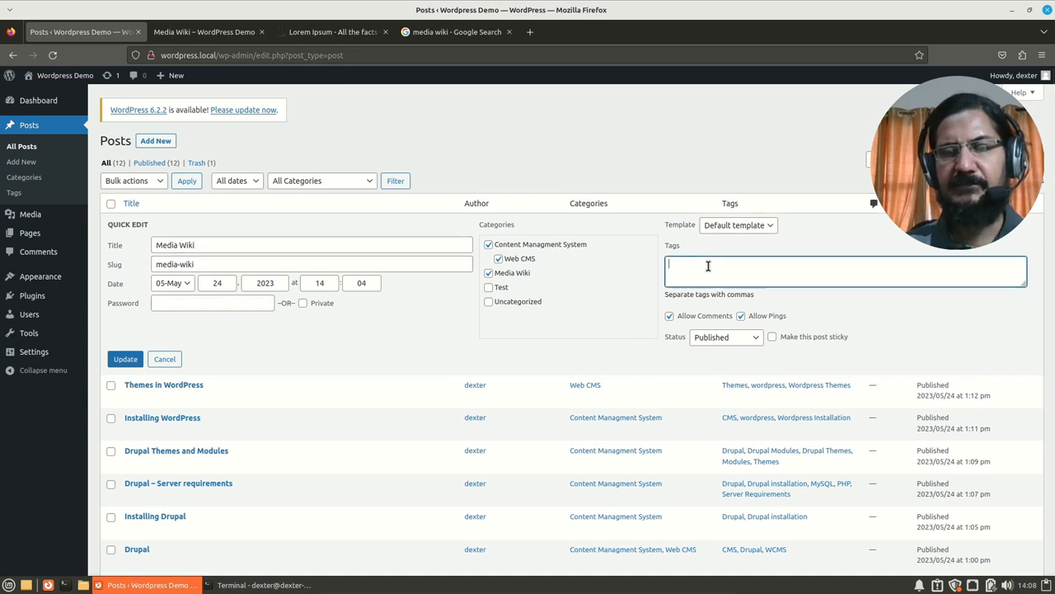
{"action": "type", "text": "cm"}
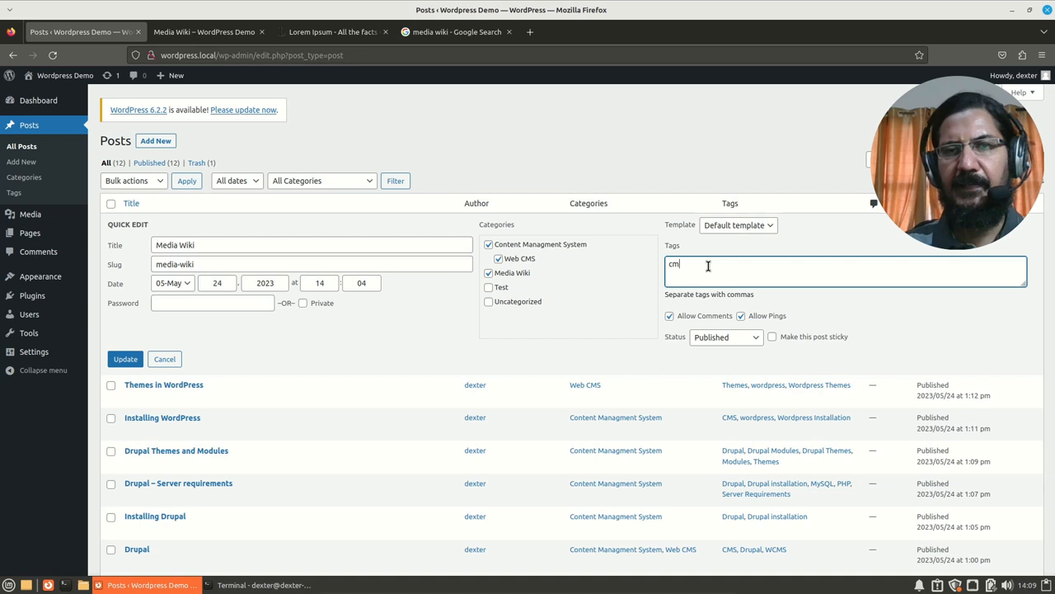
{"action": "type", "text": "s"}
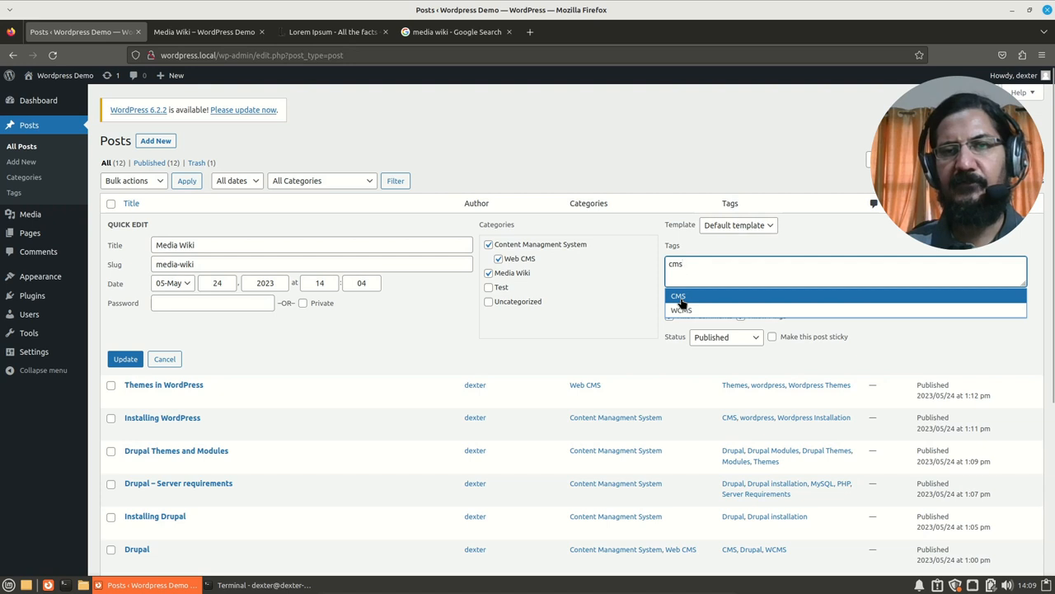
{"action": "left_click", "coordinate": [678, 295]}
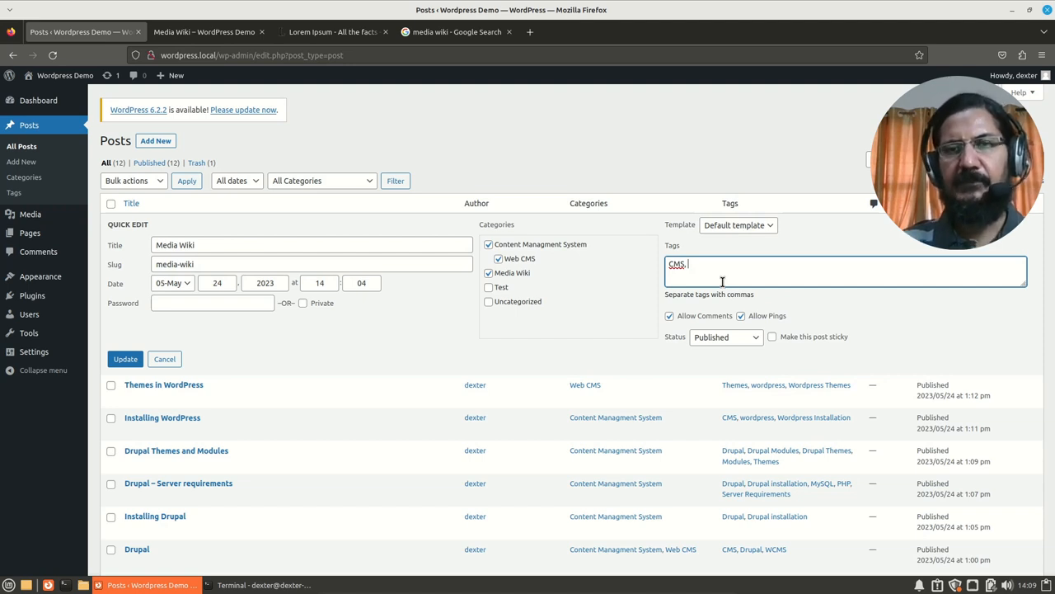
Add 'media wiki' and 'wiki' tags to the Media Wiki post's tag field.
{"action": "type", "text": "media wiki"}
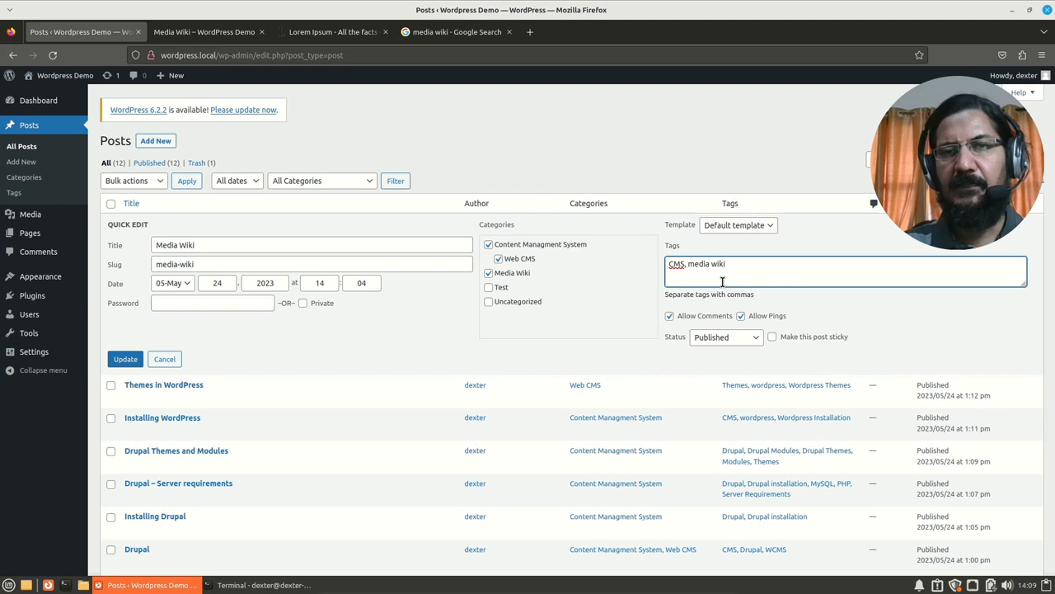
{"action": "type", "text": ","}
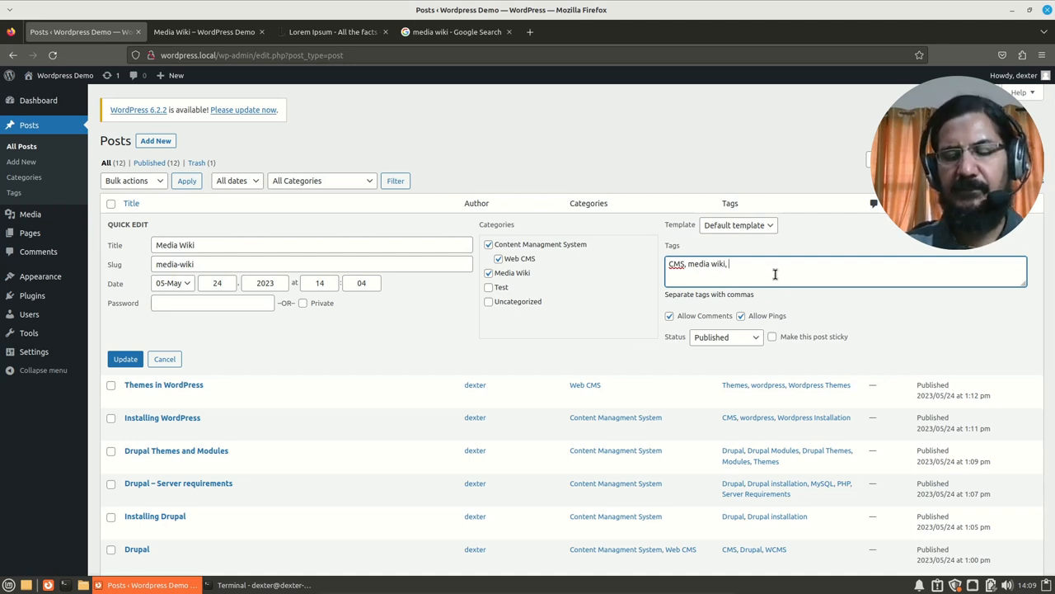
{"action": "type", "text": "wiki"}
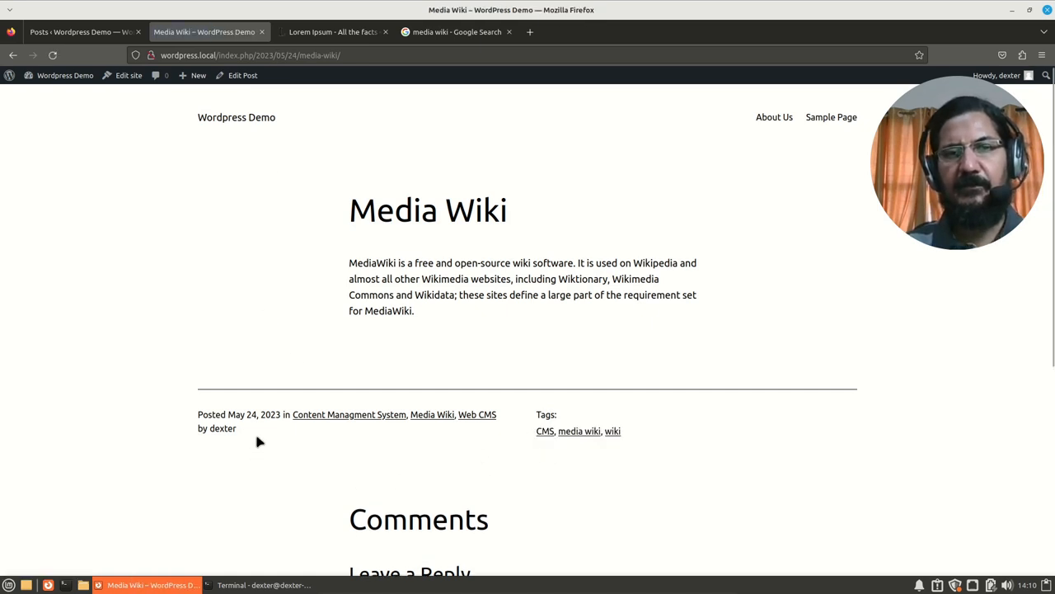
{"action": "mouse_move", "coordinate": [584, 450]}
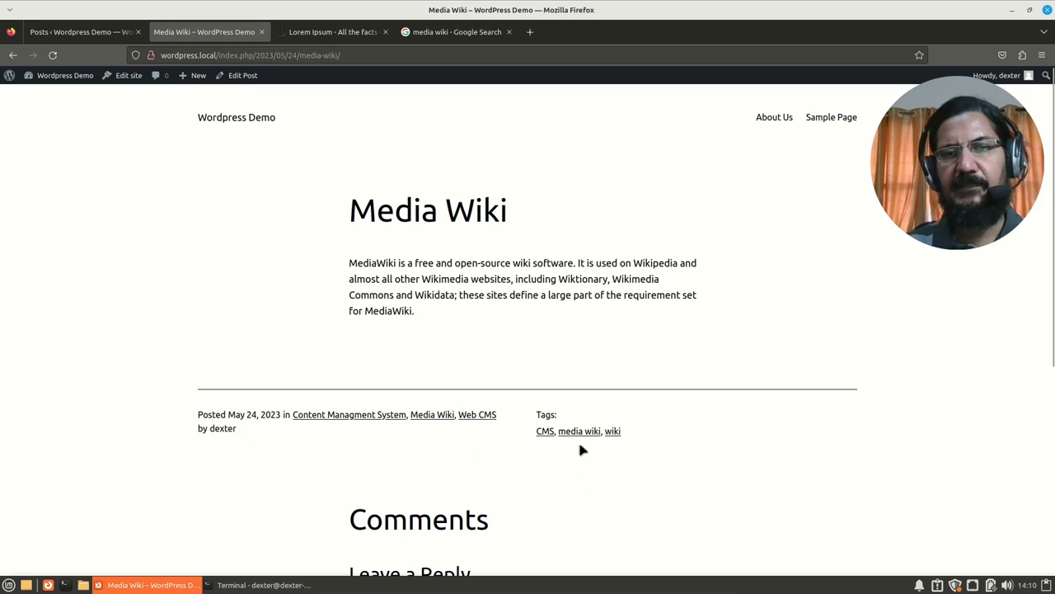
{"action": "mouse_move", "coordinate": [585, 477]}
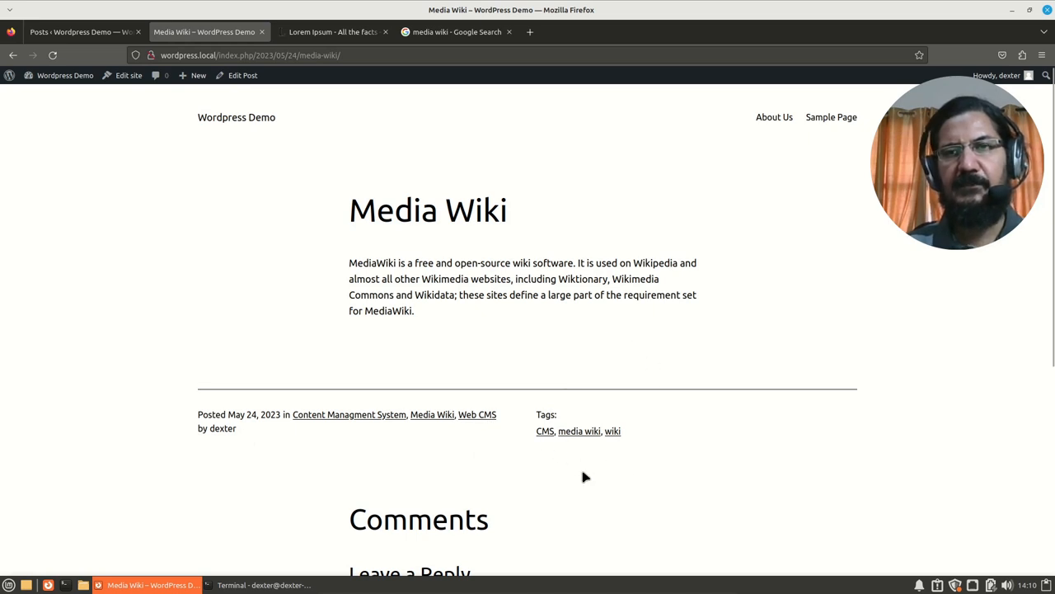
{"action": "mouse_move", "coordinate": [343, 409]}
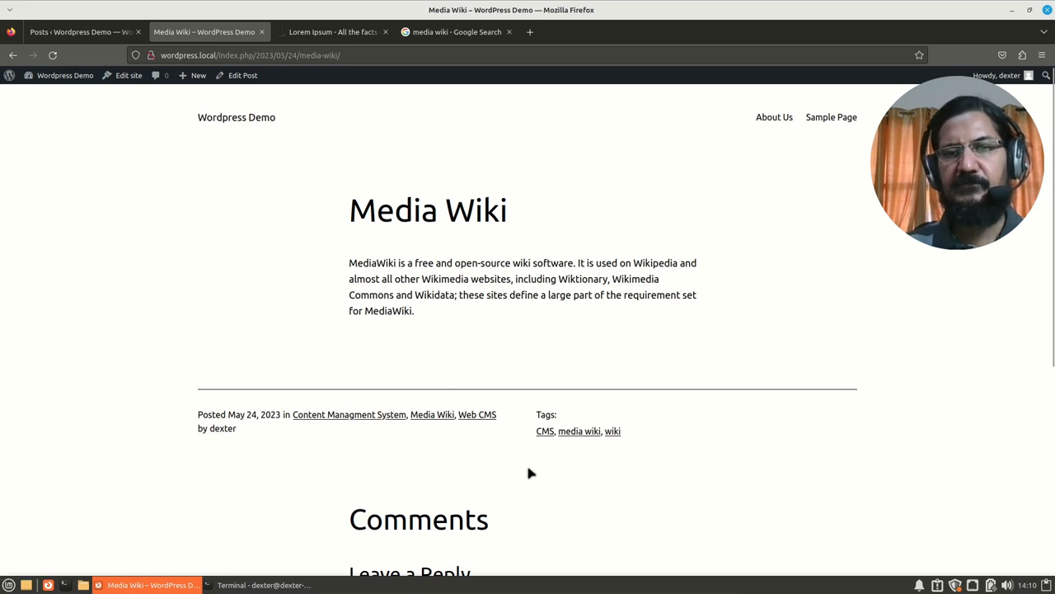
{"action": "mouse_move", "coordinate": [544, 431]}
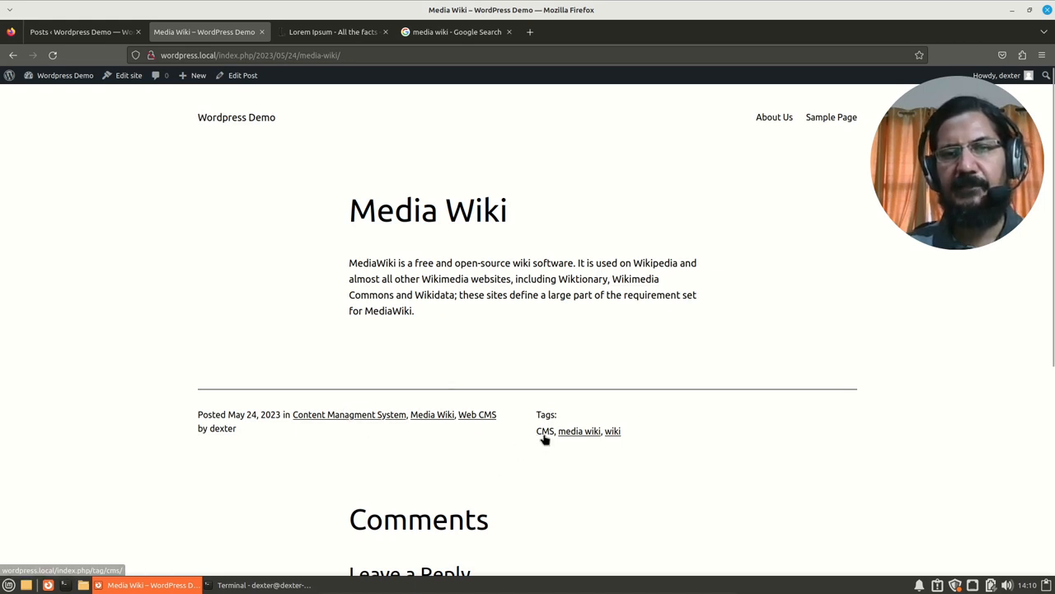
{"action": "left_click", "coordinate": [544, 431]}
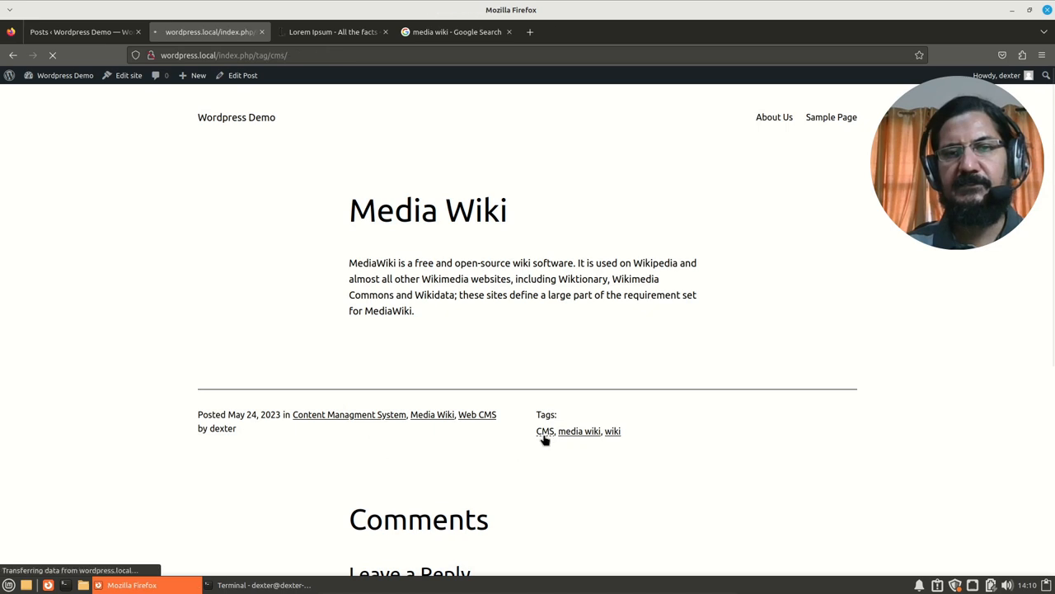
{"action": "left_click", "coordinate": [544, 430]}
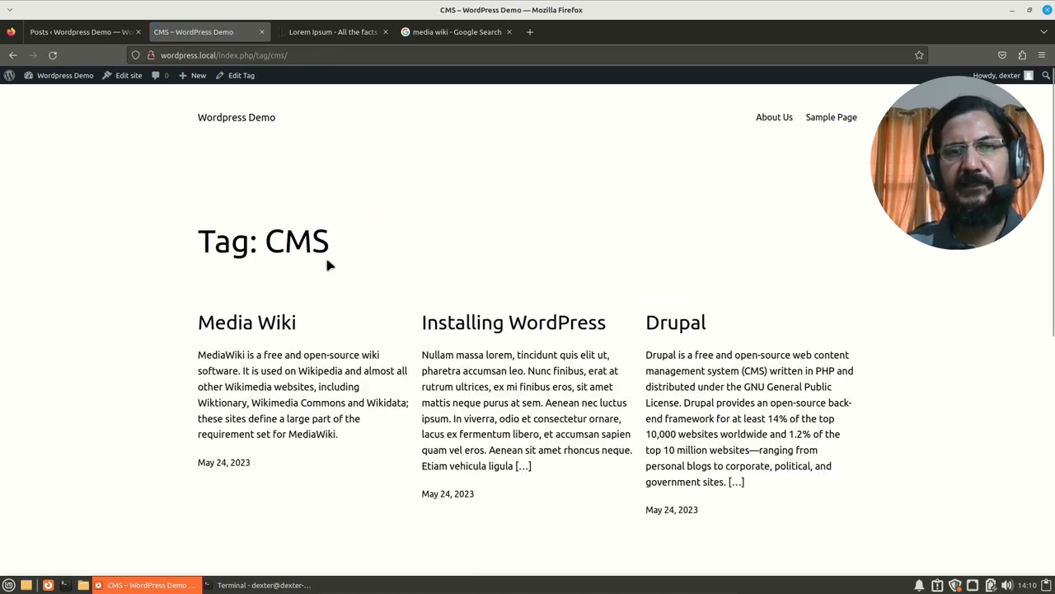
{"action": "scroll", "scroll_direction": "down", "scroll_amount": 3}
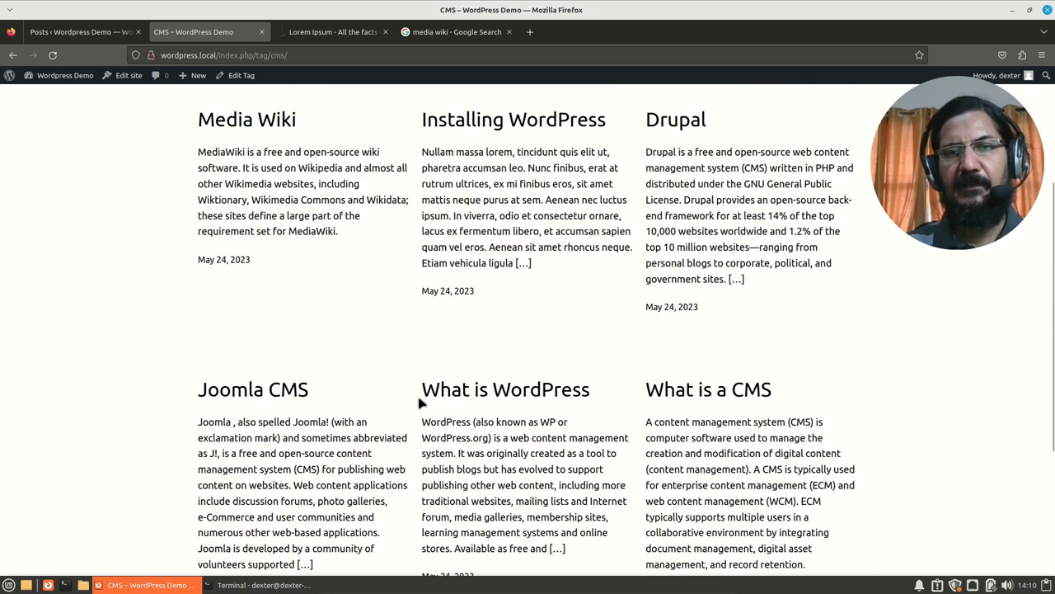
{"action": "scroll", "scroll_direction": "up", "scroll_amount": 3}
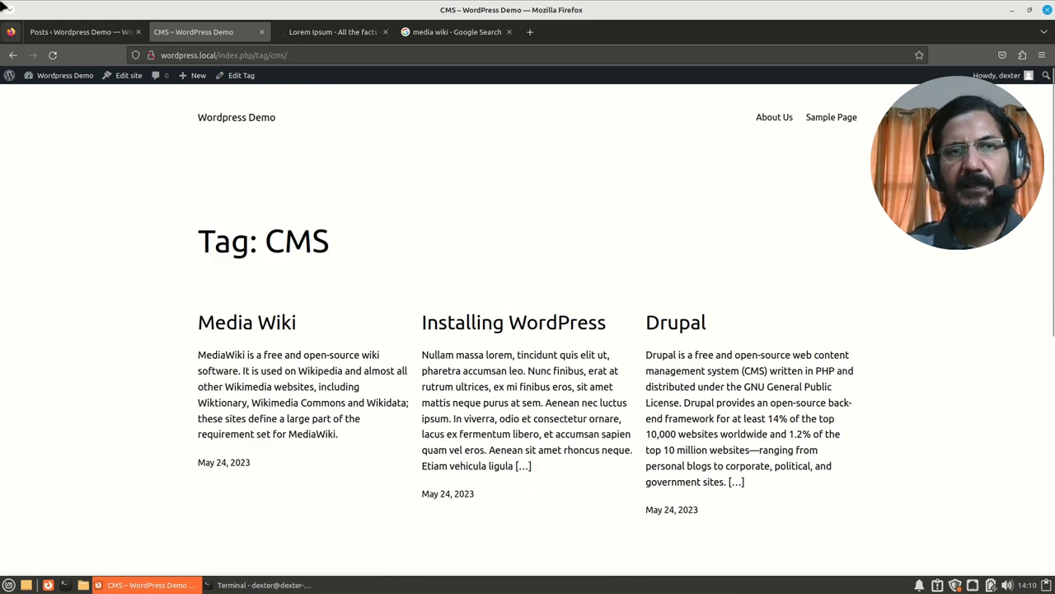
{"action": "left_click", "coordinate": [247, 321]}
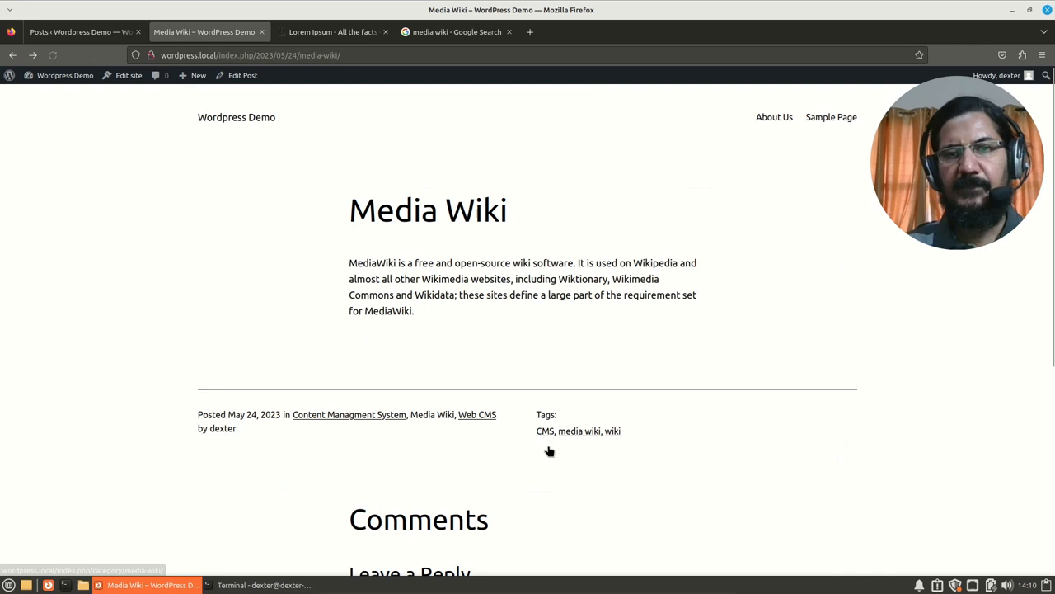
View the archive of posts tagged media wiki, then return to the Media Wiki post.
{"action": "left_click", "coordinate": [579, 430]}
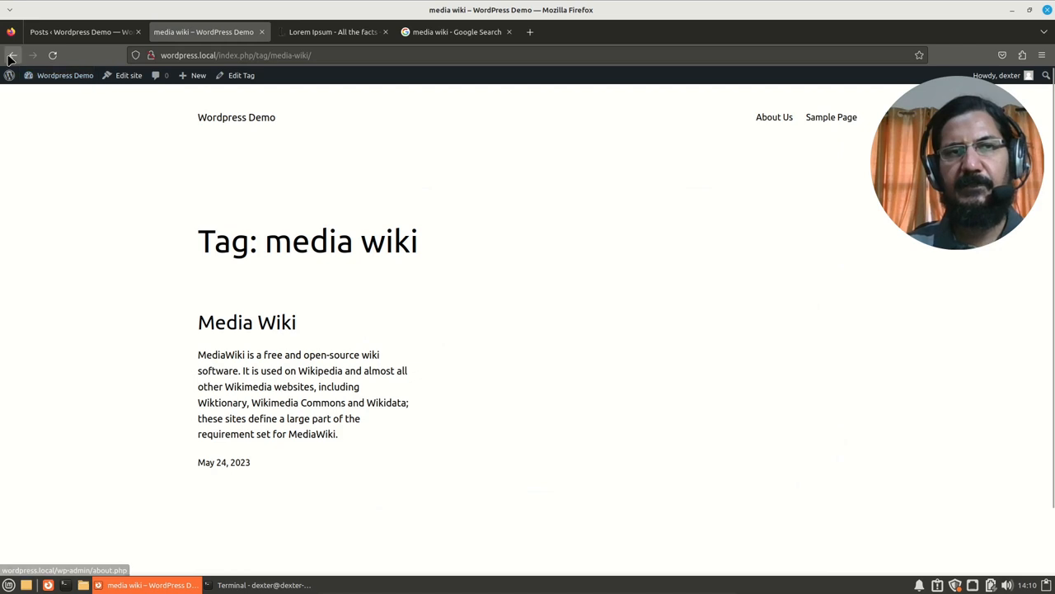
{"action": "left_click", "coordinate": [248, 322]}
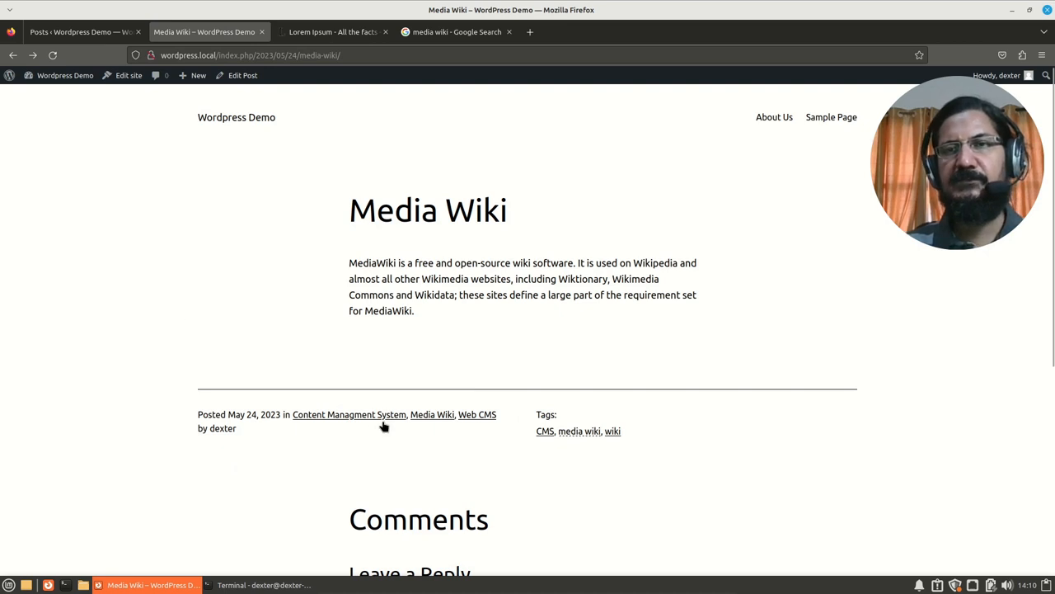
{"action": "mouse_move", "coordinate": [685, 455]}
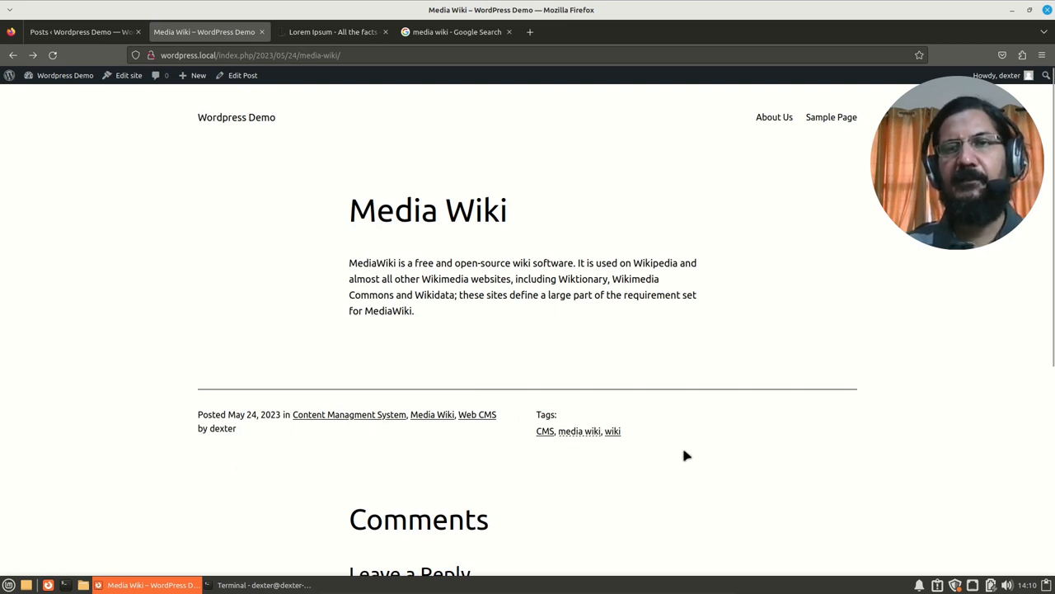
{"action": "mouse_move", "coordinate": [515, 358]}
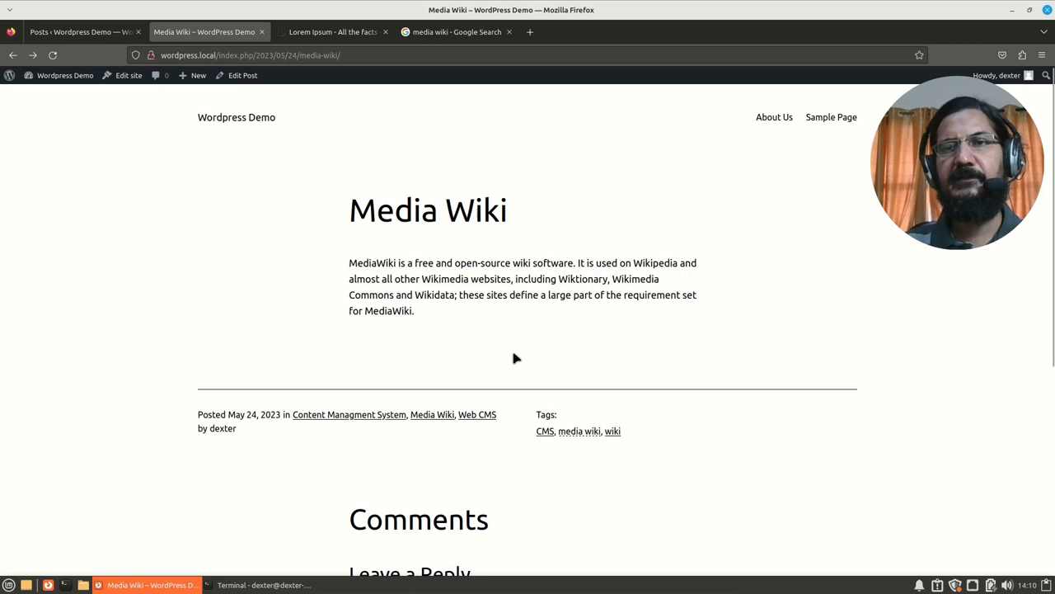
{"action": "mouse_move", "coordinate": [519, 337]}
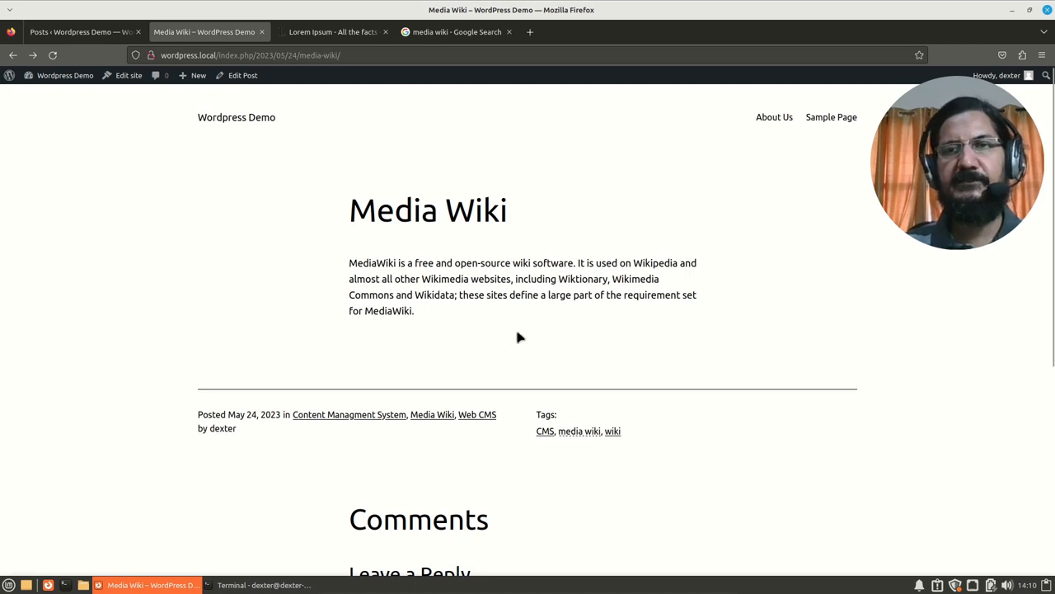
{"action": "mouse_move", "coordinate": [560, 449]}
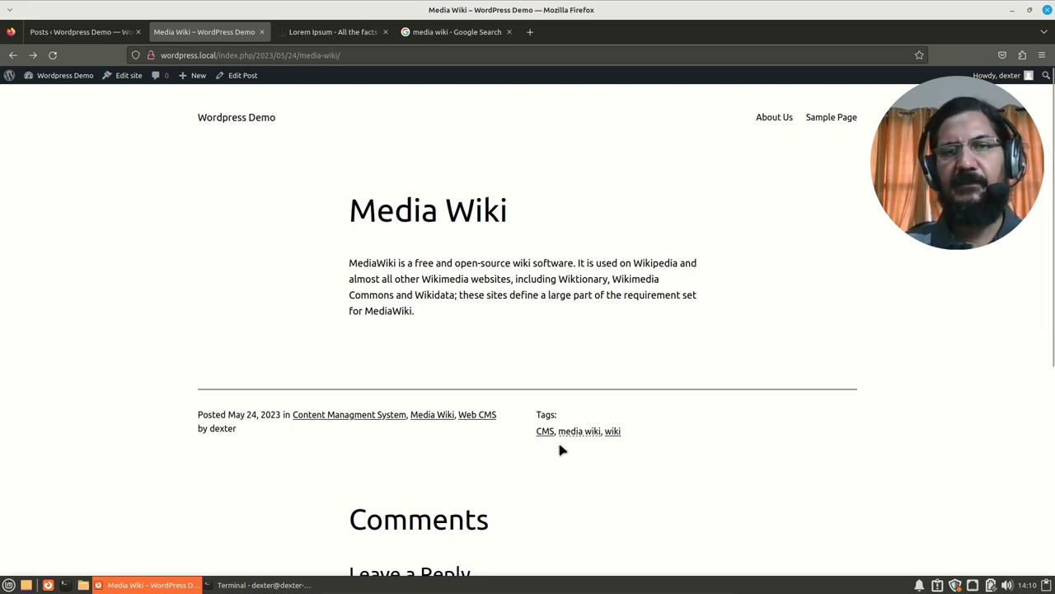
{"action": "mouse_move", "coordinate": [602, 447]}
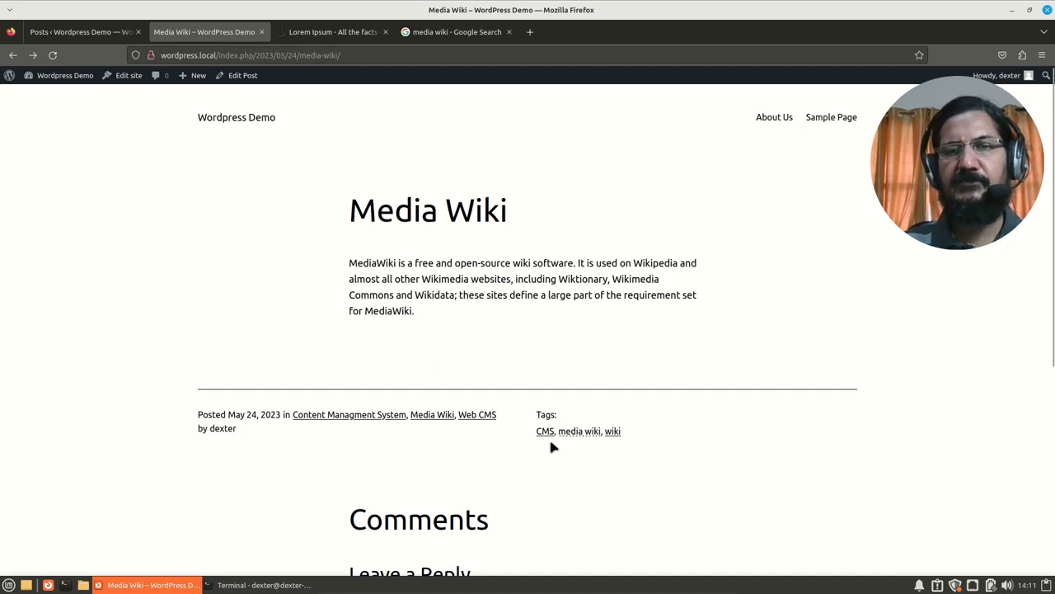
{"action": "mouse_move", "coordinate": [583, 451]}
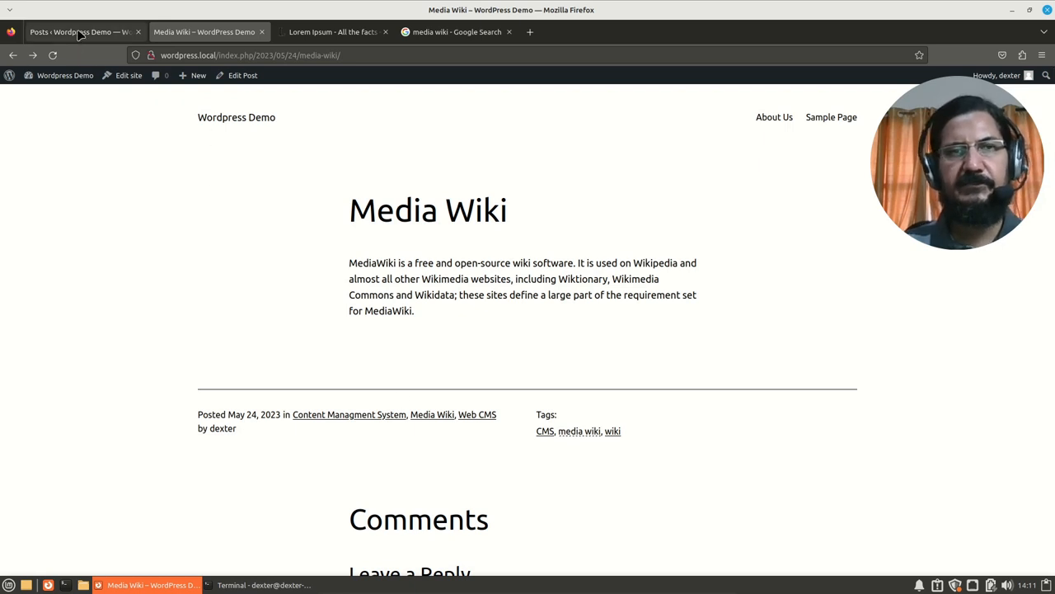
{"action": "mouse_move", "coordinate": [498, 339]}
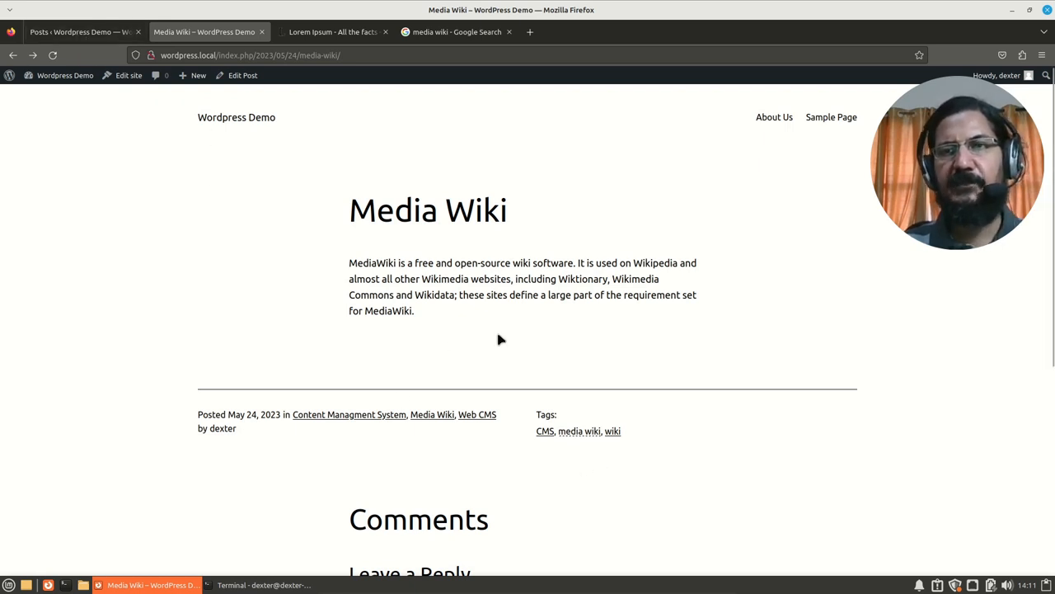
Switch back to the admin All Posts list tab.
{"action": "left_click", "coordinate": [74, 31]}
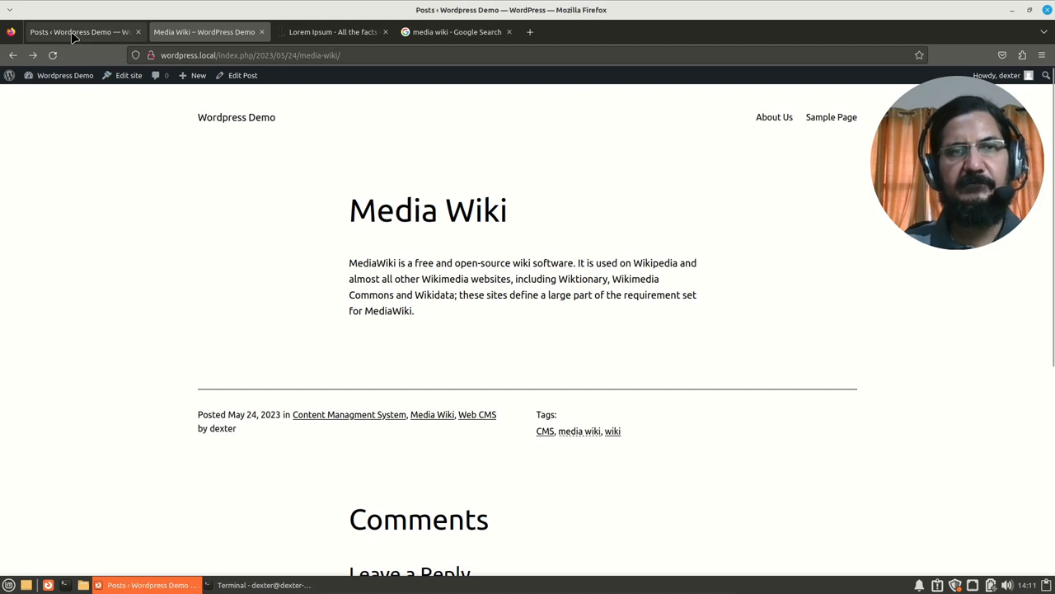
{"action": "left_click", "coordinate": [80, 31]}
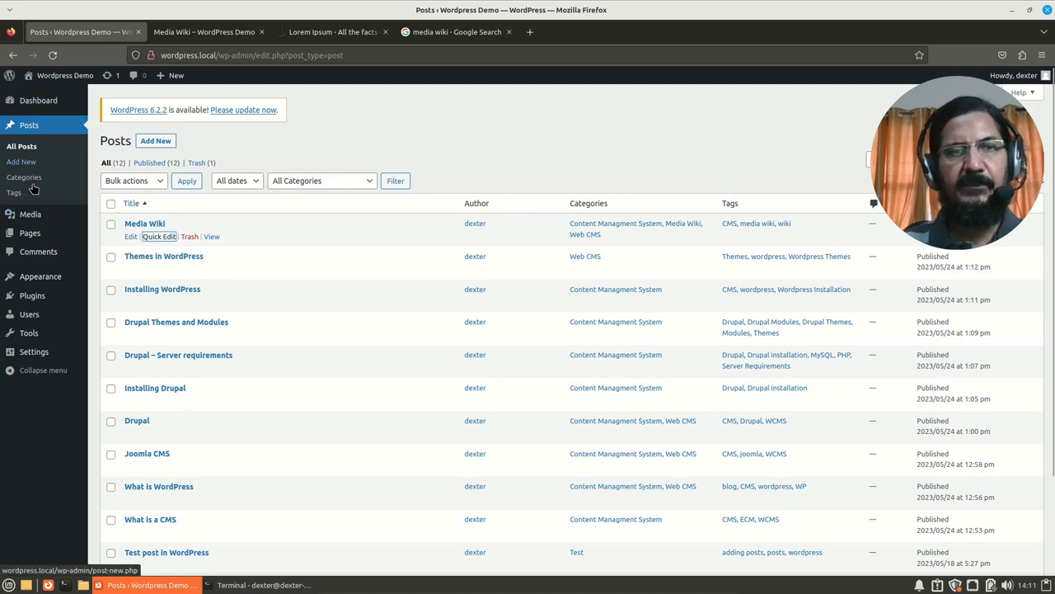
On the Categories page, name the new category 'Operatin Systems'.
{"action": "left_click", "coordinate": [23, 177]}
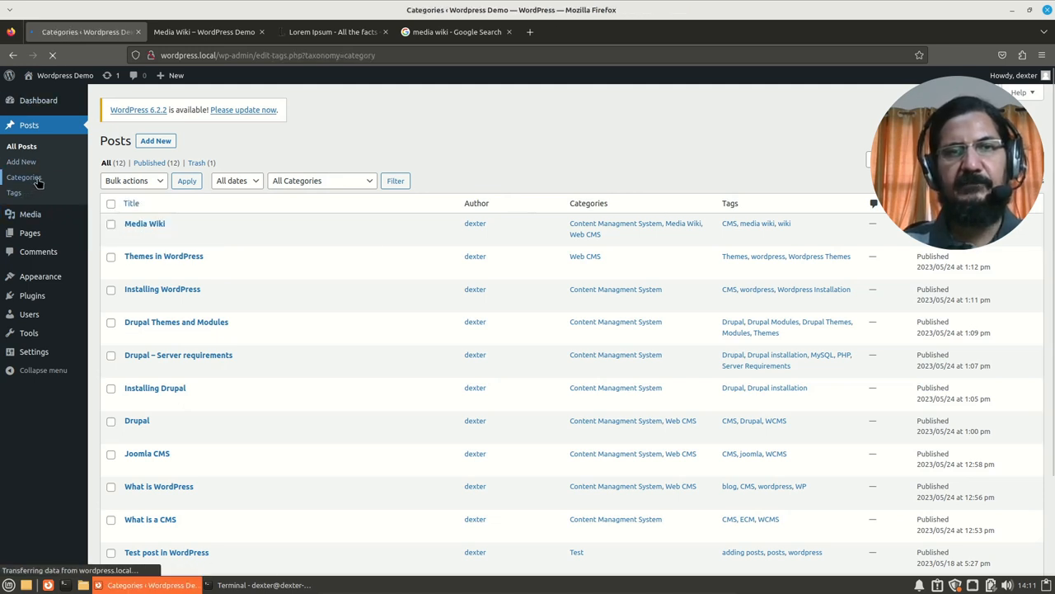
{"action": "left_click", "coordinate": [23, 178]}
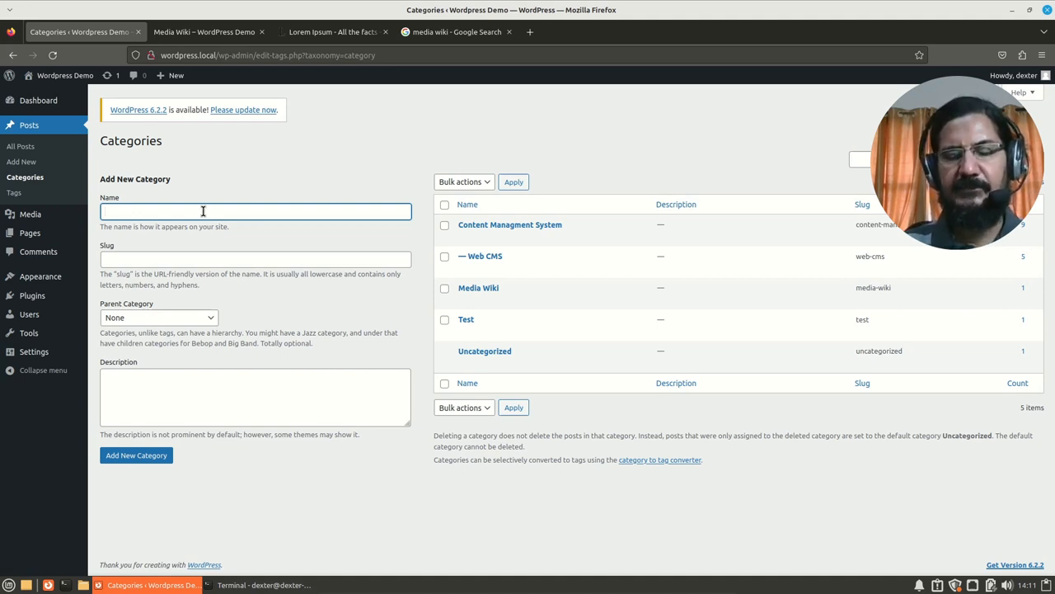
{"action": "type", "text": "Progra"}
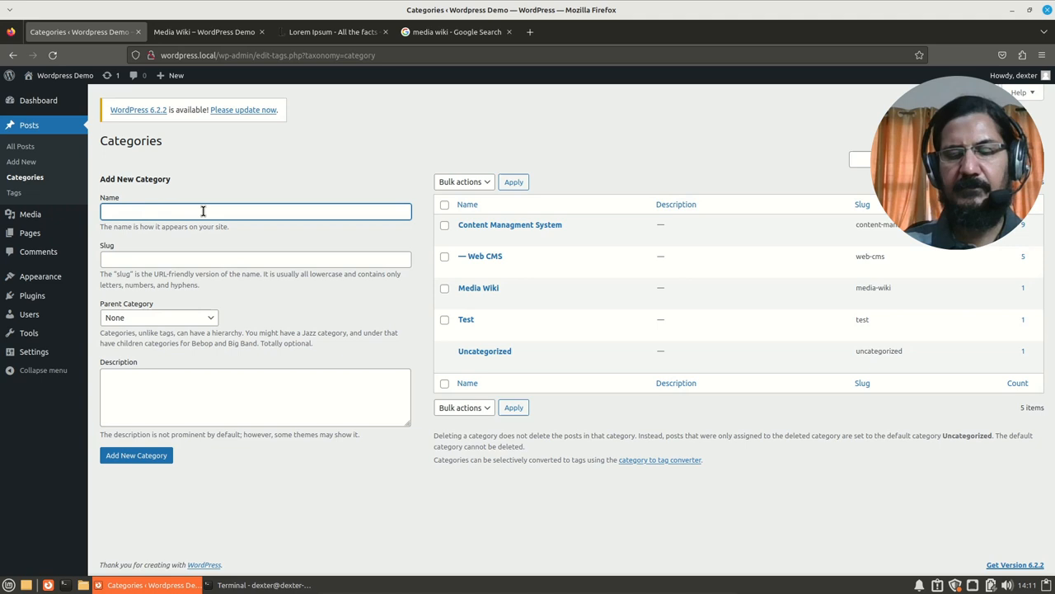
{"action": "type", "text": "Operatin Systems"}
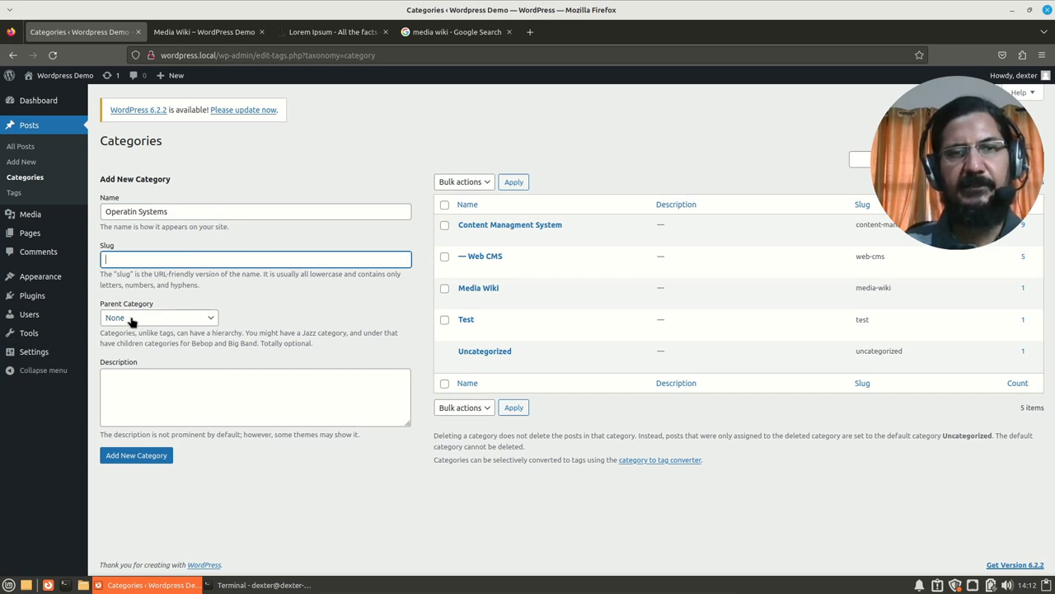
Describe it as holding all posts associated with Operating Systems and create the category.
{"action": "left_click", "coordinate": [254, 395]}
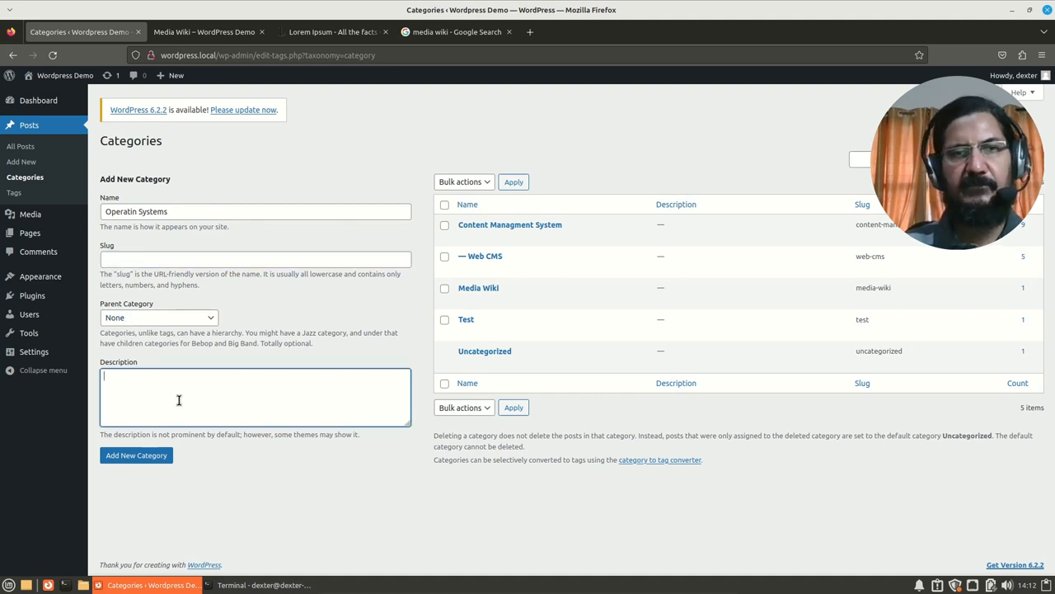
{"action": "type", "text": "Th"}
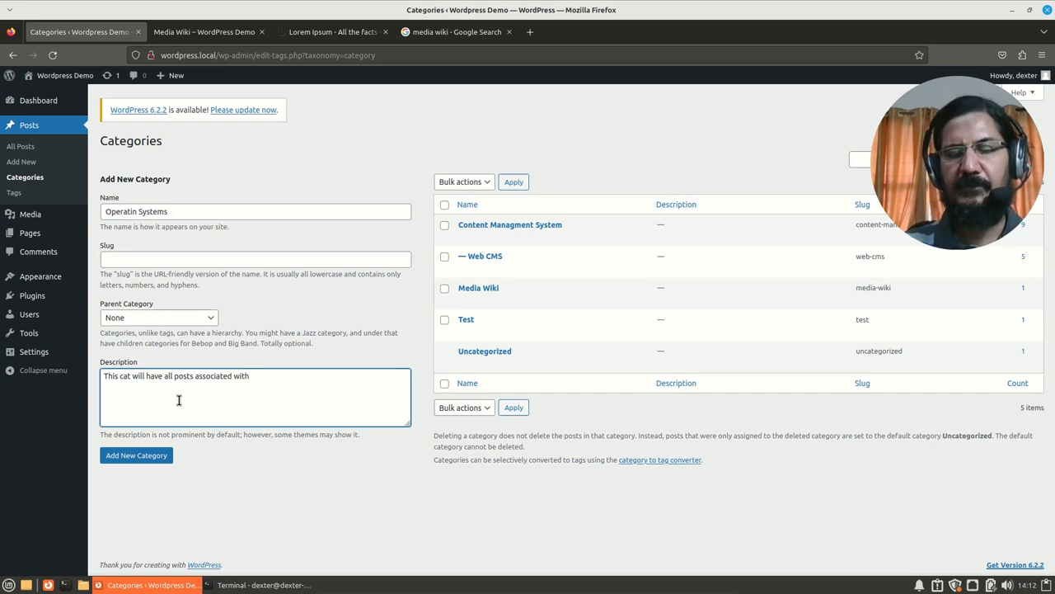
{"action": "type", "text": "Operating Sys"}
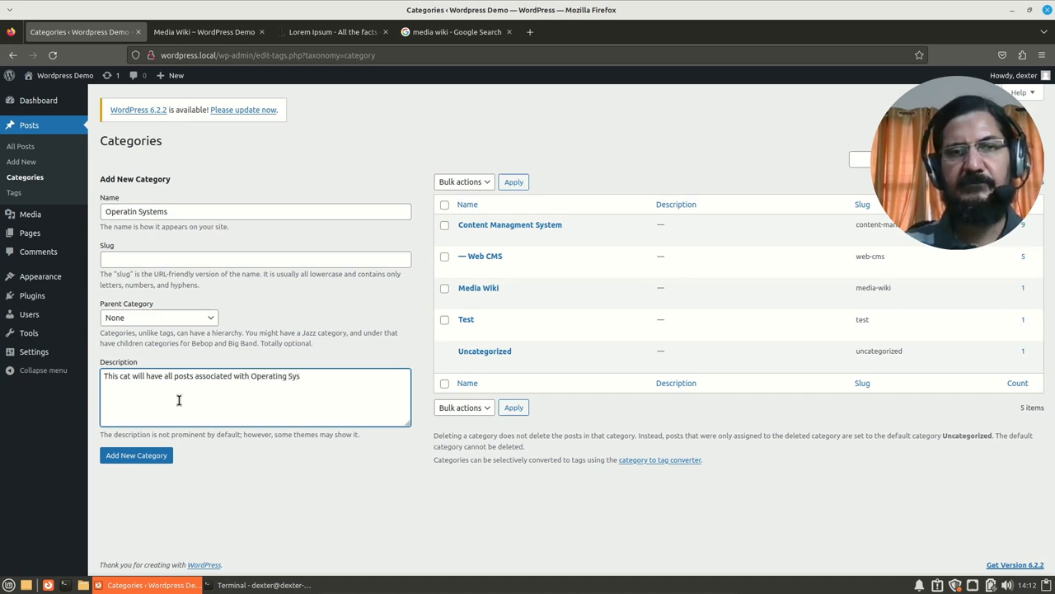
{"action": "type", "text": "tems"}
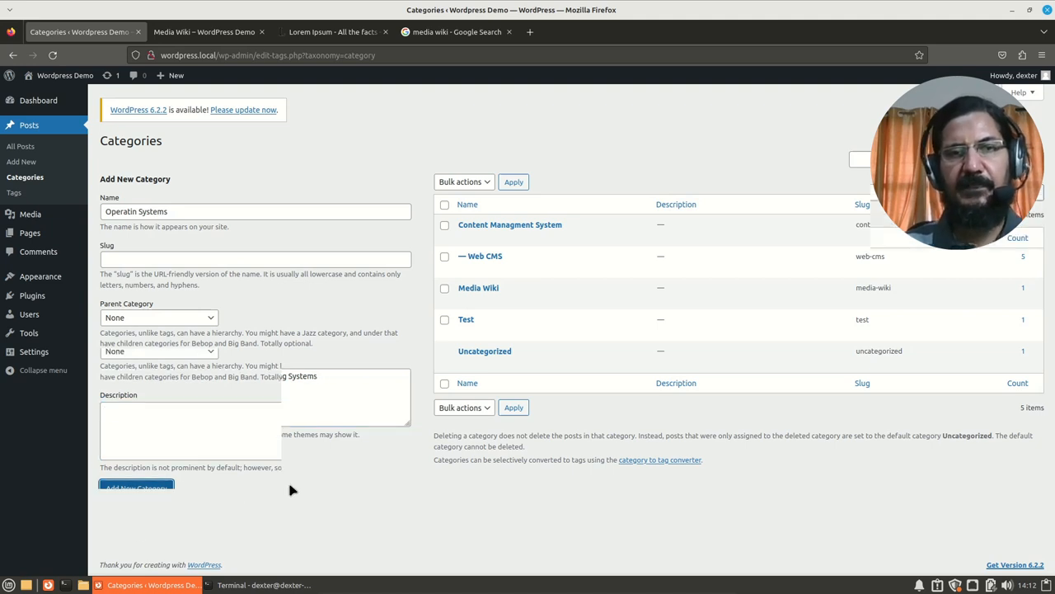
{"action": "left_click", "coordinate": [135, 488]}
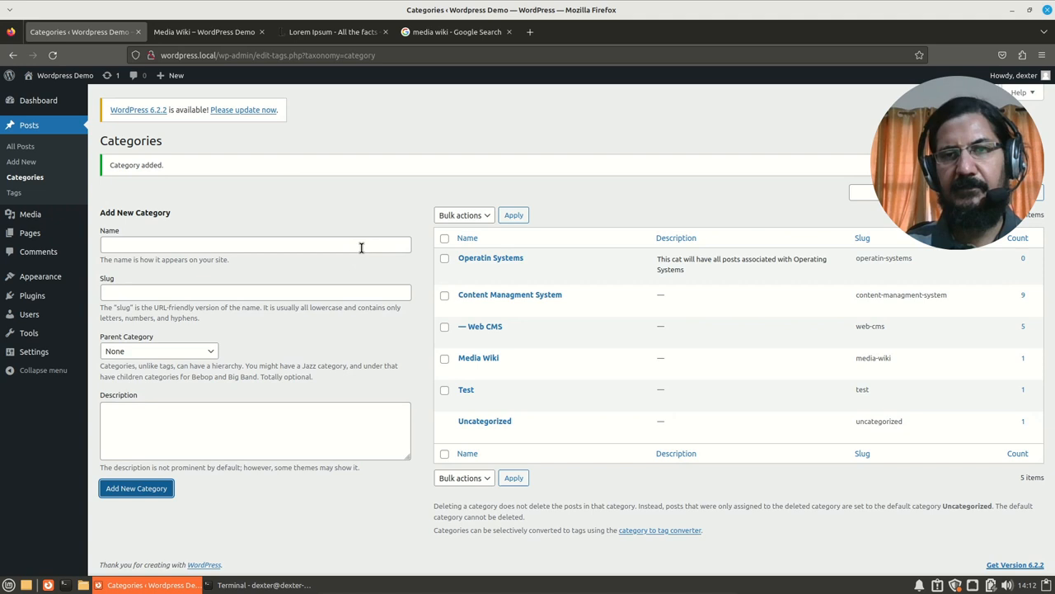
{"action": "mouse_move", "coordinate": [491, 258]}
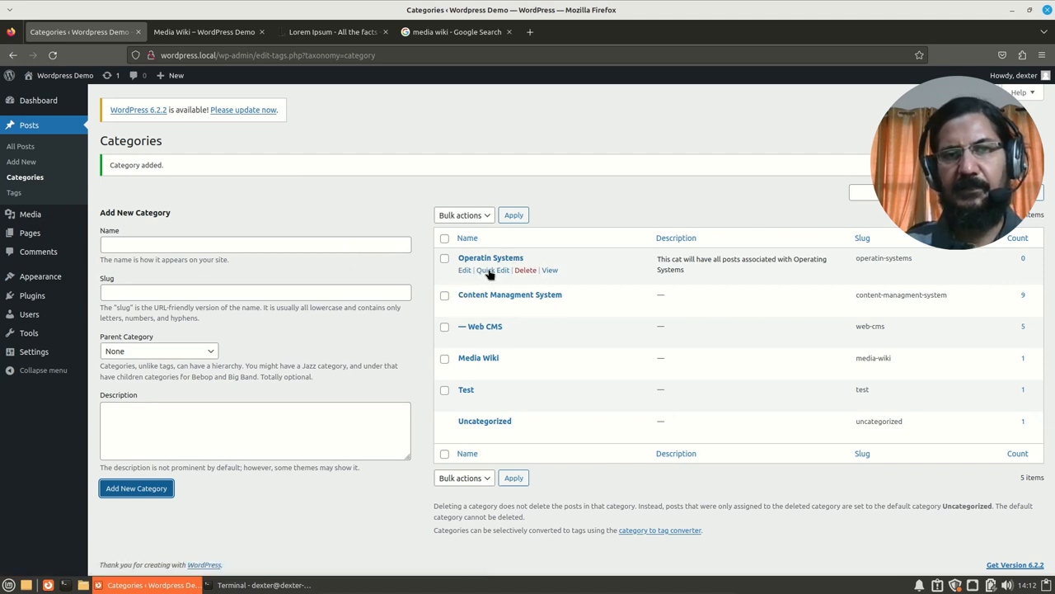
Quick-edit the category name to 'Operating Systems' and save the correction.
{"action": "left_click", "coordinate": [491, 271]}
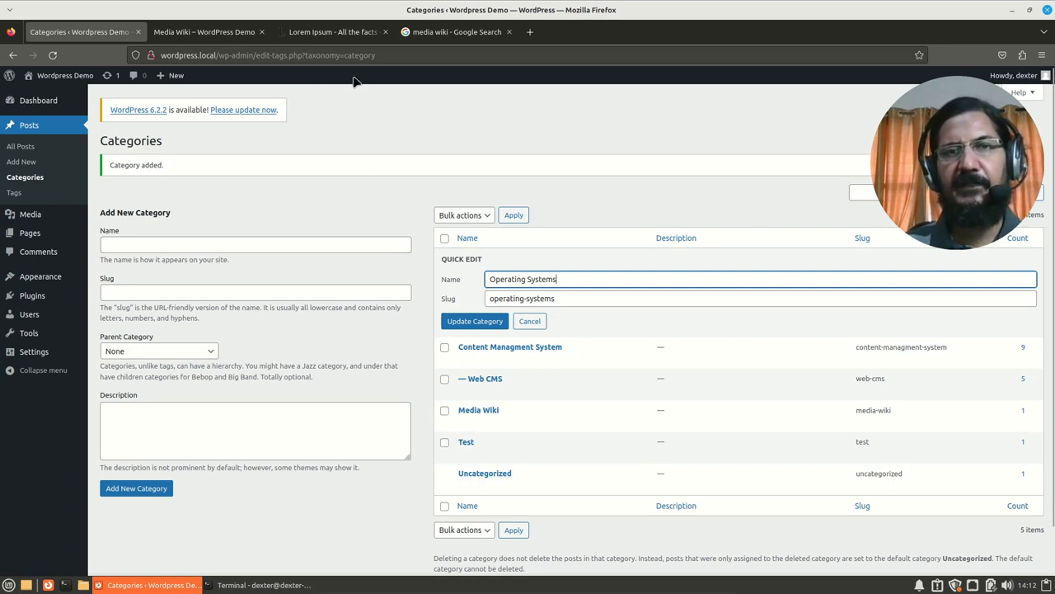
{"action": "mouse_move", "coordinate": [577, 332]}
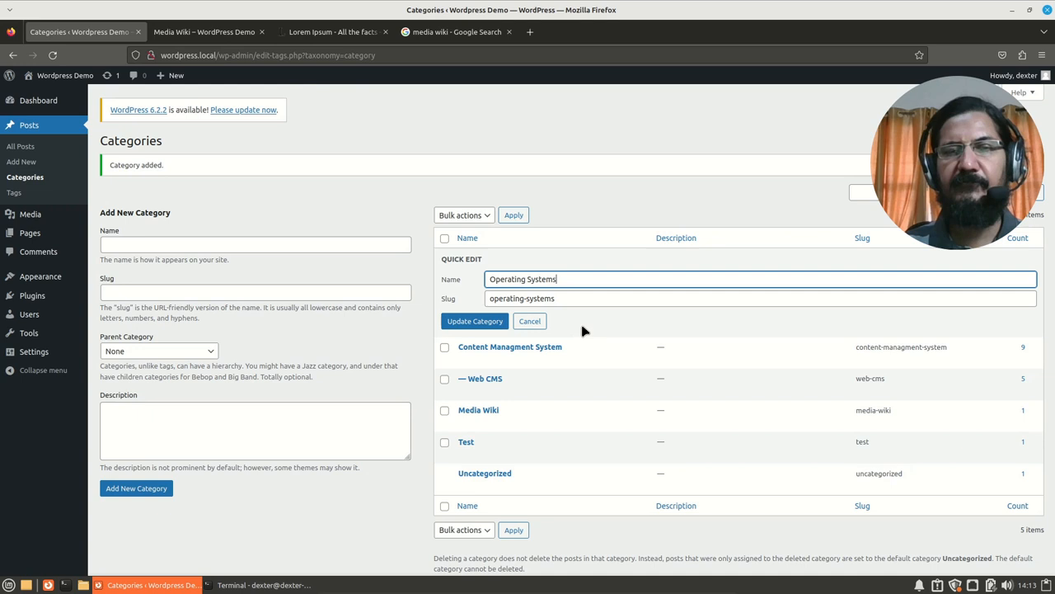
{"action": "mouse_move", "coordinate": [491, 221]}
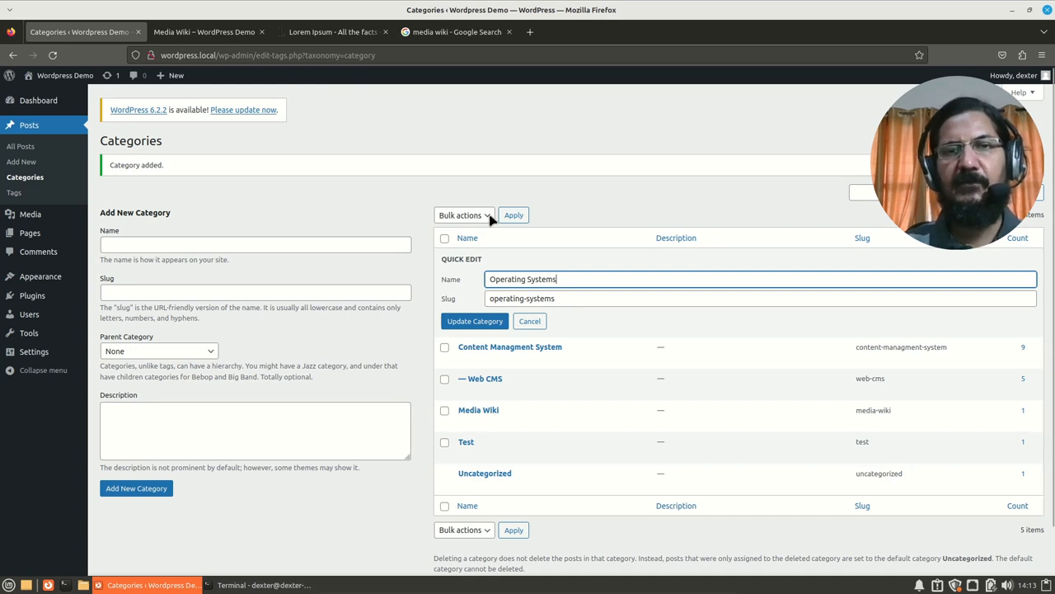
{"action": "mouse_move", "coordinate": [481, 377]}
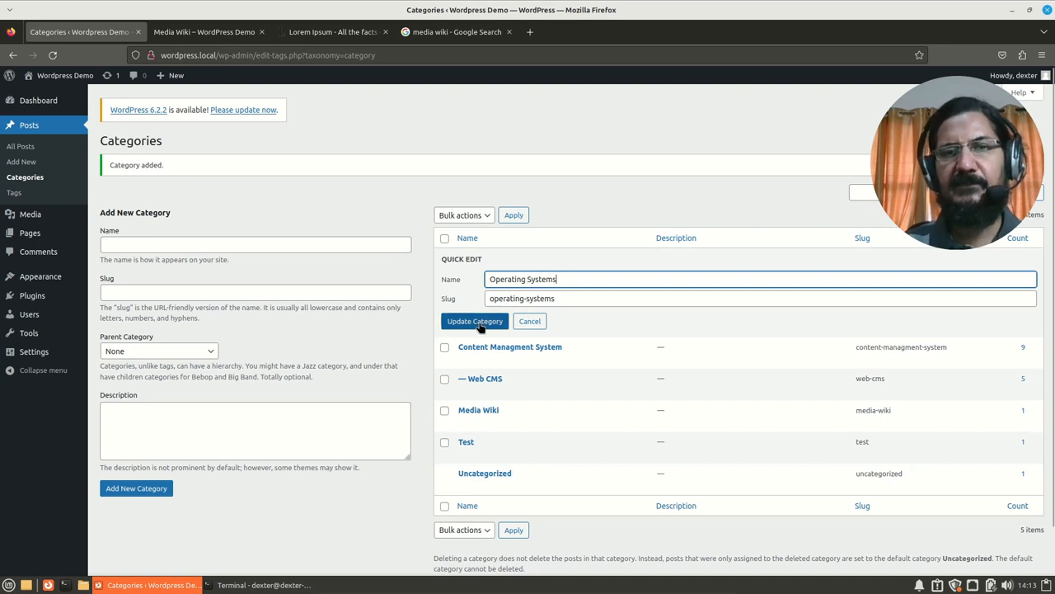
{"action": "left_click", "coordinate": [475, 320]}
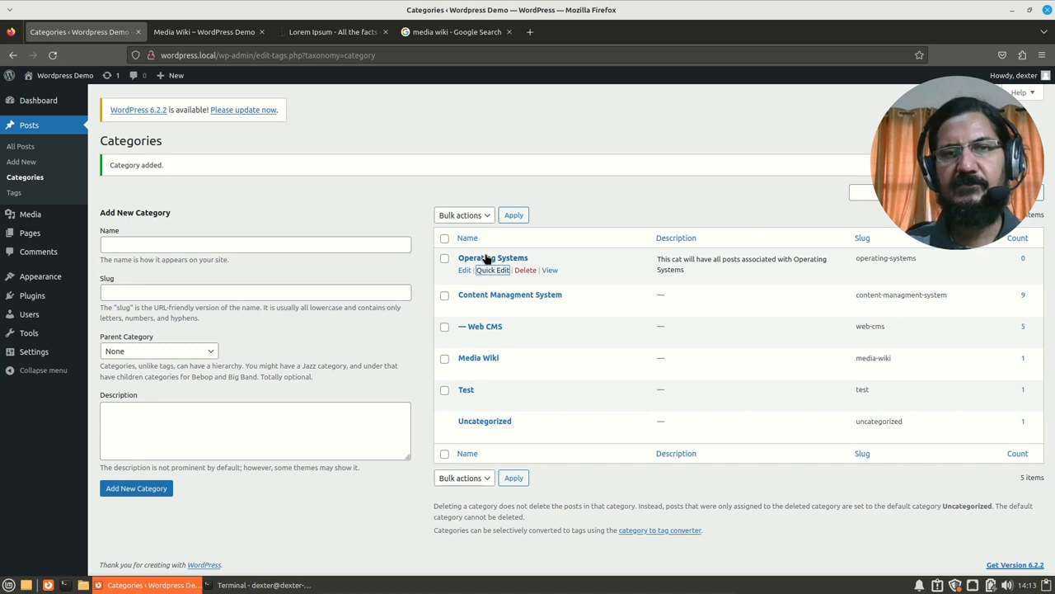
{"action": "mouse_move", "coordinate": [505, 300]}
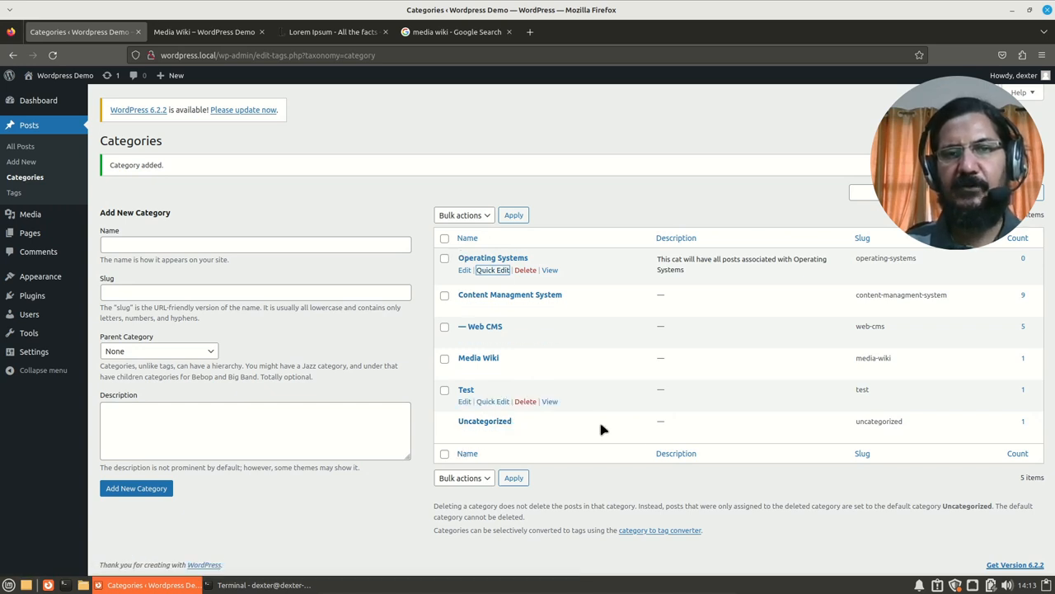
{"action": "mouse_move", "coordinate": [618, 416]}
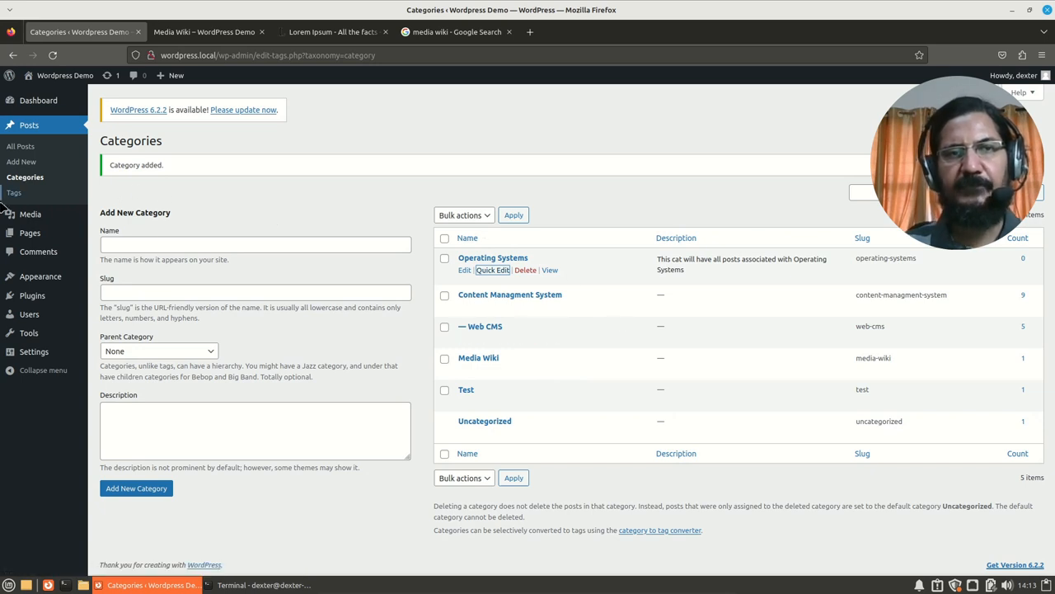
{"action": "left_click", "coordinate": [13, 191]}
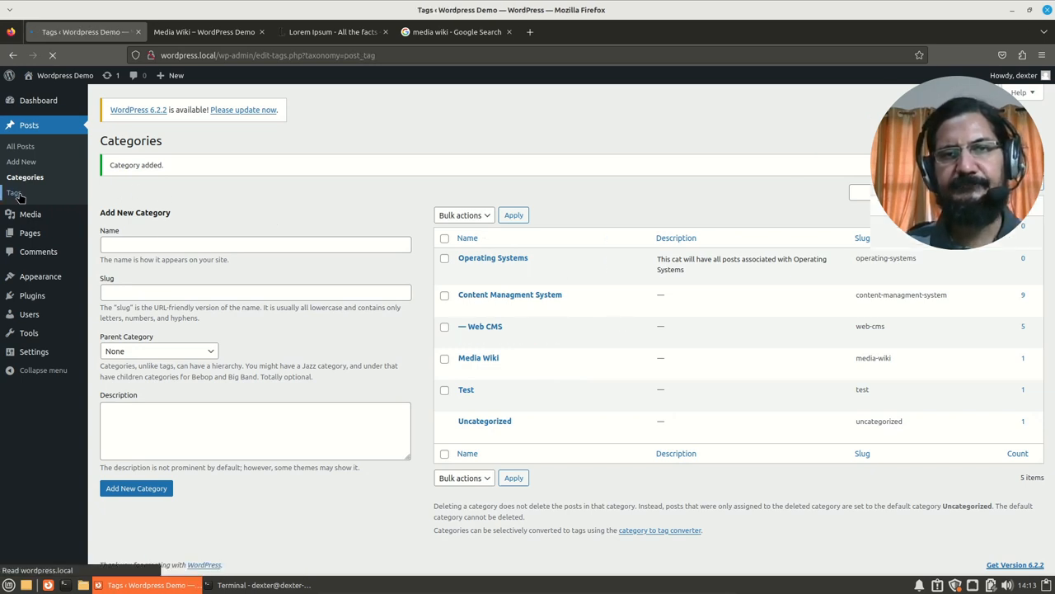
Name the new tag 'Linux' on the Tags page.
{"action": "left_click", "coordinate": [14, 191]}
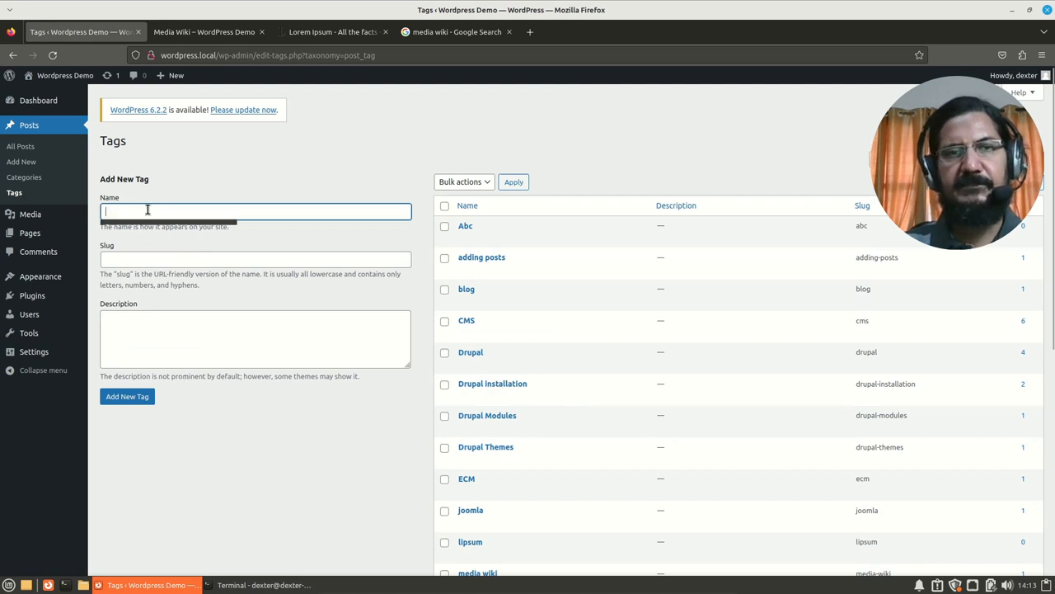
{"action": "type", "text": "Operatin Systems"}
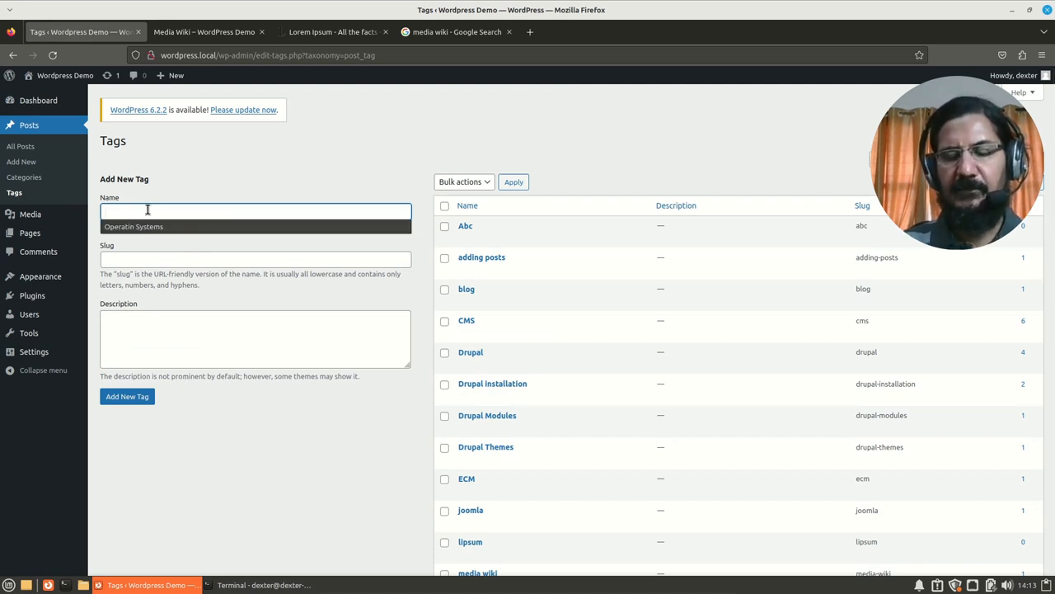
{"action": "type", "text": "Linux"}
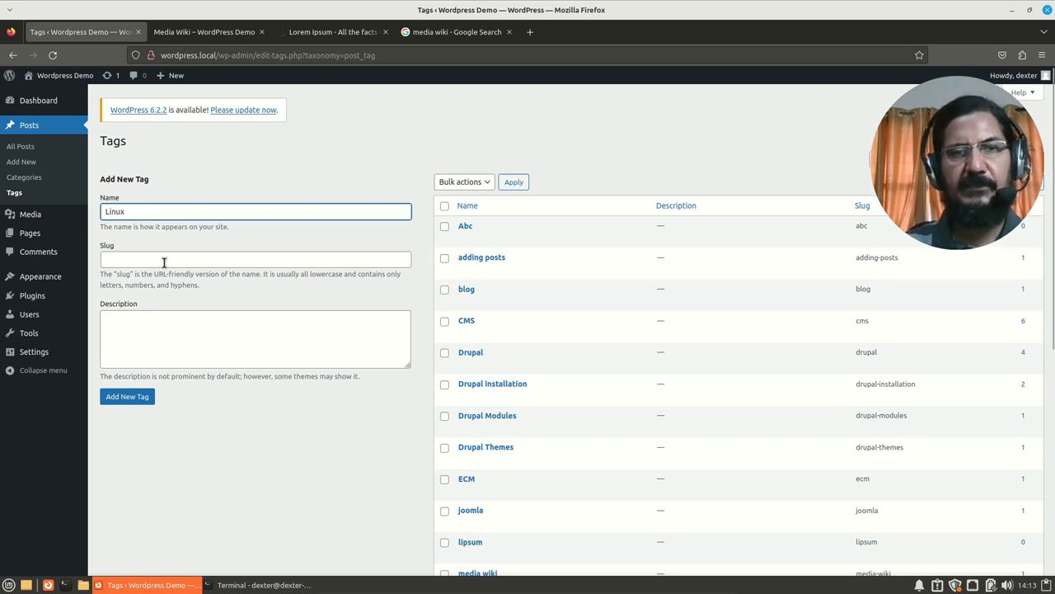
Describe it as 'All posts that need tag Linux' and create the Linux tag.
{"action": "left_click", "coordinate": [254, 338]}
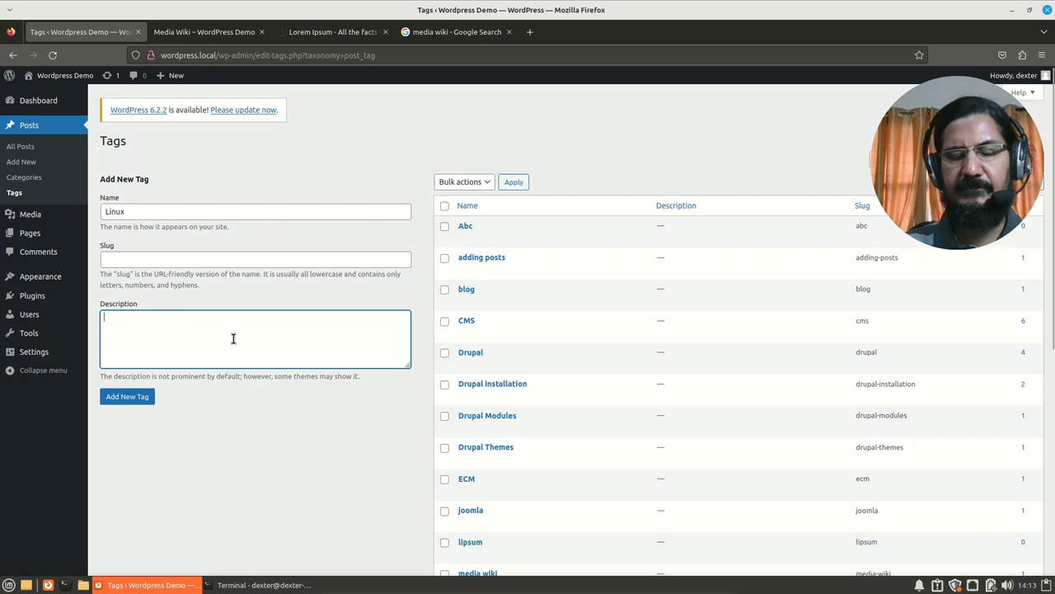
{"action": "type", "text": "A"}
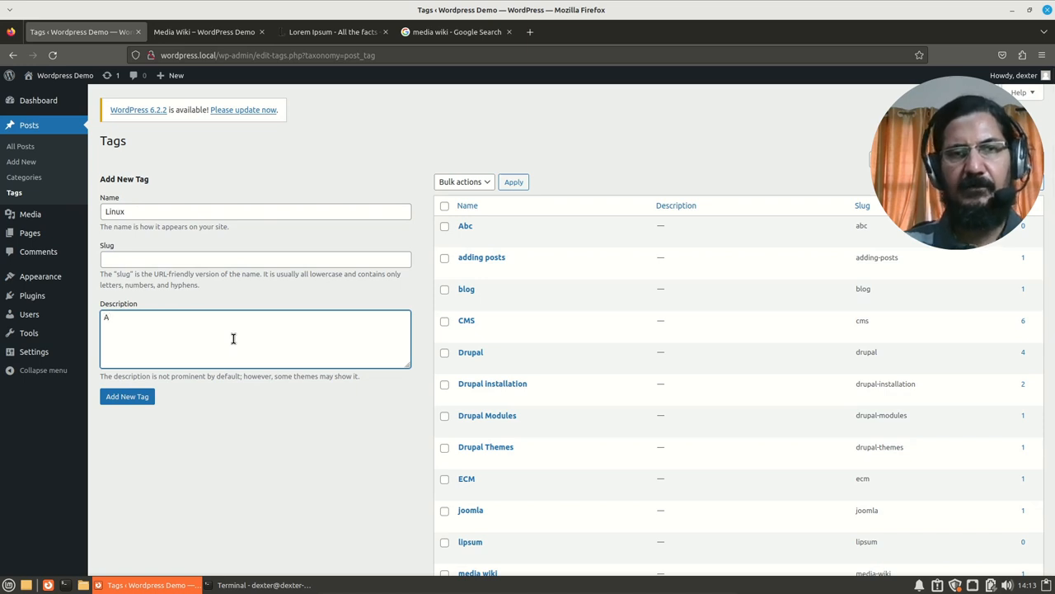
{"action": "type", "text": "ll"}
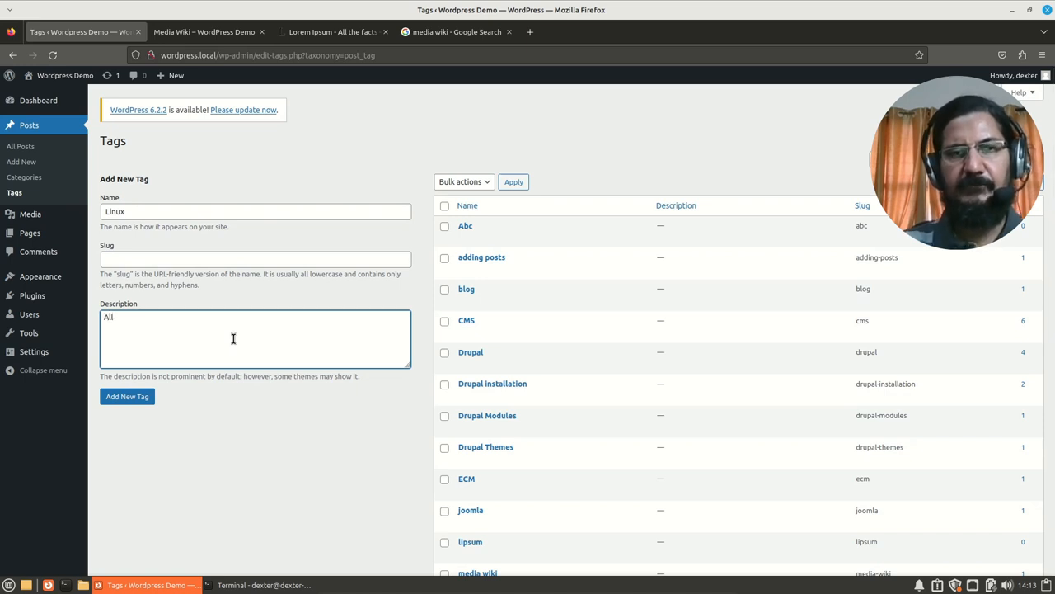
{"action": "type", "text": "posts that need tag Linux"}
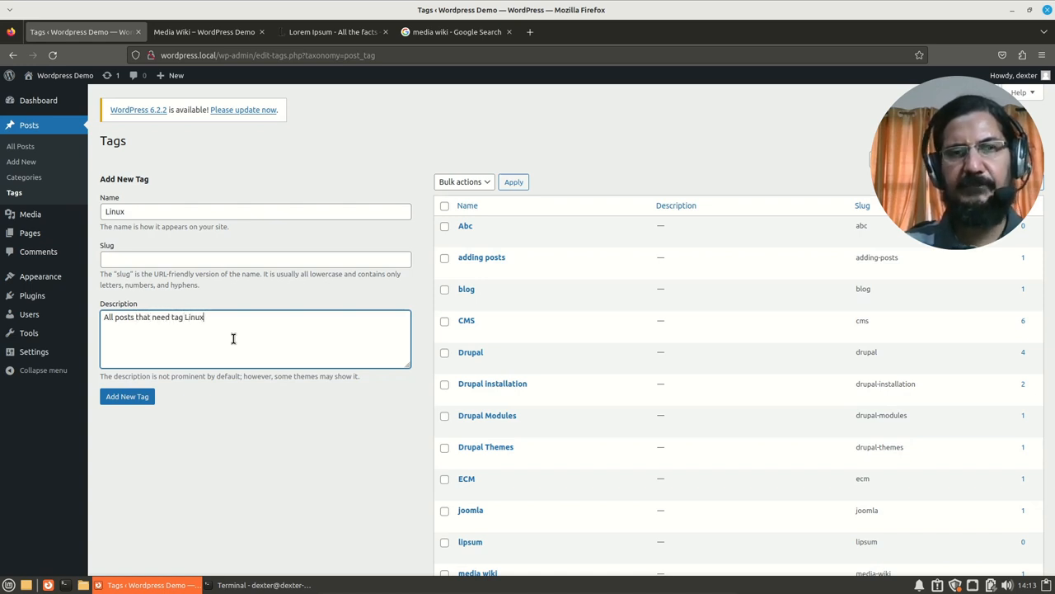
{"action": "left_click", "coordinate": [127, 396]}
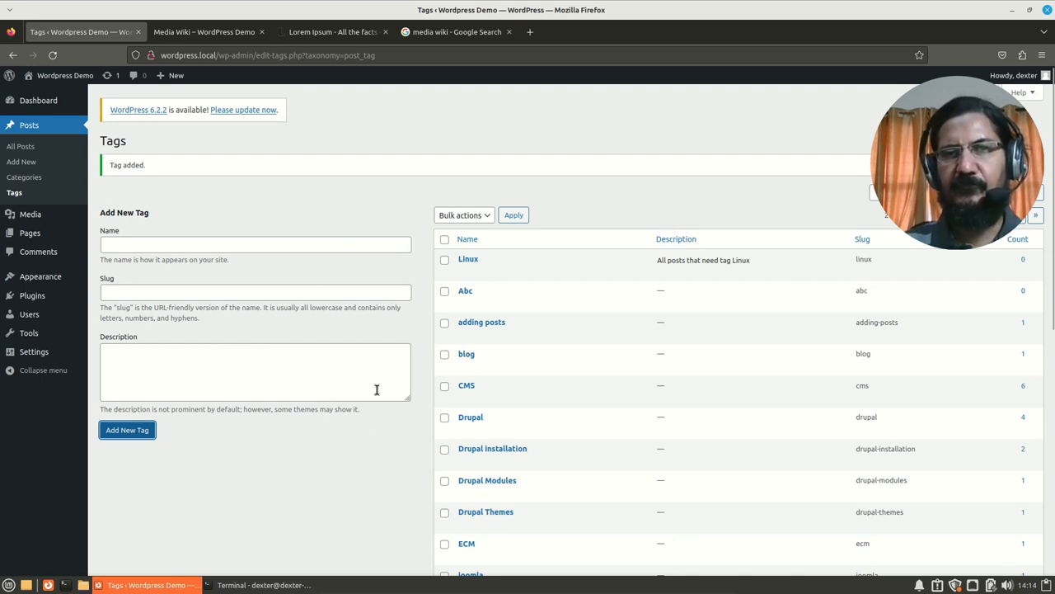
{"action": "mouse_move", "coordinate": [597, 425]}
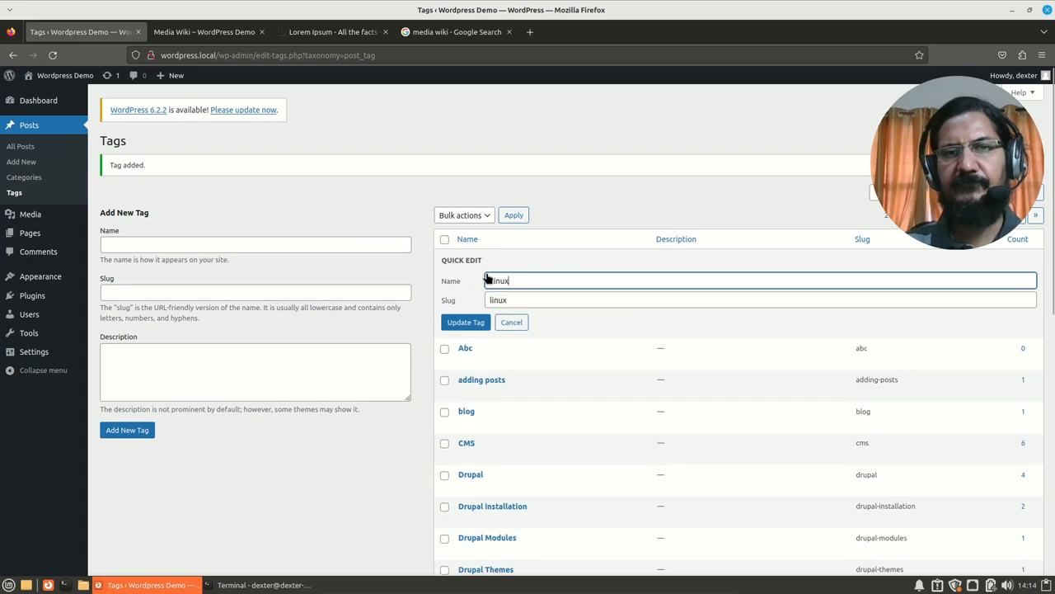
Cancel the quick edit and open the full edit page for the 'adding posts' tag.
{"action": "left_click", "coordinate": [465, 321]}
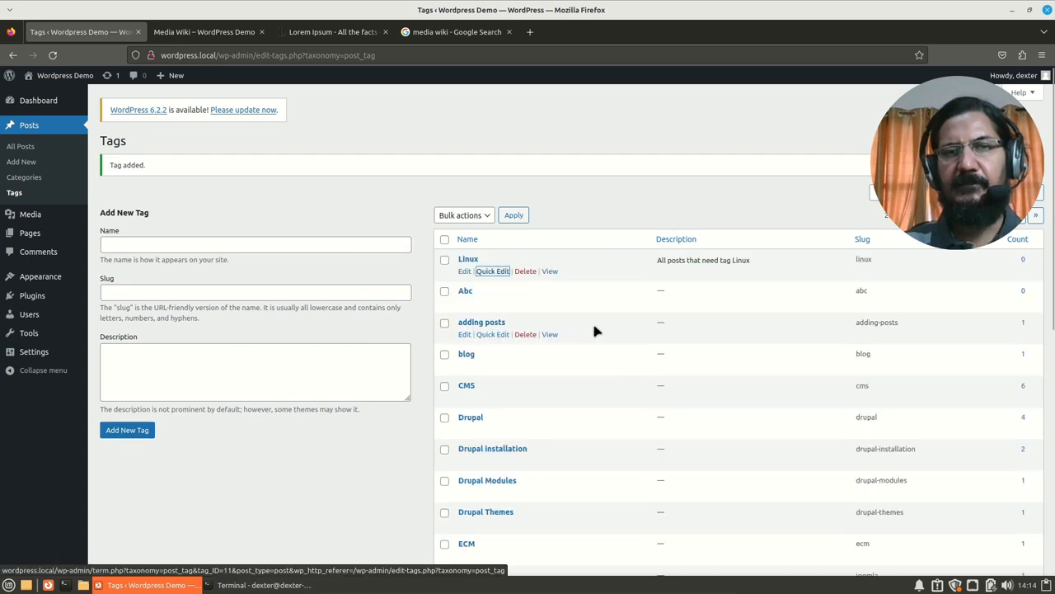
{"action": "mouse_move", "coordinate": [574, 353]}
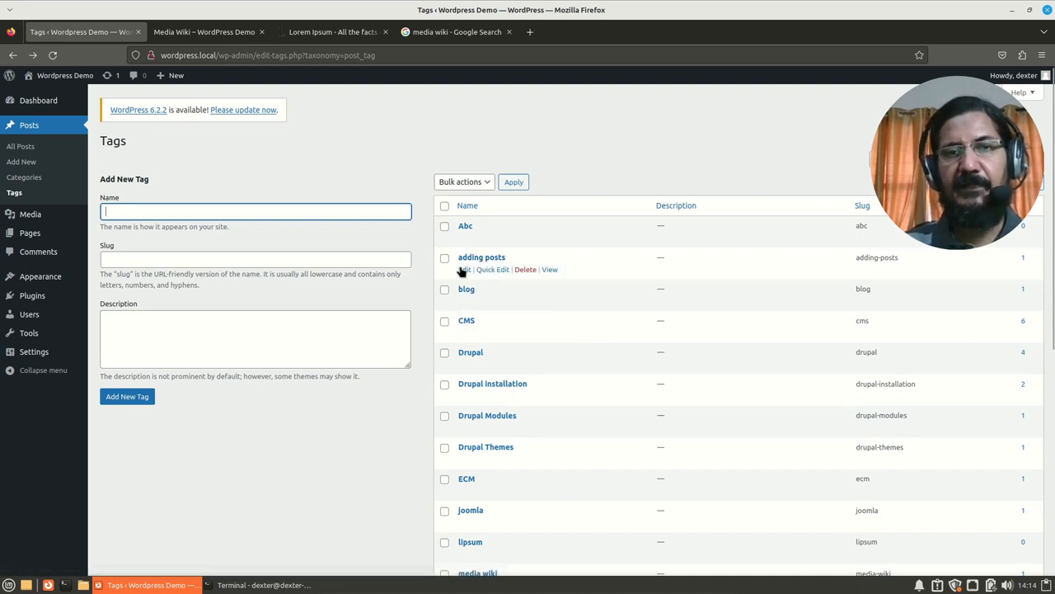
{"action": "left_click", "coordinate": [463, 270]}
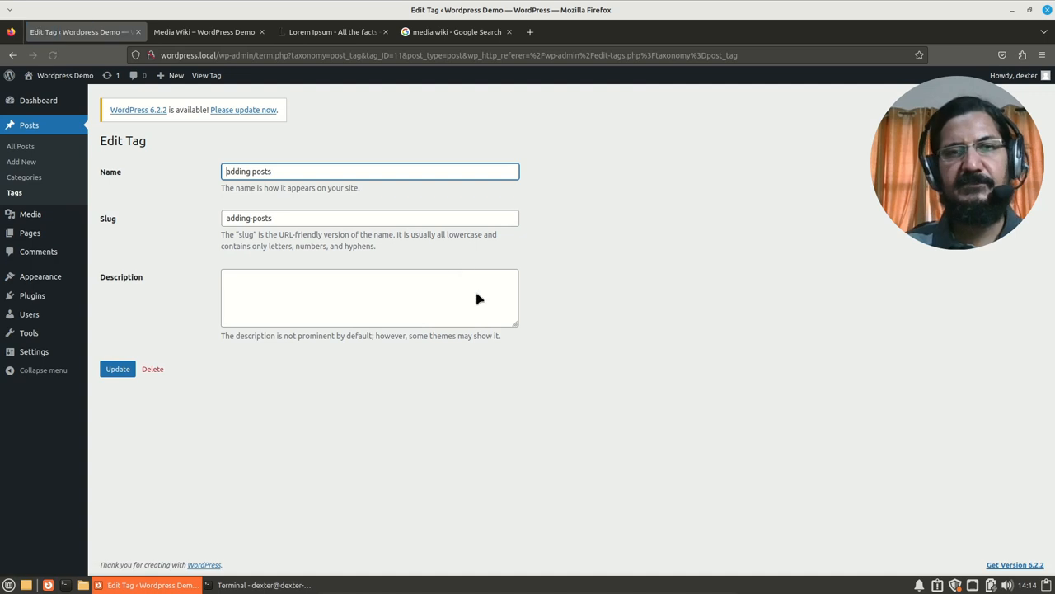
{"action": "mouse_move", "coordinate": [240, 189]}
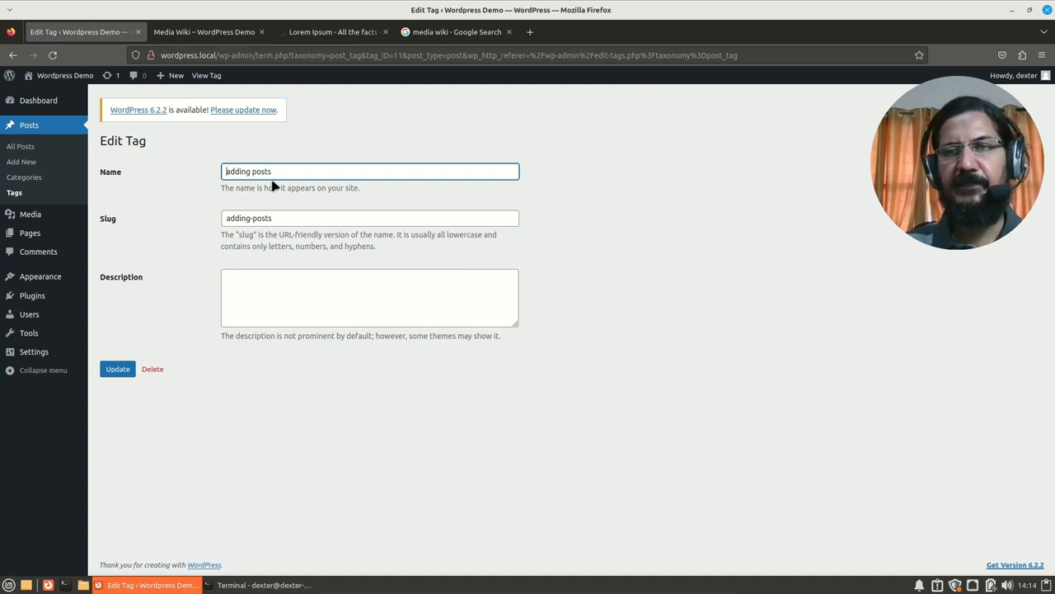
{"action": "mouse_move", "coordinate": [145, 300]}
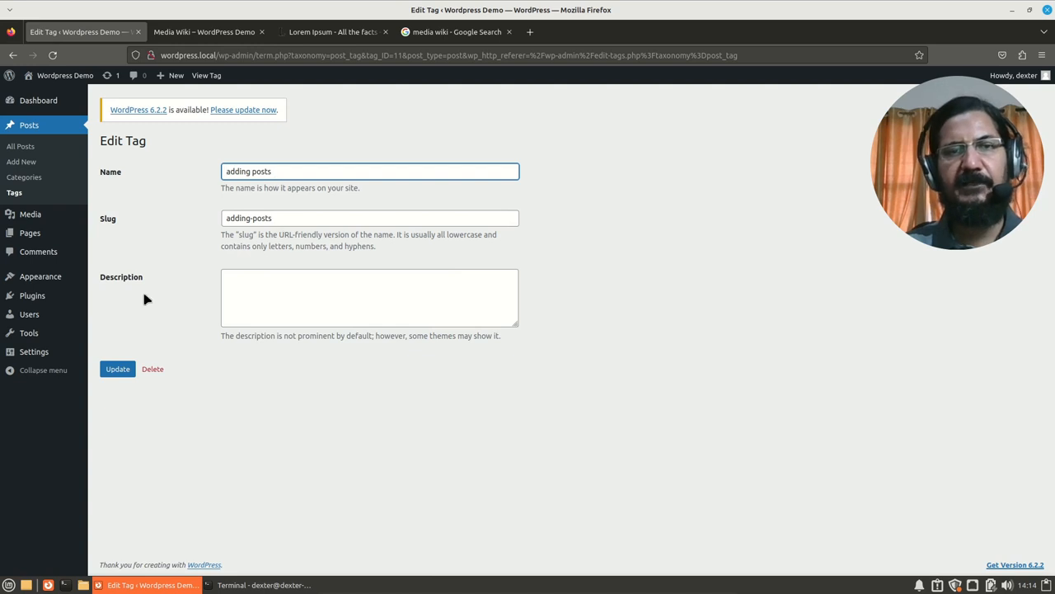